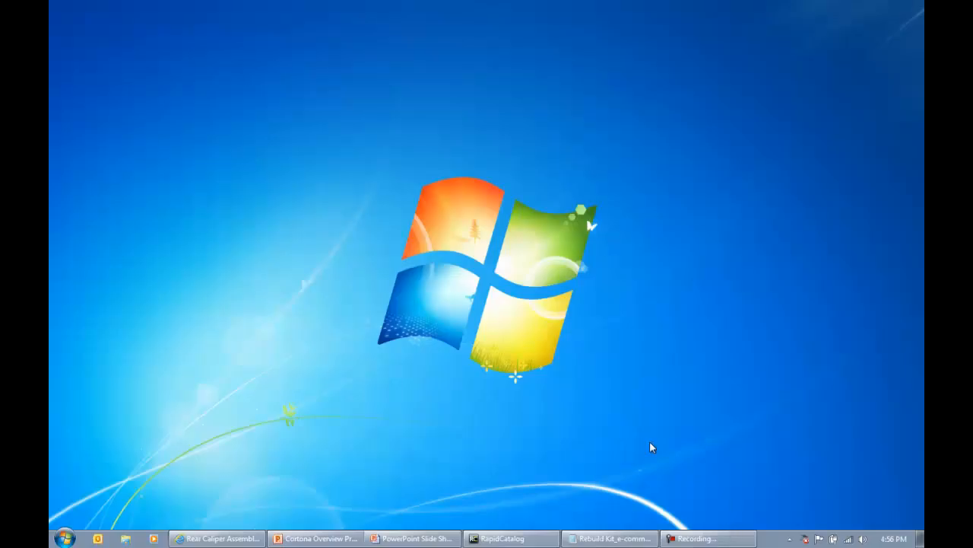
{"action": "mouse_move", "coordinate": [502, 170]}
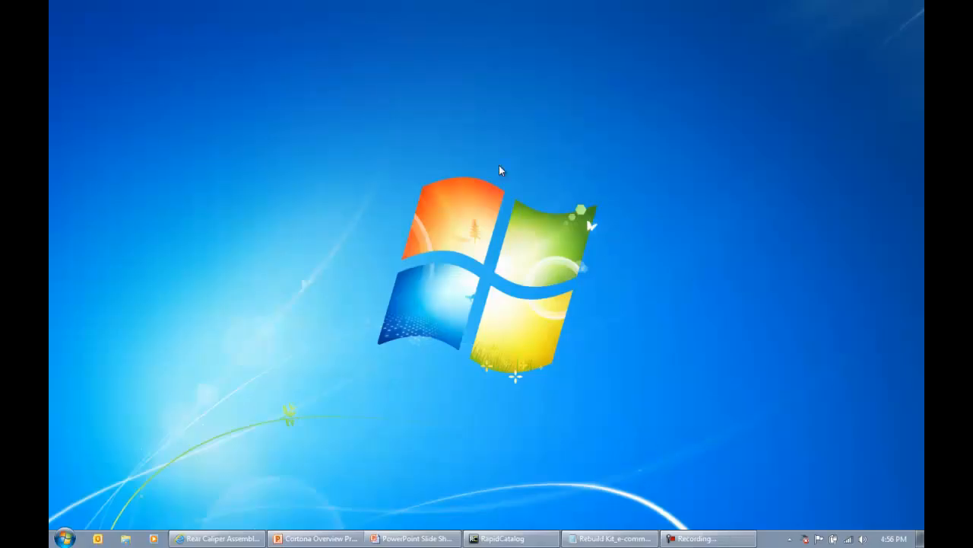
{"action": "mouse_move", "coordinate": [231, 277]}
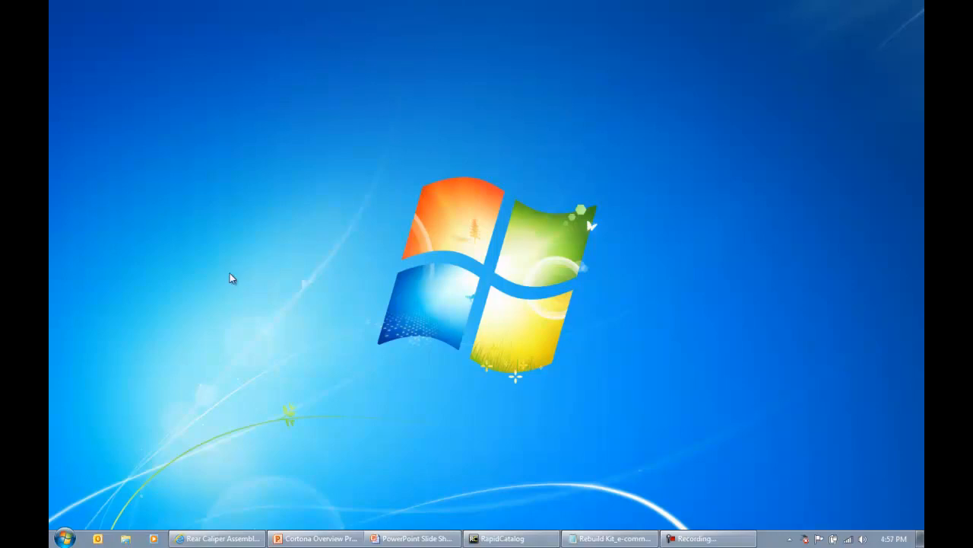
Step: Launch Cortona3D Viewer from the Start menu and bring the published caliper catalog into view
{"action": "left_click", "coordinate": [64, 538]}
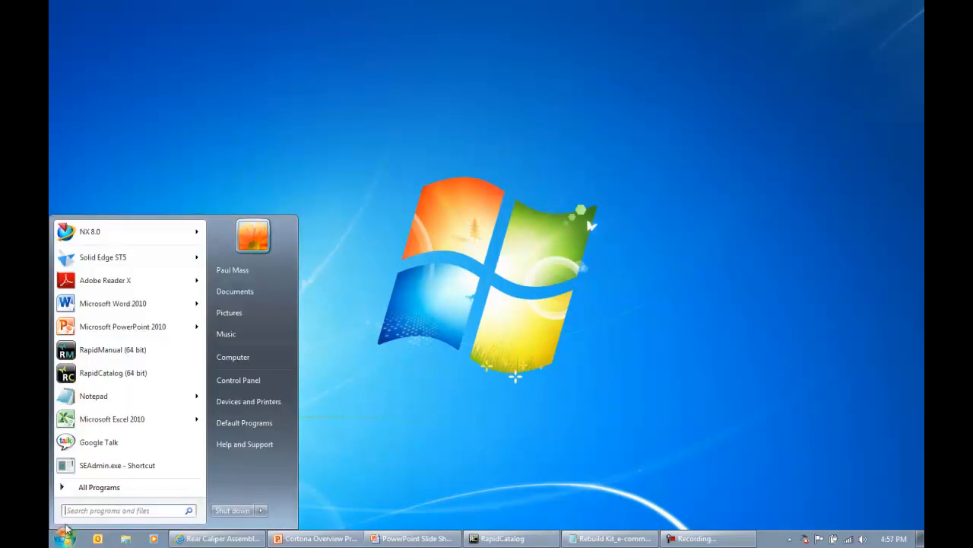
{"action": "left_click", "coordinate": [99, 487]}
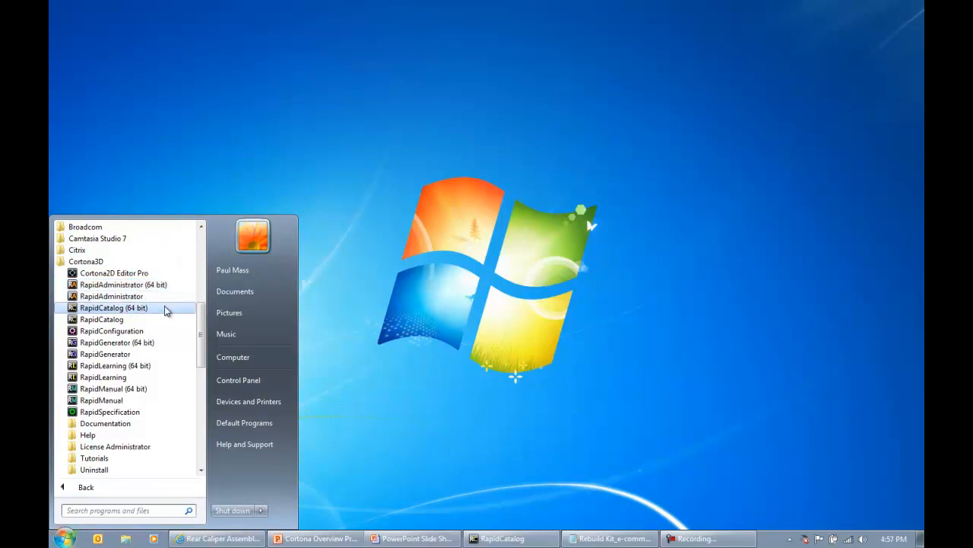
{"action": "left_click", "coordinate": [113, 308]}
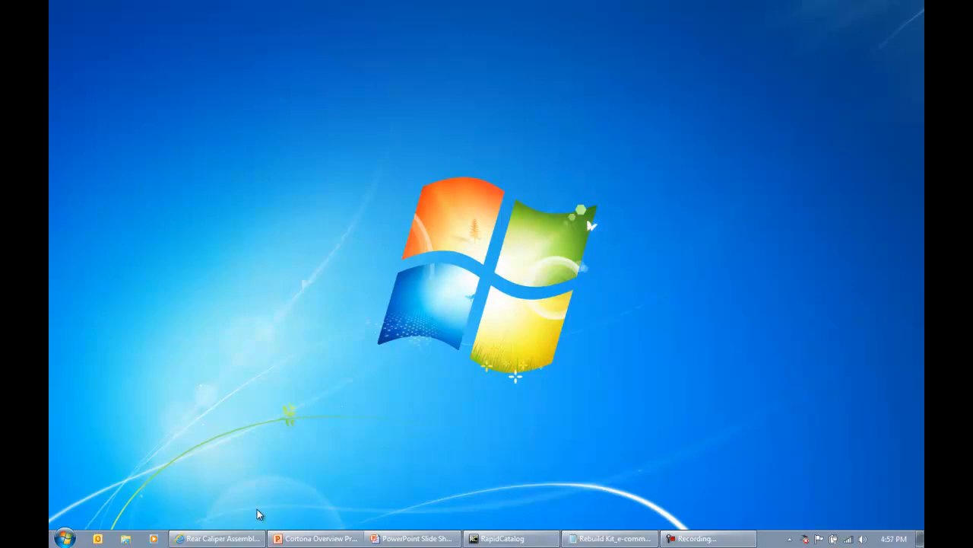
{"action": "left_click", "coordinate": [216, 538]}
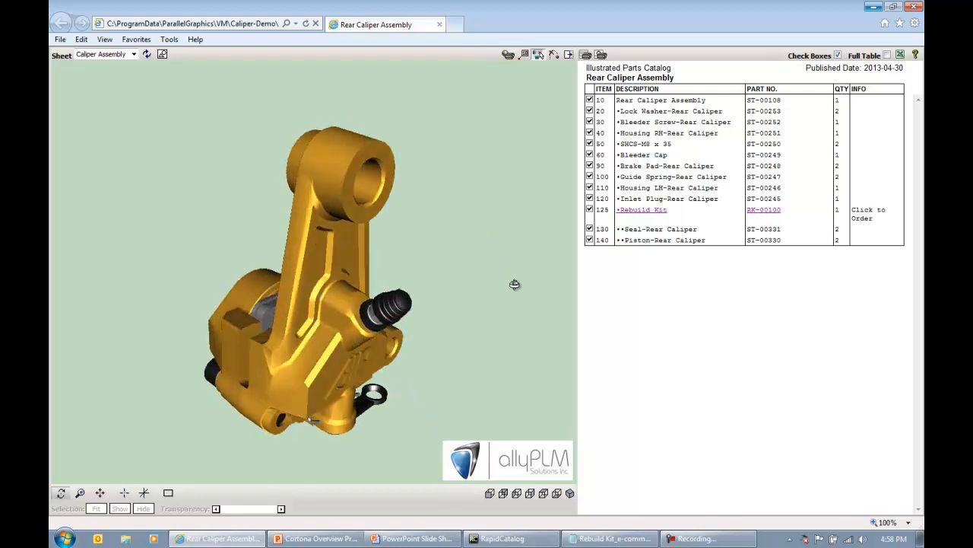
Step: Orbit the gold caliper model to inspect its back face and return toward the front
{"action": "left_click_drag", "start_coordinate": [514, 285], "coordinate": [484, 219]}
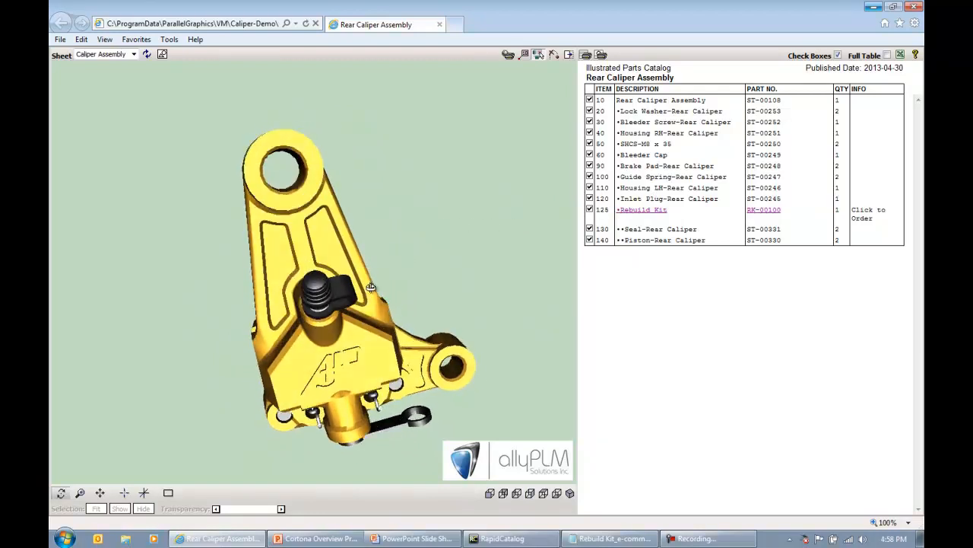
{"action": "left_click_drag", "start_coordinate": [371, 288], "coordinate": [422, 348]}
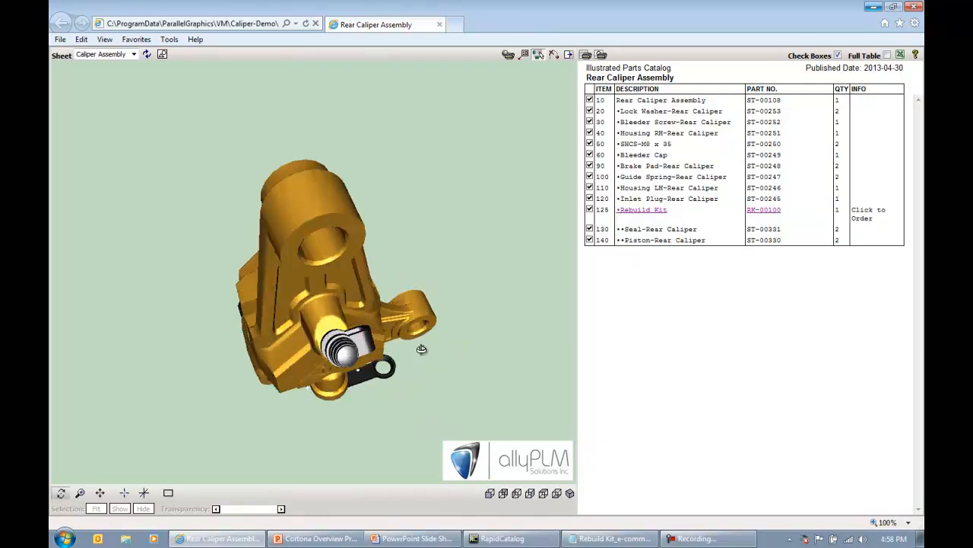
{"action": "left_click_drag", "start_coordinate": [421, 349], "coordinate": [432, 282]}
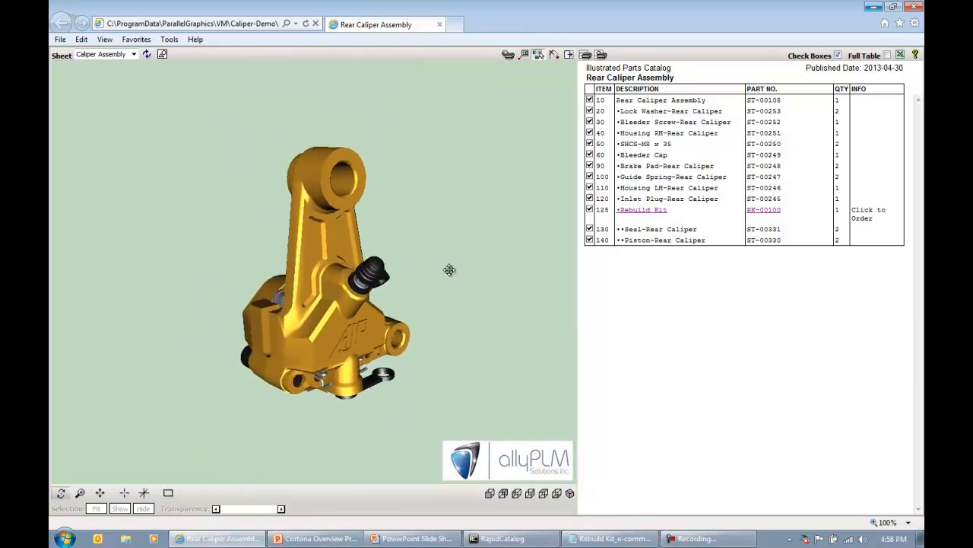
{"action": "left_click_drag", "start_coordinate": [450, 269], "coordinate": [350, 204]}
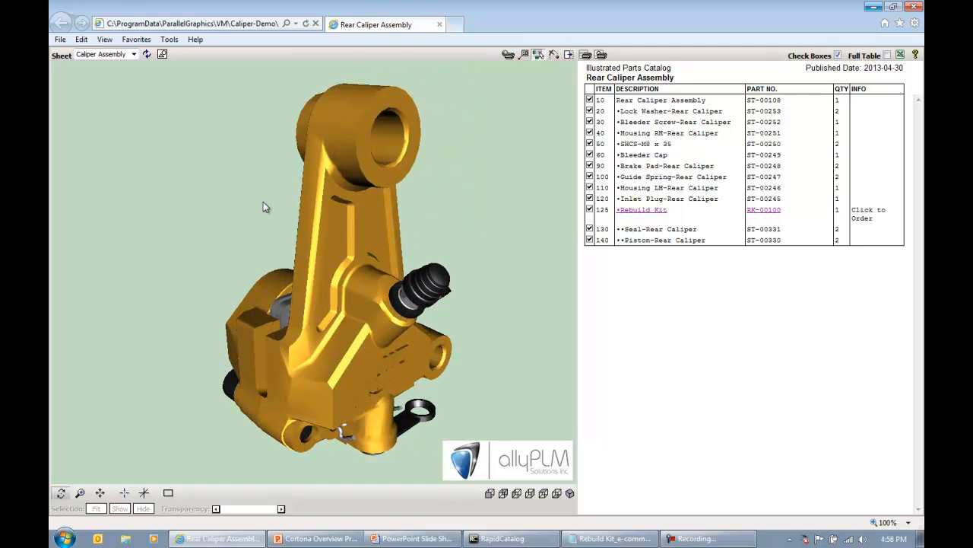
{"action": "mouse_move", "coordinate": [469, 167]}
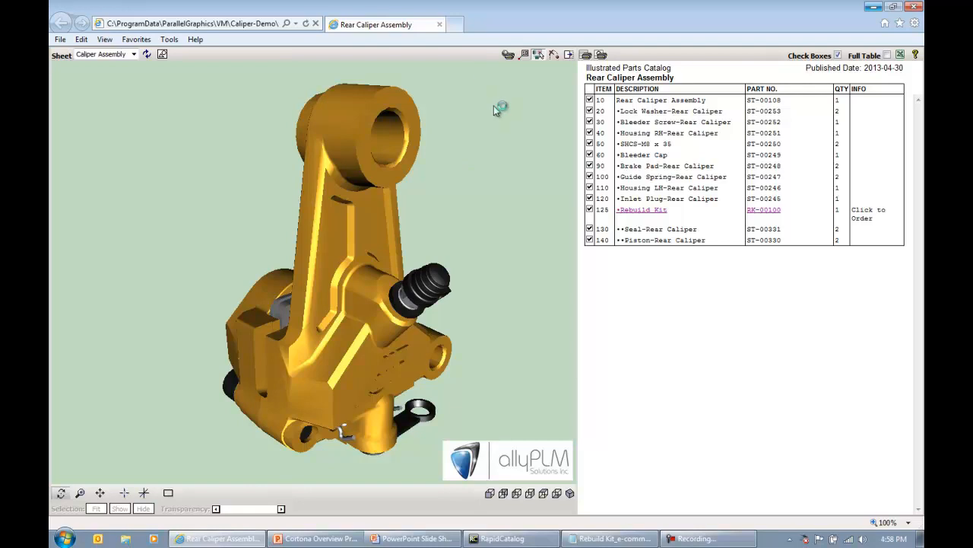
Step: Make the caliper housing transparent to reveal inner parts, then restore it to solid
{"action": "left_click", "coordinate": [668, 132]}
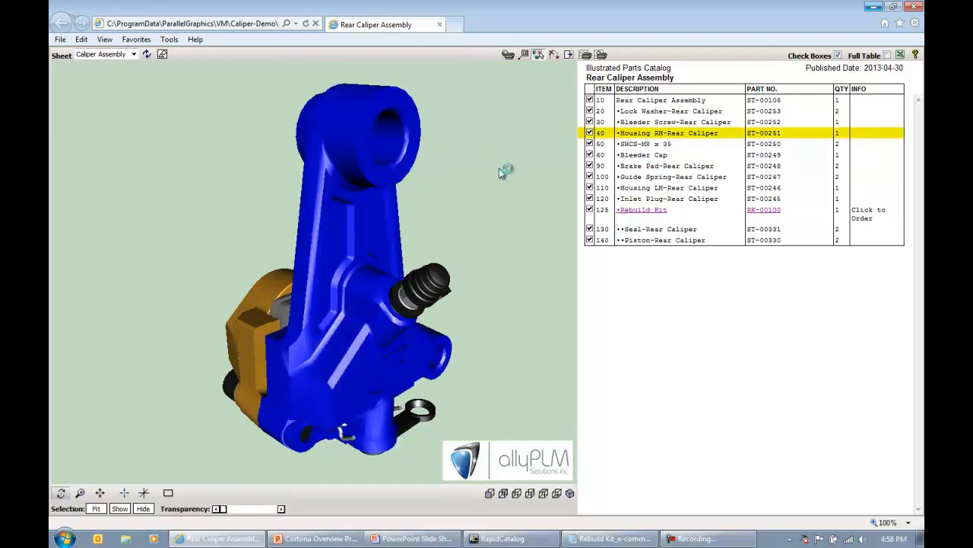
{"action": "left_click", "coordinate": [590, 134]}
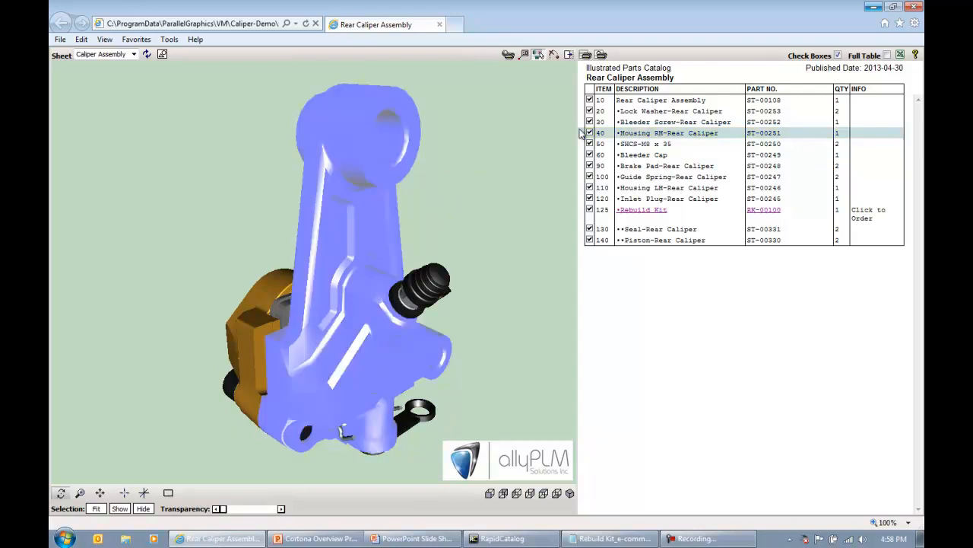
{"action": "left_click", "coordinate": [668, 133]}
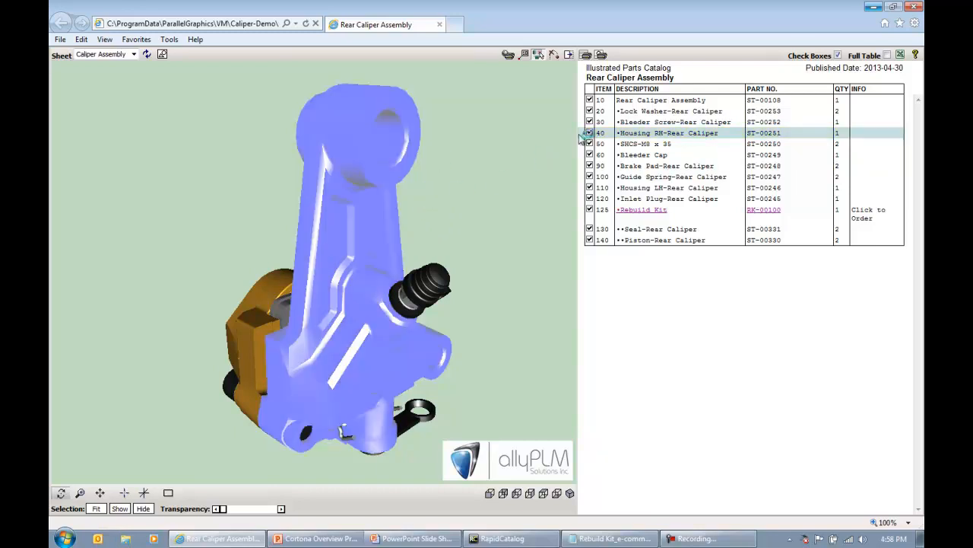
{"action": "left_click", "coordinate": [668, 132]}
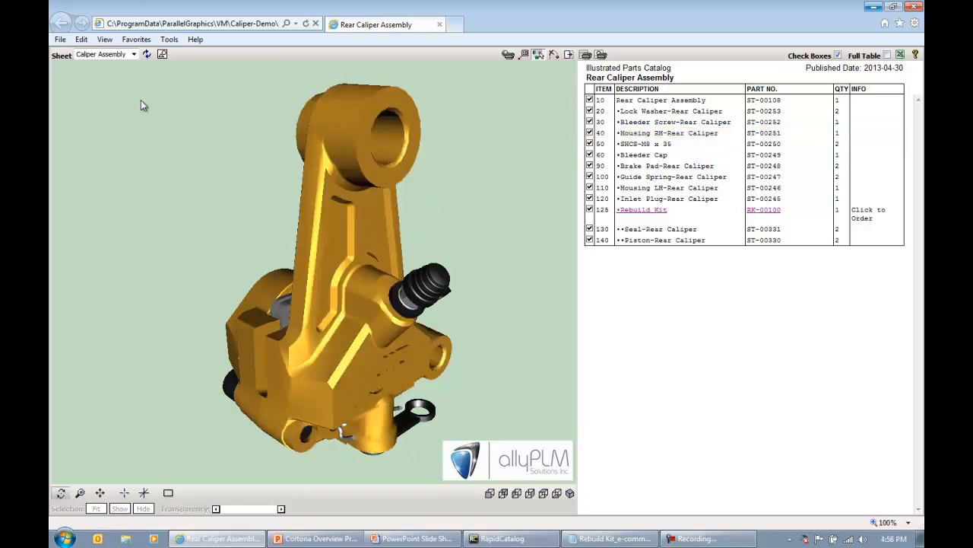
{"action": "left_click", "coordinate": [134, 55]}
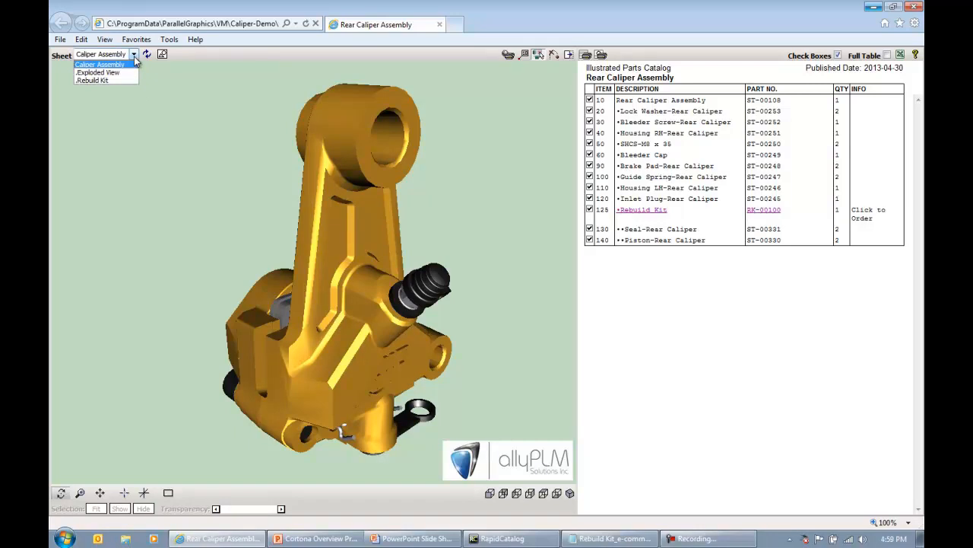
Step: Switch the catalog to the Exploded View sheet
{"action": "left_click", "coordinate": [97, 73]}
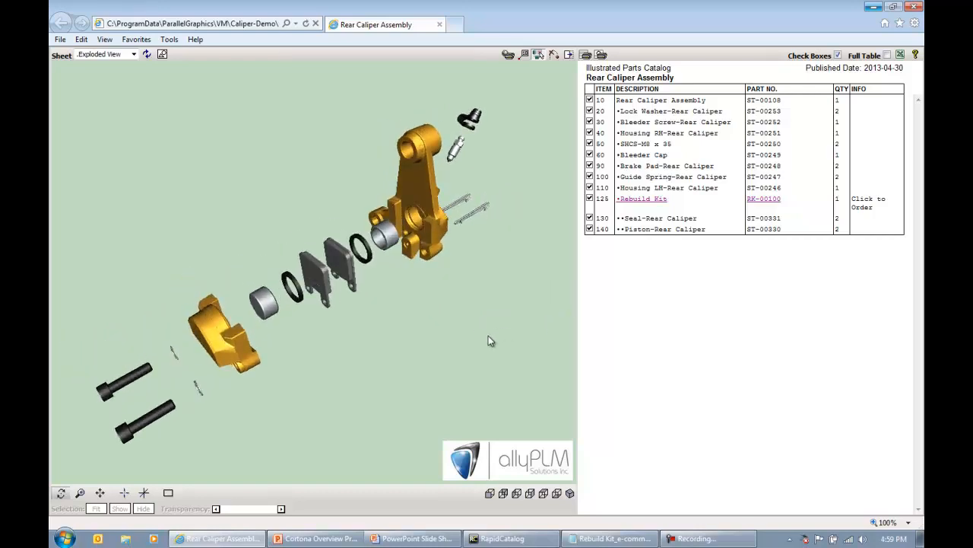
{"action": "mouse_move", "coordinate": [316, 313]}
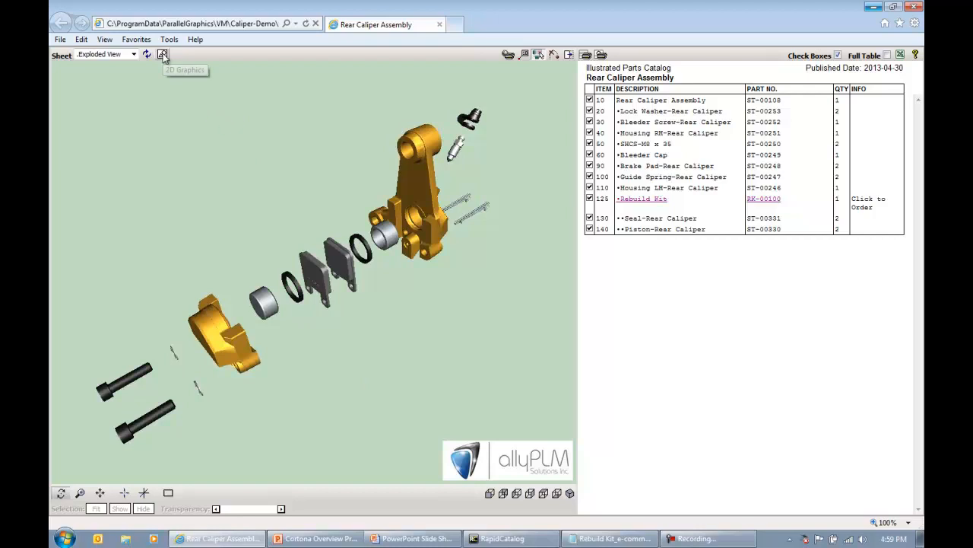
Step: Show the Exploded View as a 2D illustration with numbered callouts
{"action": "left_click", "coordinate": [161, 55]}
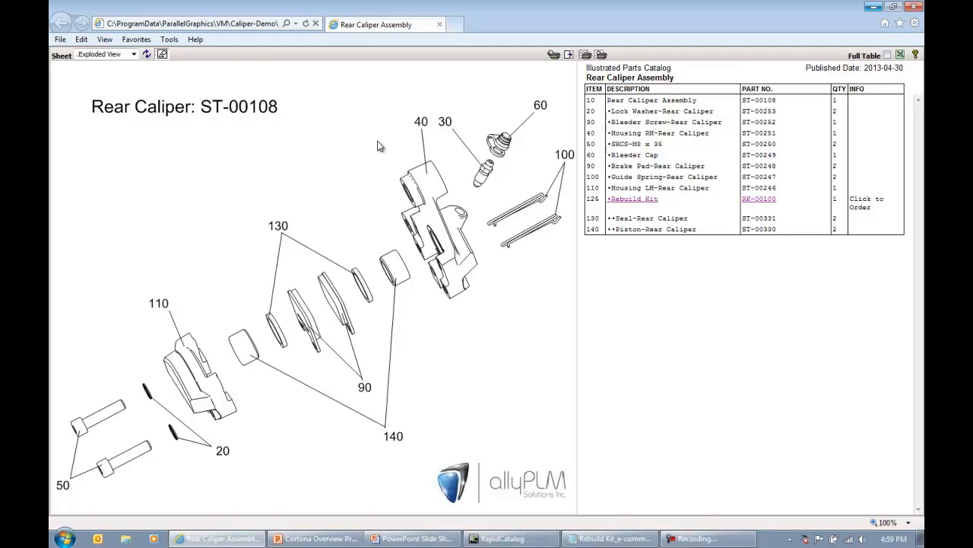
{"action": "mouse_move", "coordinate": [368, 152]}
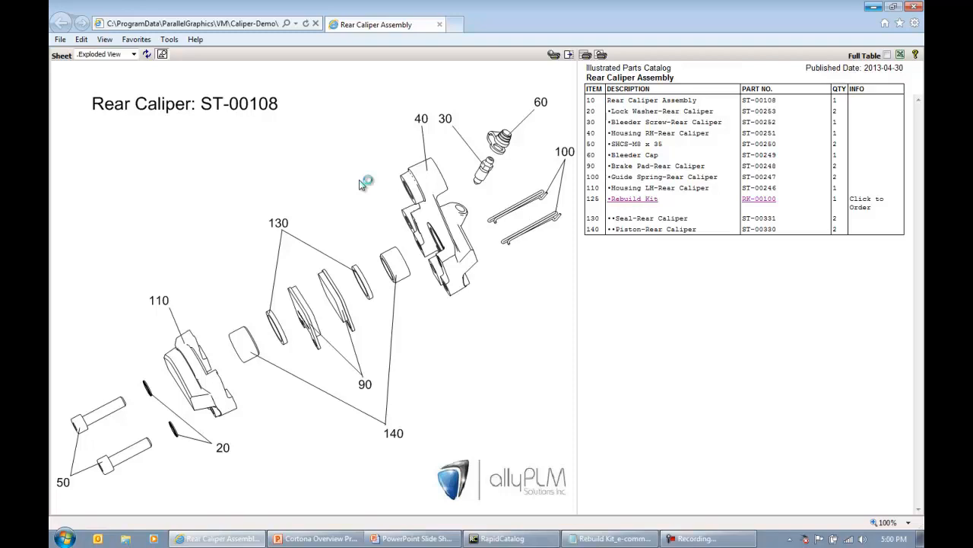
{"action": "mouse_move", "coordinate": [304, 216]}
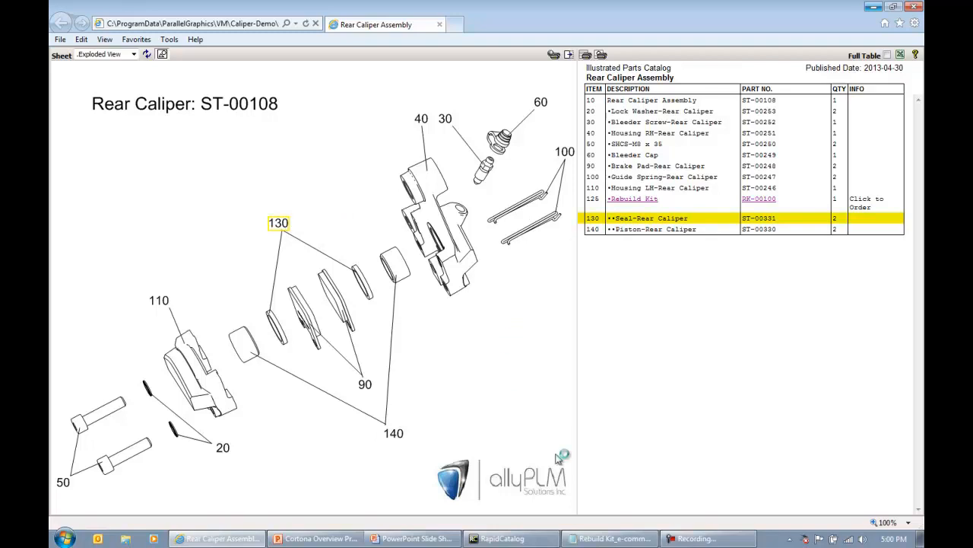
{"action": "mouse_move", "coordinate": [388, 252]}
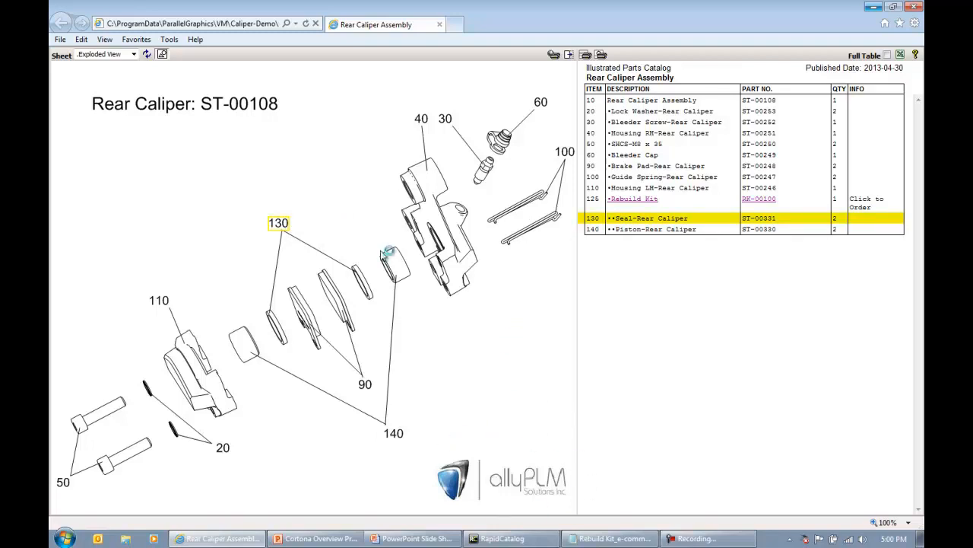
{"action": "mouse_move", "coordinate": [216, 164]}
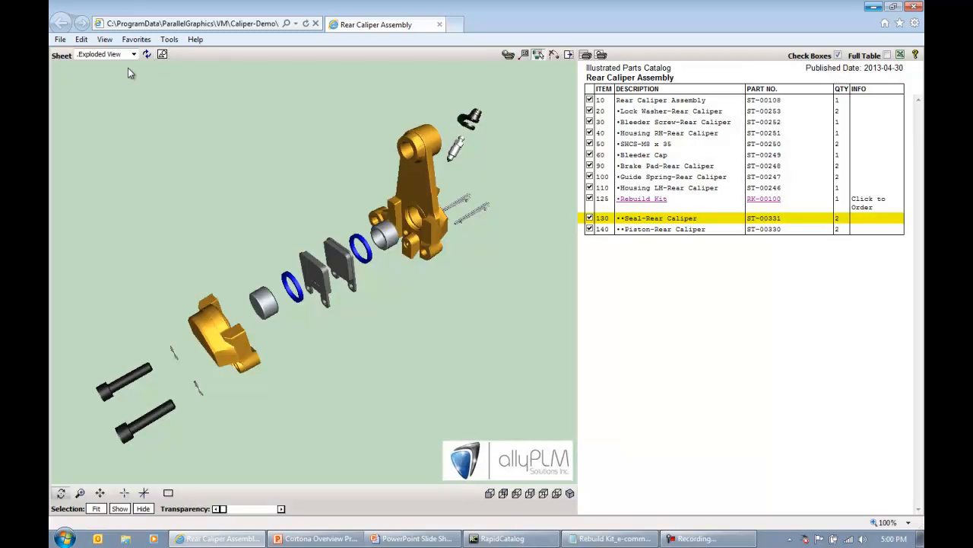
Step: Switch the catalog to the Rebuild Kit sheet
{"action": "left_click", "coordinate": [134, 55]}
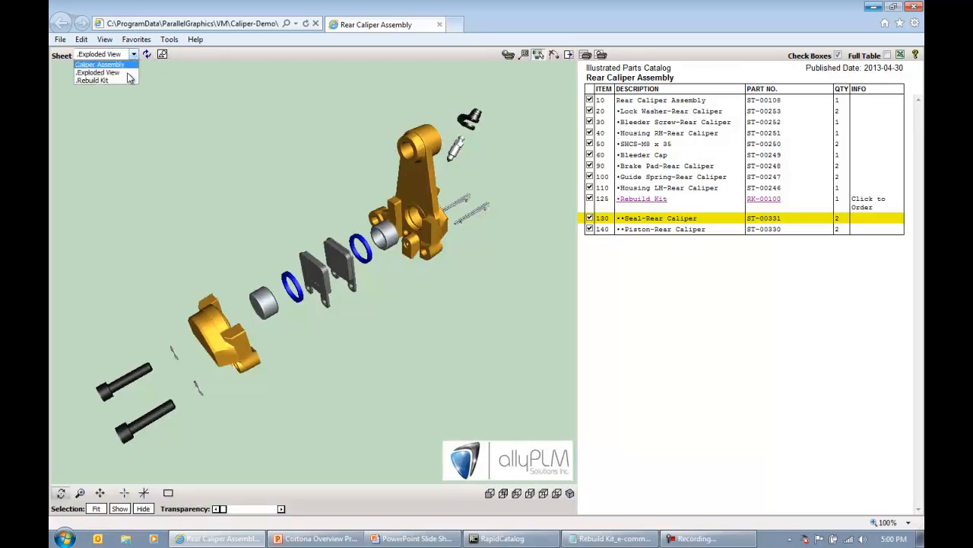
{"action": "left_click", "coordinate": [91, 79]}
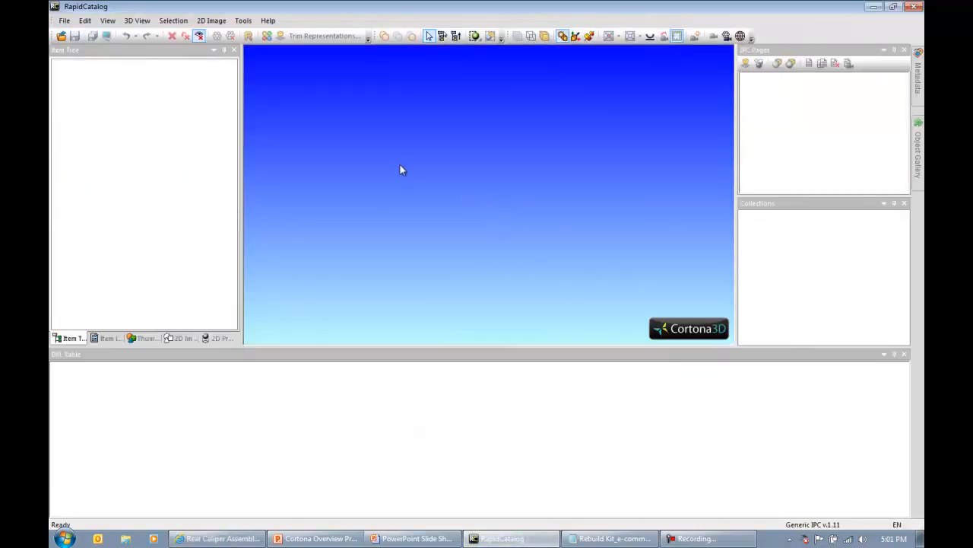
Step: Create a new project named Caliper Assy using the Generic IPC specification
{"action": "left_click", "coordinate": [64, 21]}
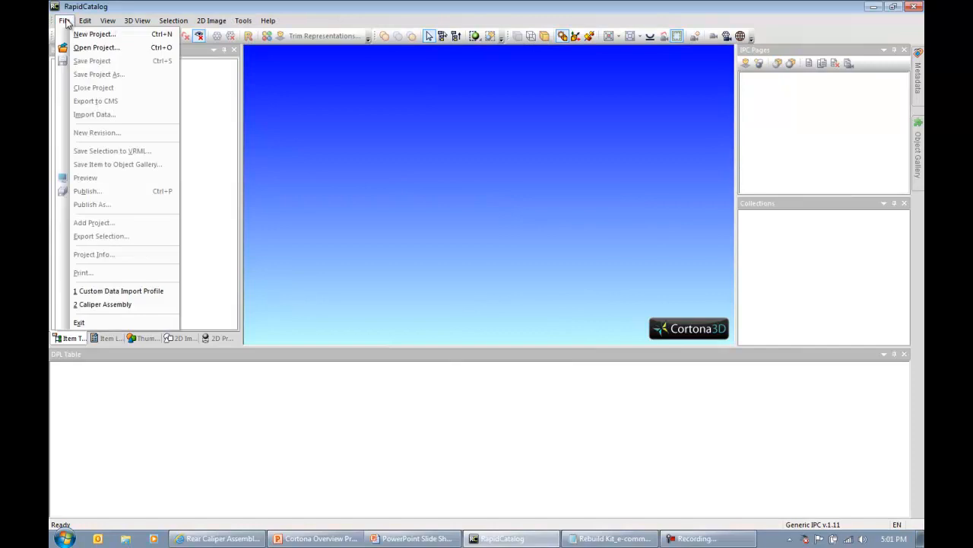
{"action": "left_click", "coordinate": [94, 34]}
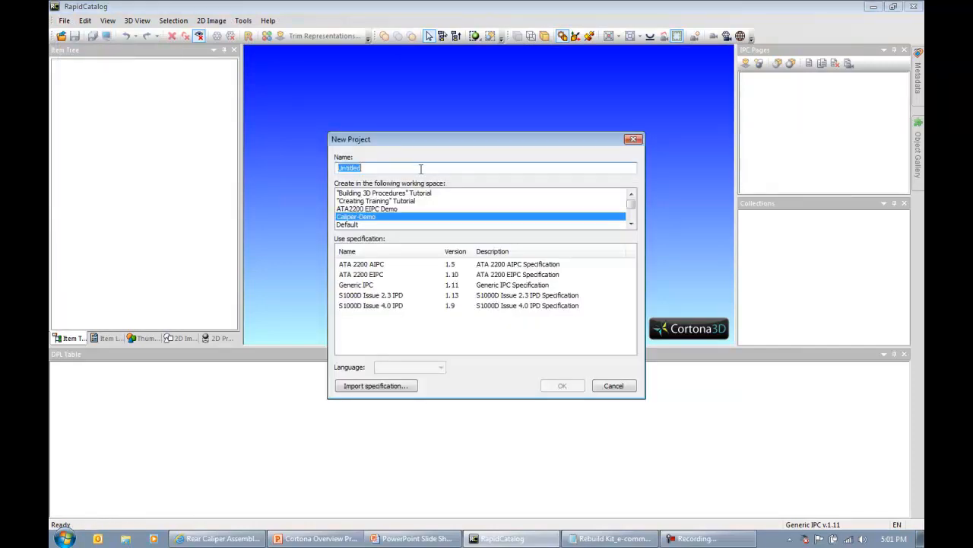
{"action": "type", "text": "Caliper Assy"}
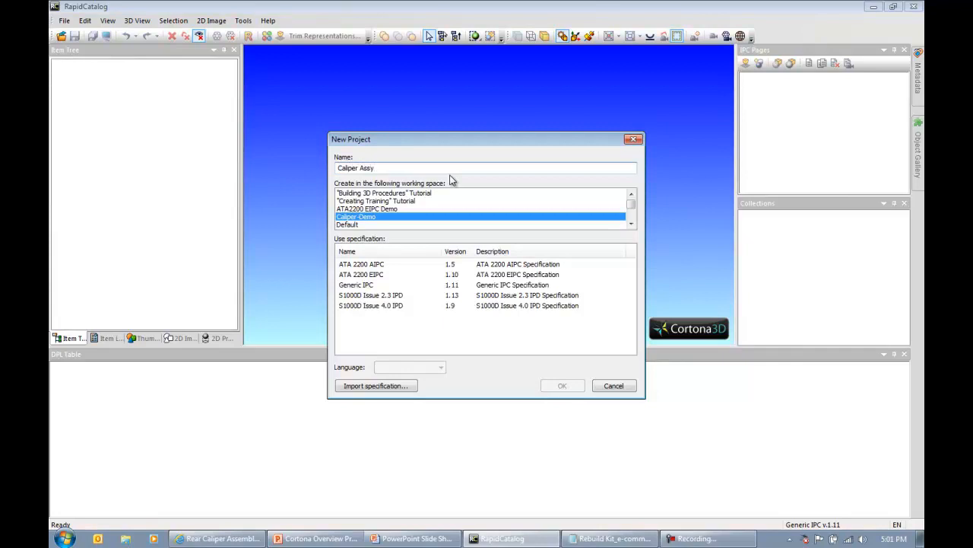
{"action": "left_click", "coordinate": [356, 284]}
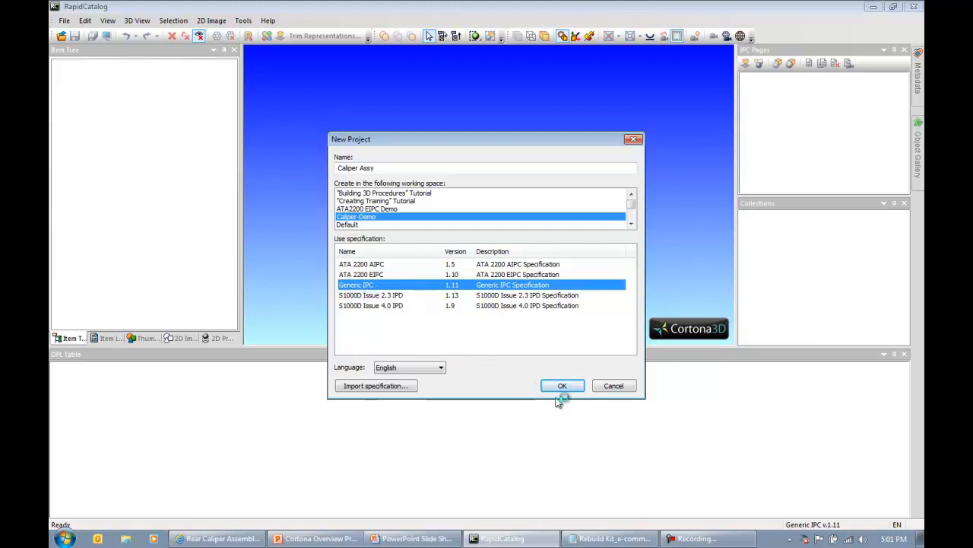
{"action": "left_click", "coordinate": [563, 386]}
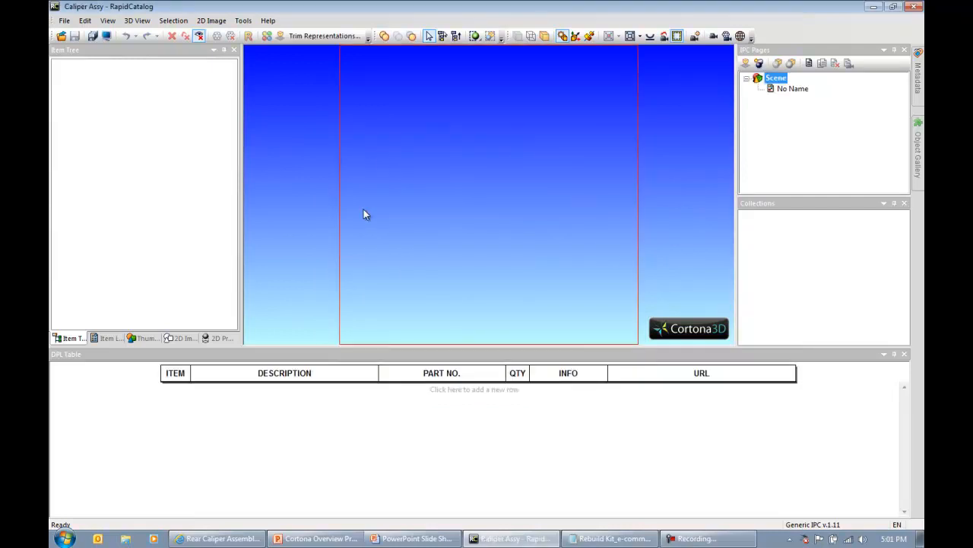
Step: Run the RapidDataImportTool to import the rear caliper CAD data and dismiss the completion report
{"action": "left_click", "coordinate": [64, 21]}
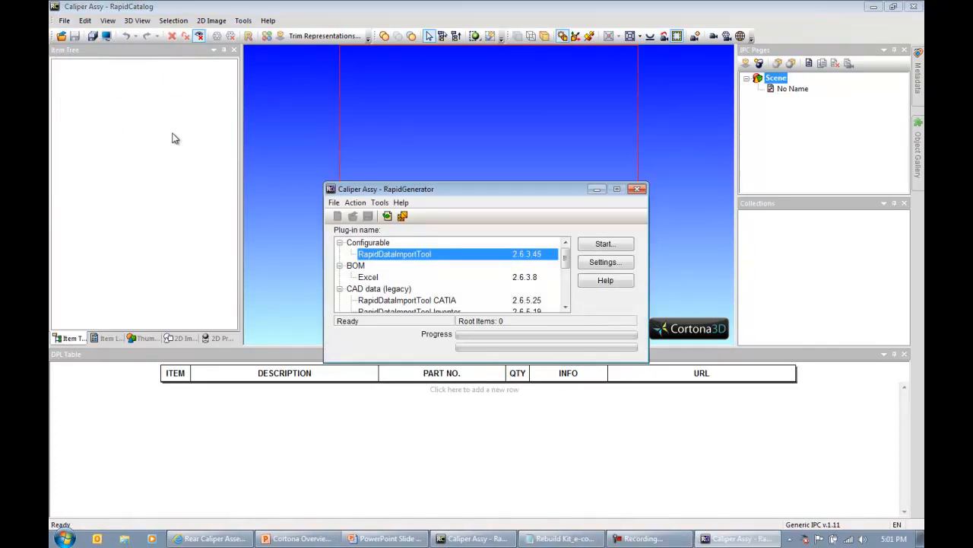
{"action": "mouse_move", "coordinate": [480, 244]}
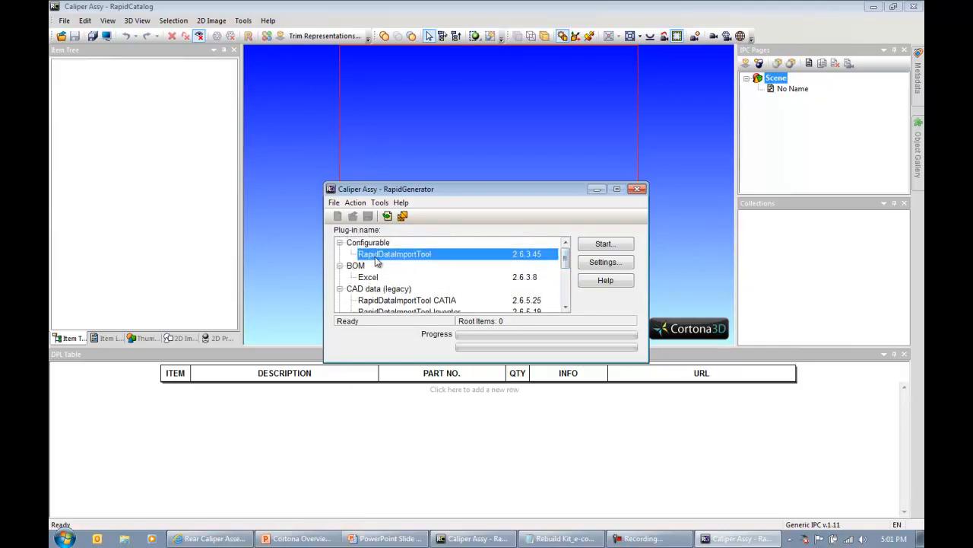
{"action": "mouse_move", "coordinate": [429, 265]}
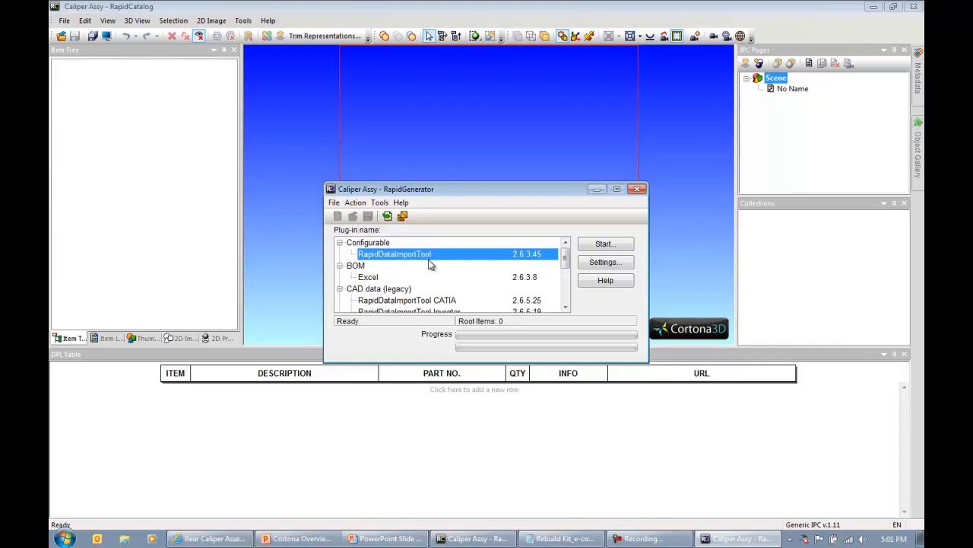
{"action": "mouse_move", "coordinate": [450, 277]}
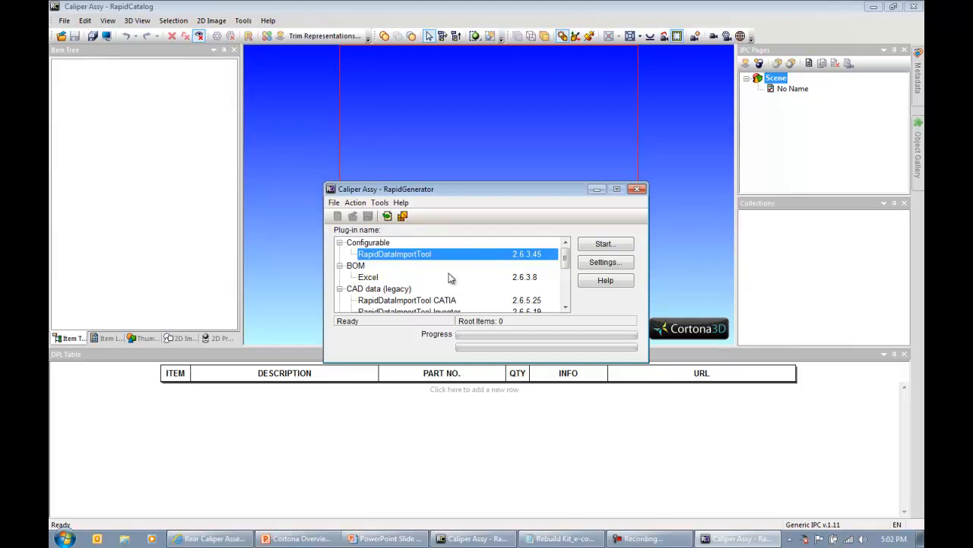
{"action": "mouse_move", "coordinate": [418, 264]}
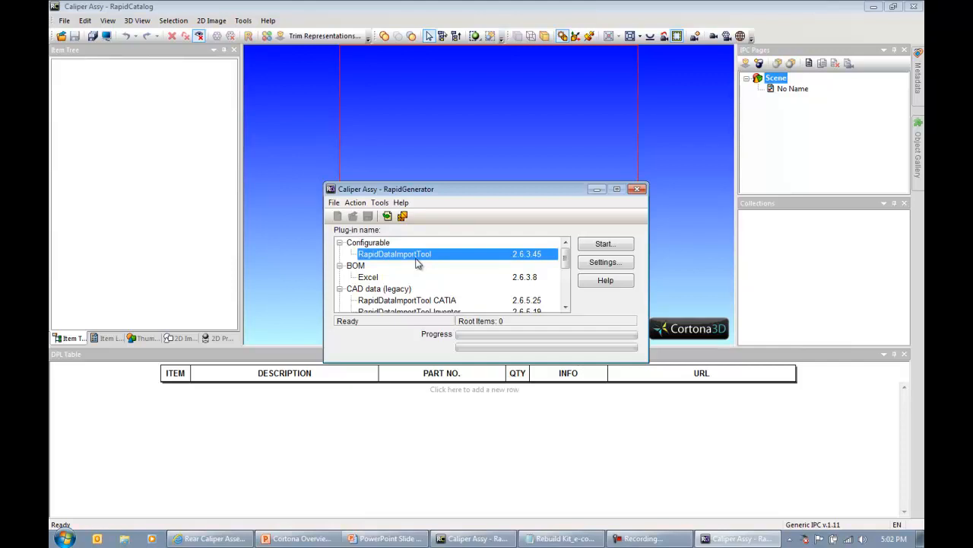
{"action": "mouse_move", "coordinate": [453, 265]}
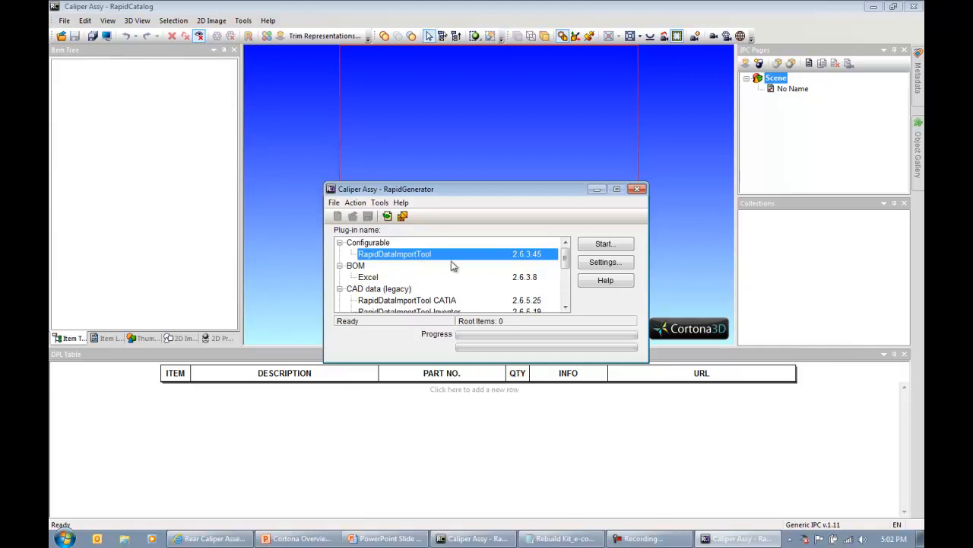
{"action": "mouse_move", "coordinate": [475, 264]}
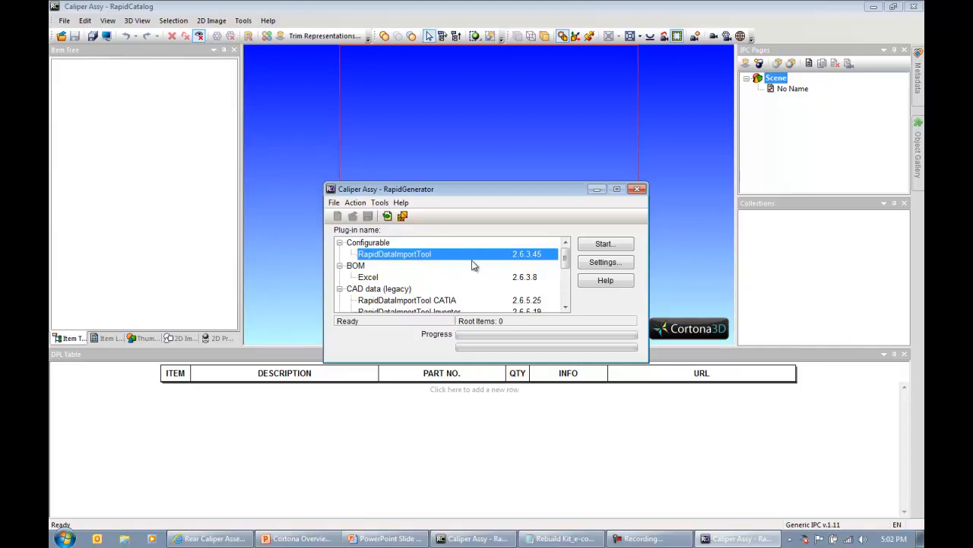
{"action": "left_click", "coordinate": [606, 244]}
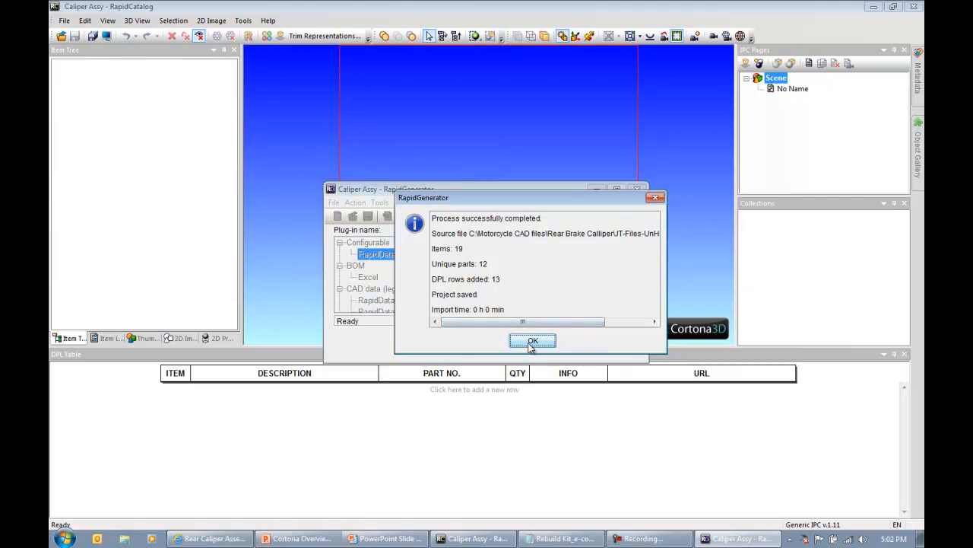
{"action": "left_click", "coordinate": [532, 341]}
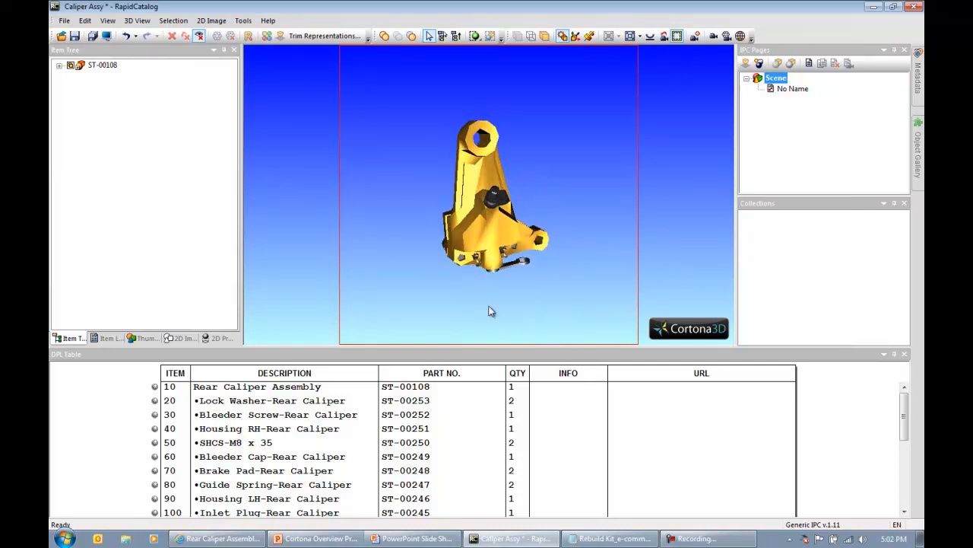
{"action": "left_click", "coordinate": [102, 64]}
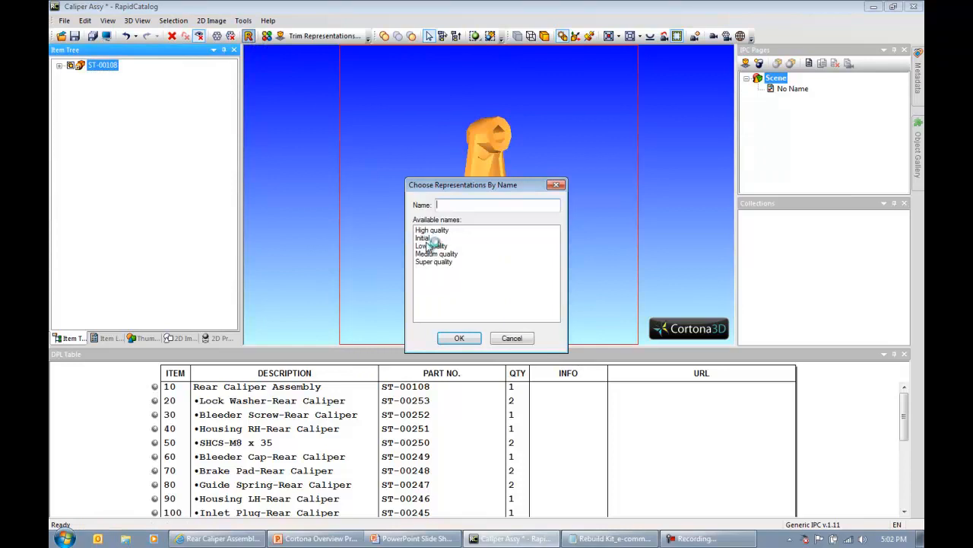
Step: Apply the Initial representation so the caliper shows full detail
{"action": "left_click", "coordinate": [423, 238]}
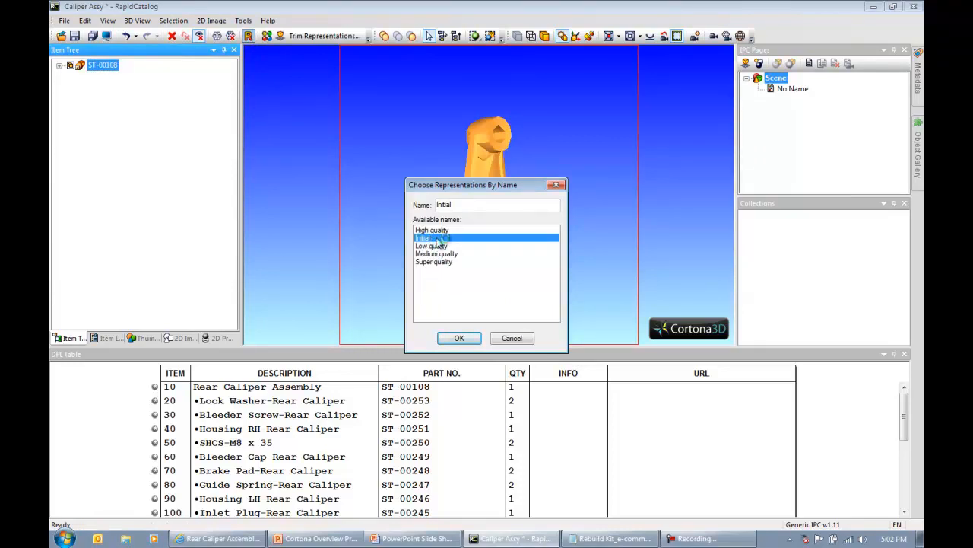
{"action": "left_click", "coordinate": [460, 337]}
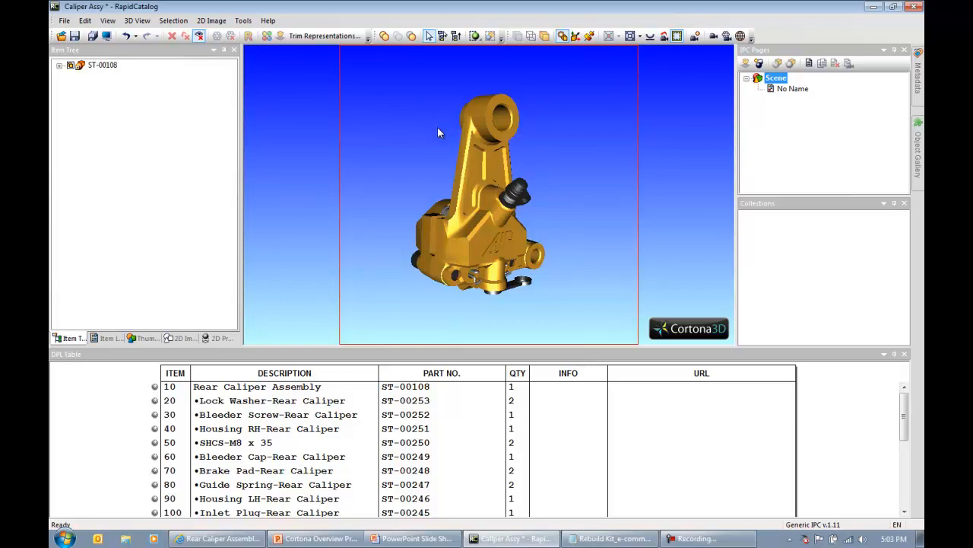
{"action": "mouse_move", "coordinate": [417, 99]}
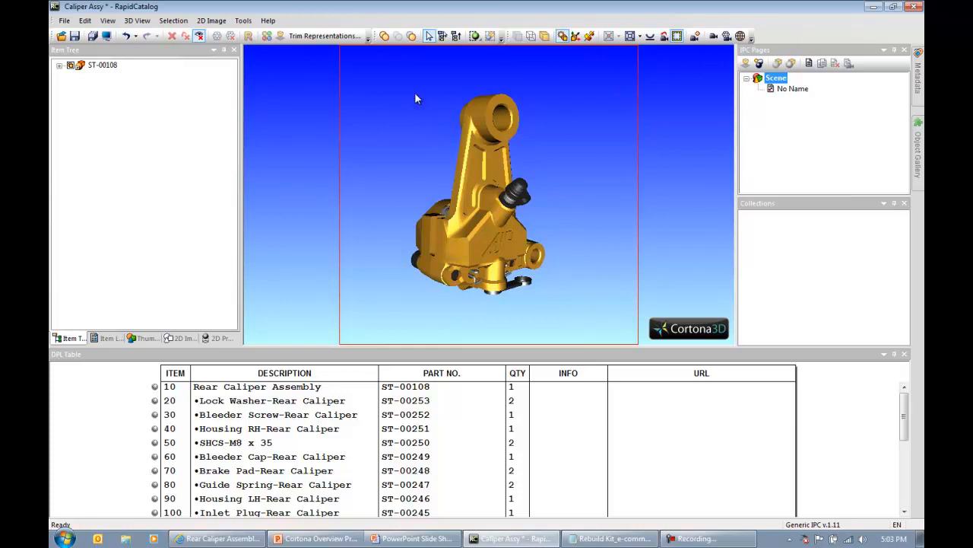
Step: Group the seal and piston parts into a new Rebuild Kit assembly from the selection
{"action": "left_click", "coordinate": [59, 64]}
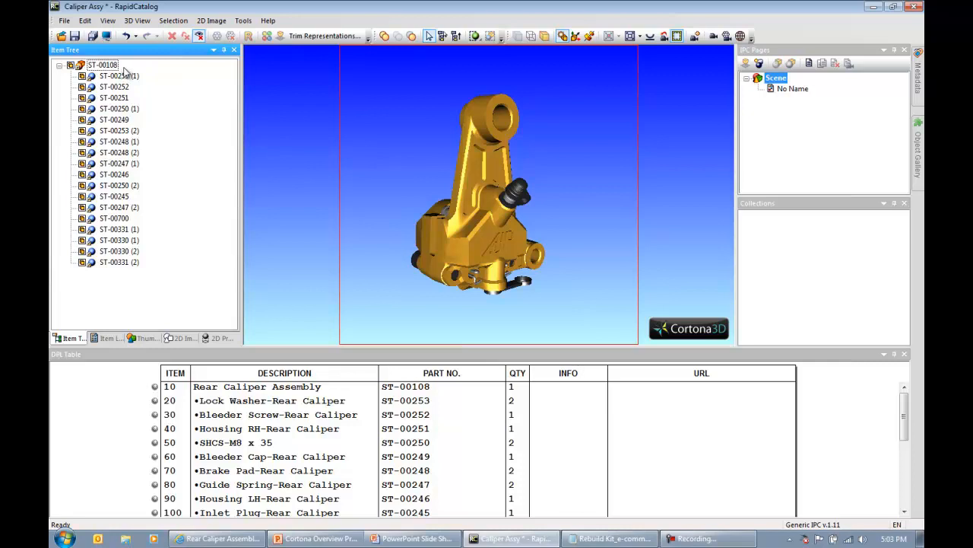
{"action": "left_click", "coordinate": [114, 219]}
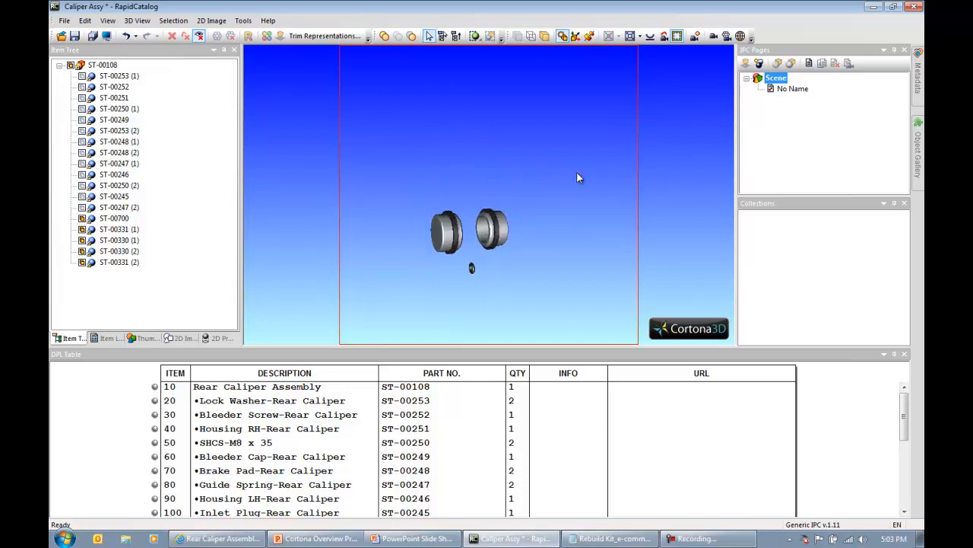
{"action": "mouse_move", "coordinate": [566, 212]}
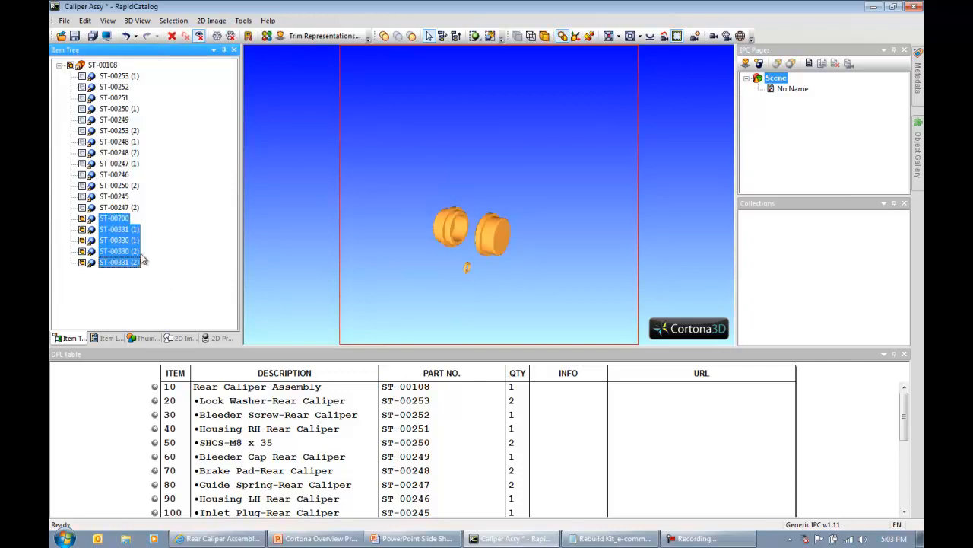
{"action": "right_click", "coordinate": [118, 241]}
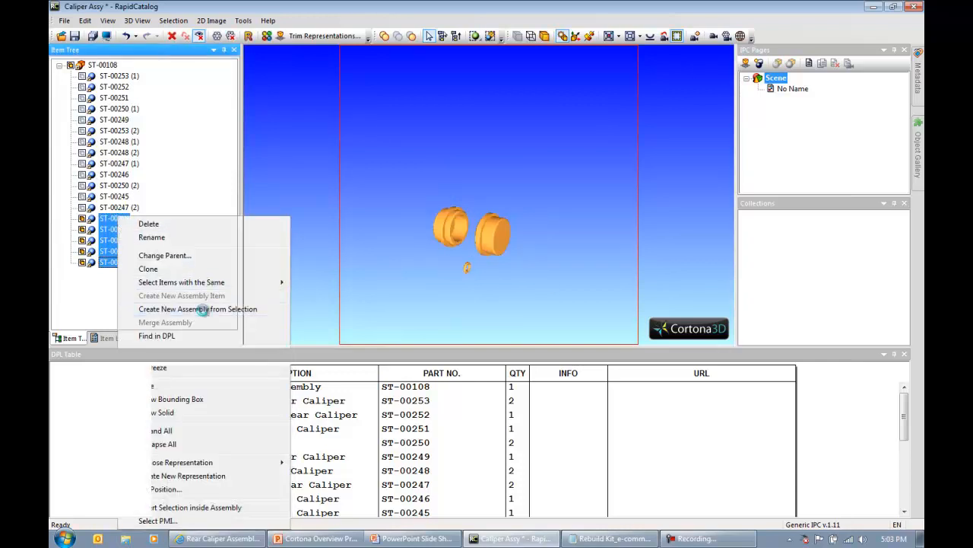
{"action": "left_click", "coordinate": [198, 308]}
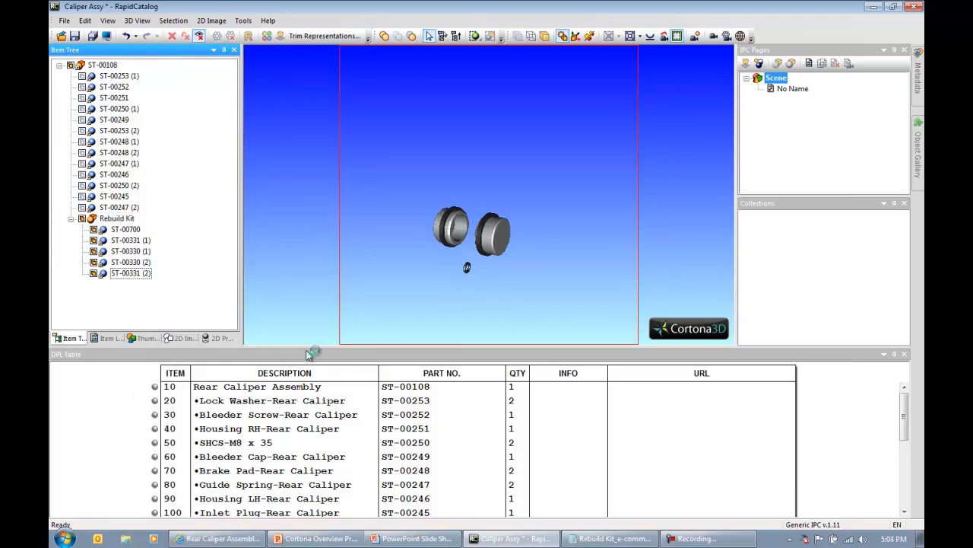
Step: Add item 105 Rebuild Kit with part number RK-00100 and info 'Click to Order'
{"action": "scroll", "scroll_direction": "down", "scroll_amount": 3}
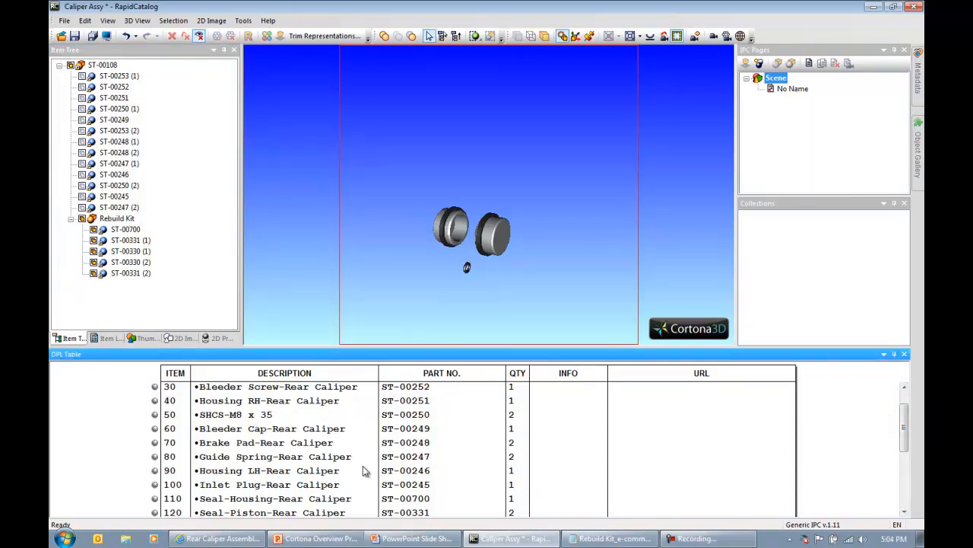
{"action": "scroll", "scroll_direction": "down", "scroll_amount": 3}
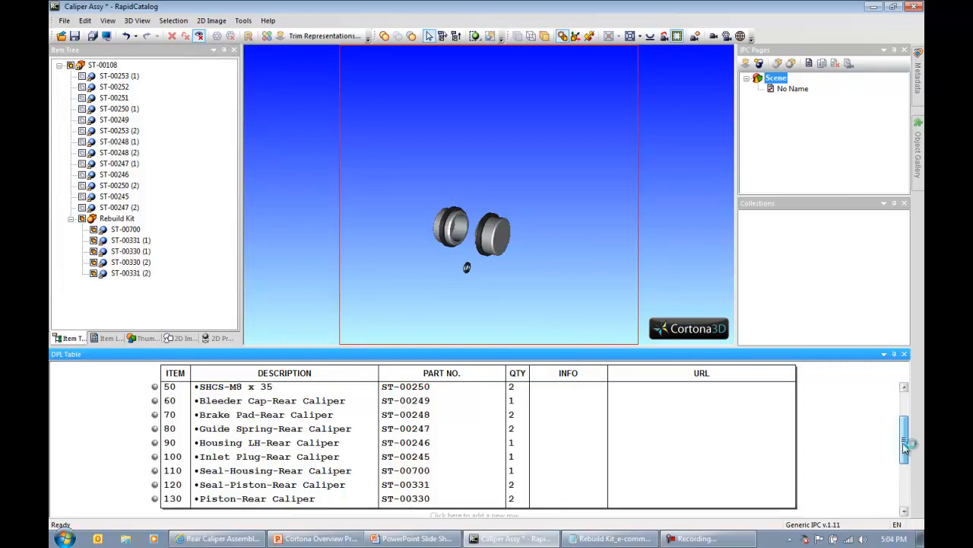
{"action": "scroll", "scroll_direction": "down", "scroll_amount": 3}
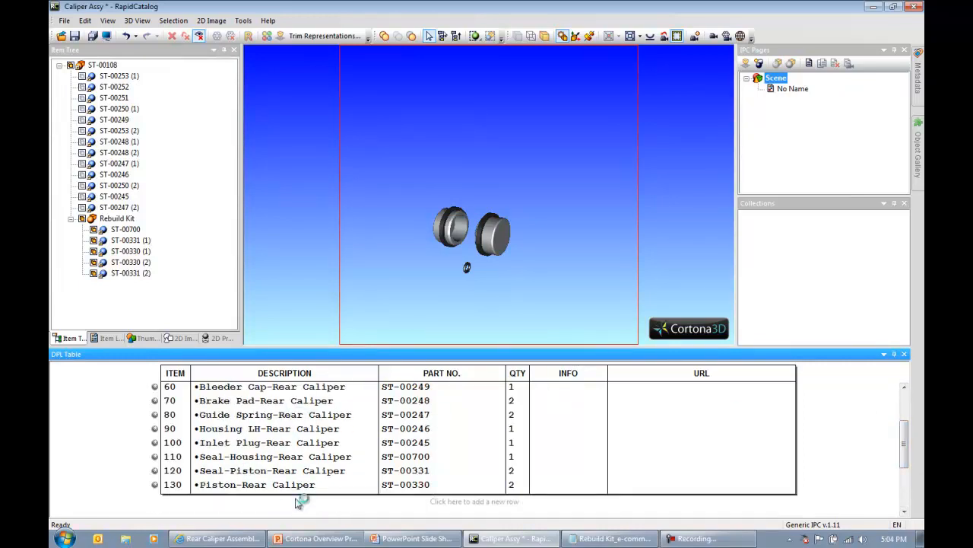
{"action": "left_click", "coordinate": [274, 457]}
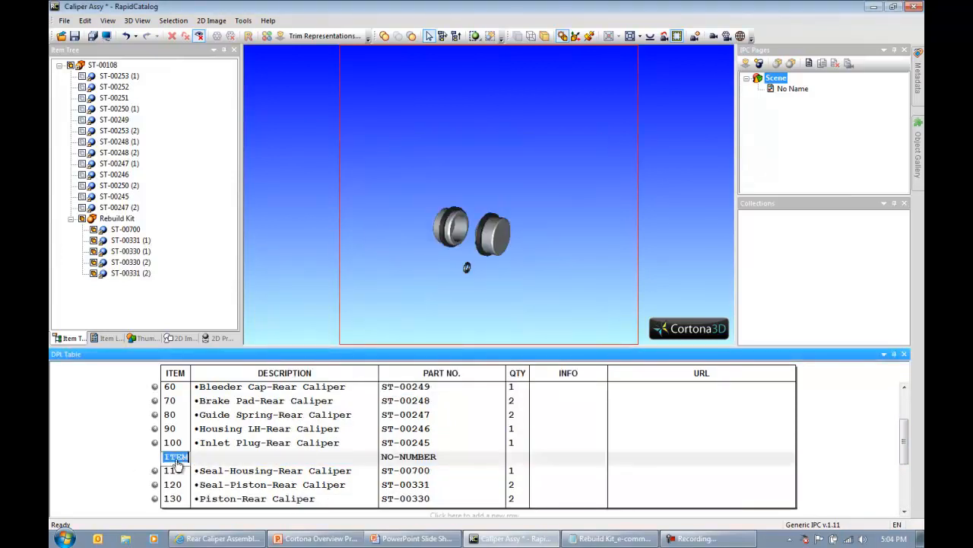
{"action": "type", "text": "105"}
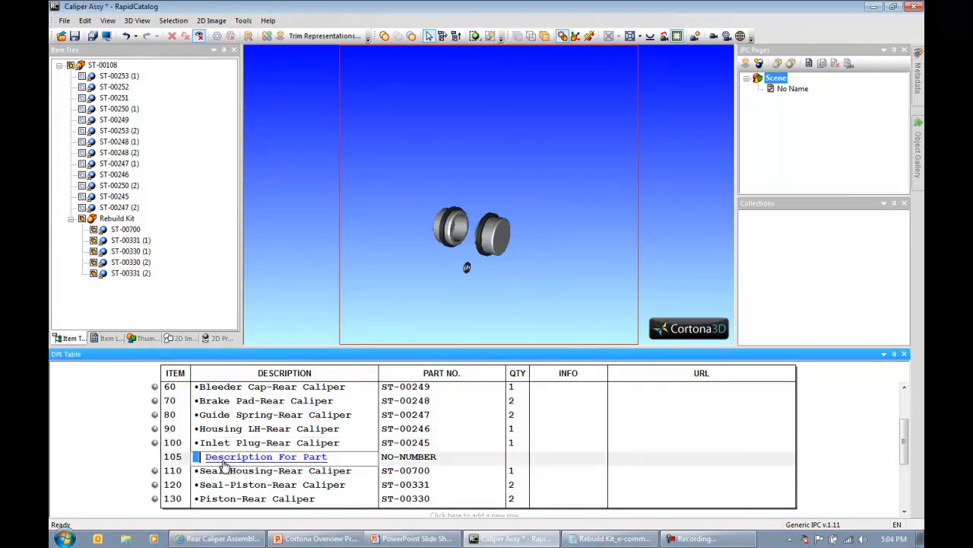
{"action": "type", "text": "Rebuild Kit"}
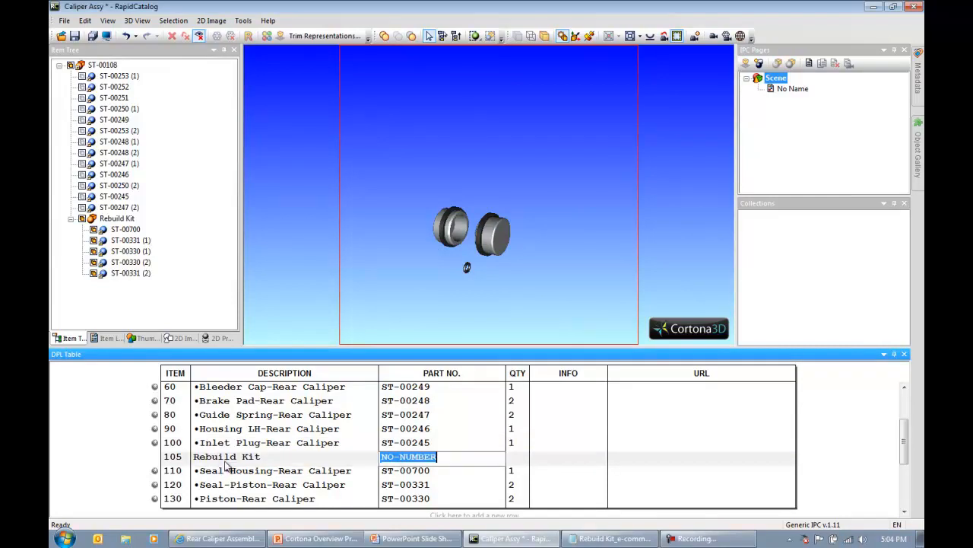
{"action": "type", "text": "RK-00100"}
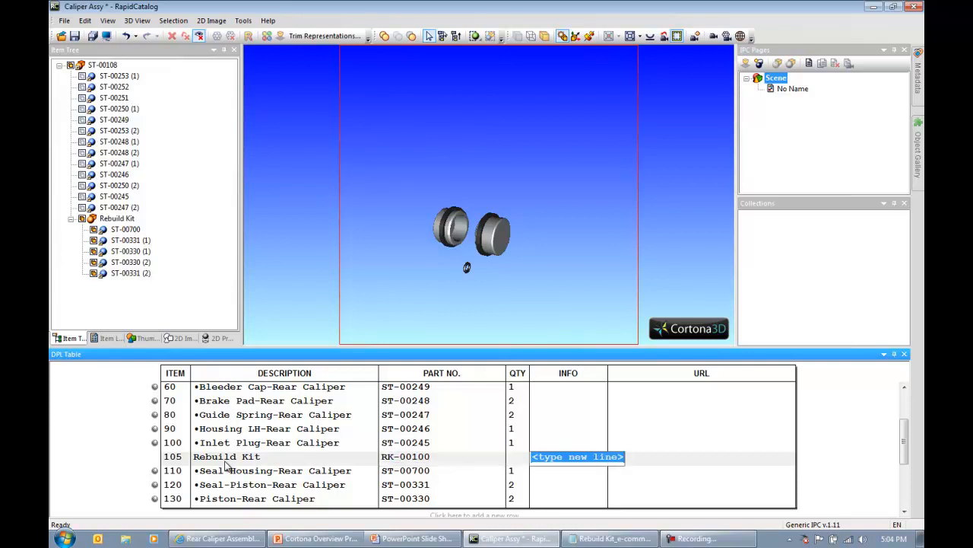
{"action": "type", "text": "Click to Order"}
{"action": "left_click", "coordinate": [702, 456]}
{"action": "type", "text": "Http"}
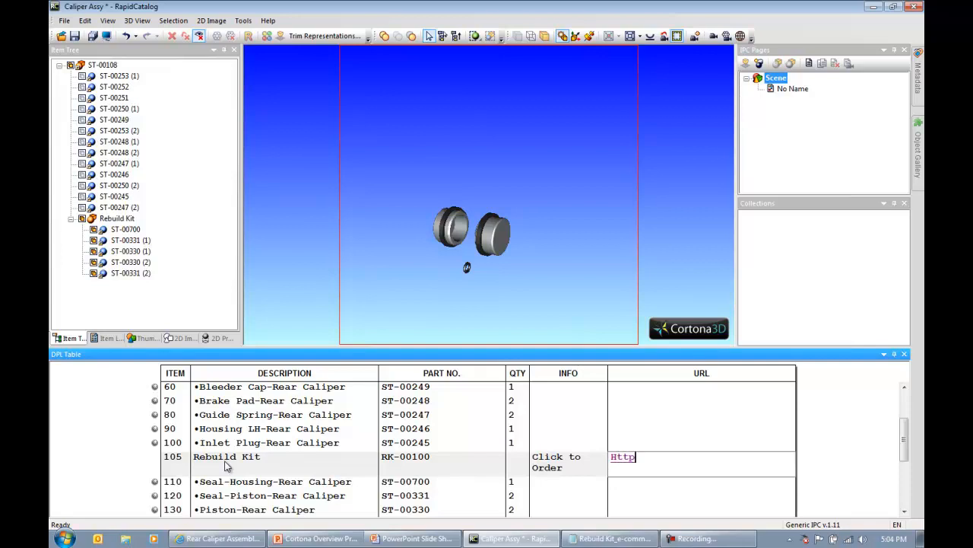
{"action": "type", "text": "://allyplm.com/rebuild-kit"}
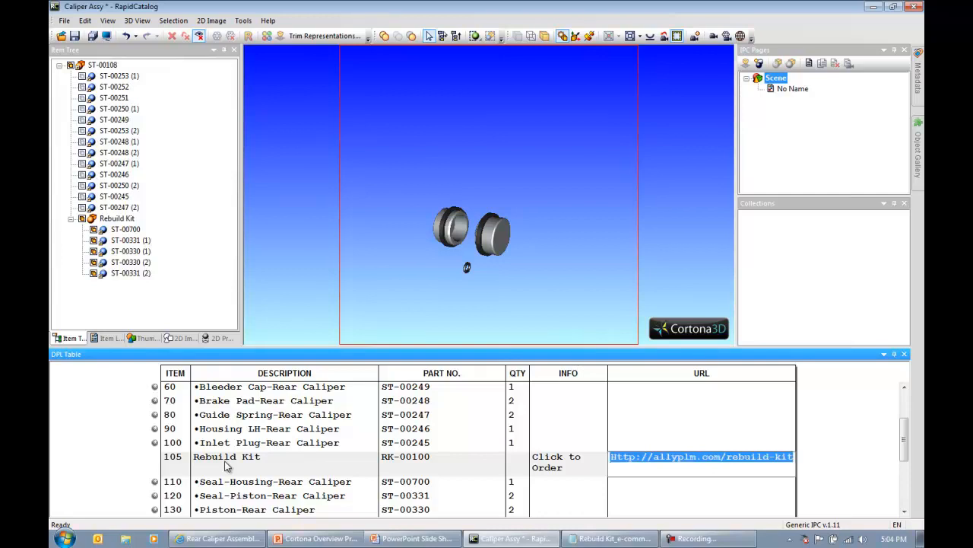
{"action": "mouse_move", "coordinate": [353, 499]}
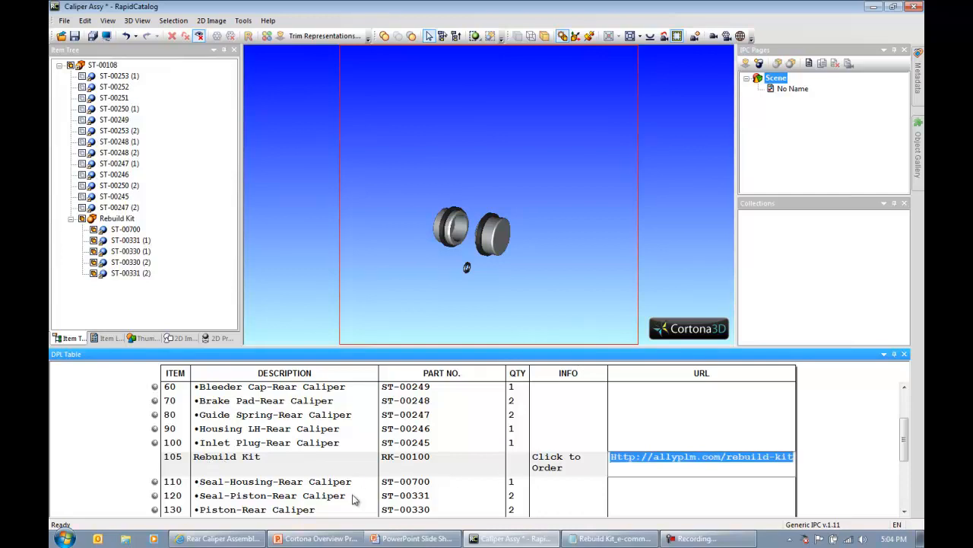
{"action": "left_click", "coordinate": [225, 456]}
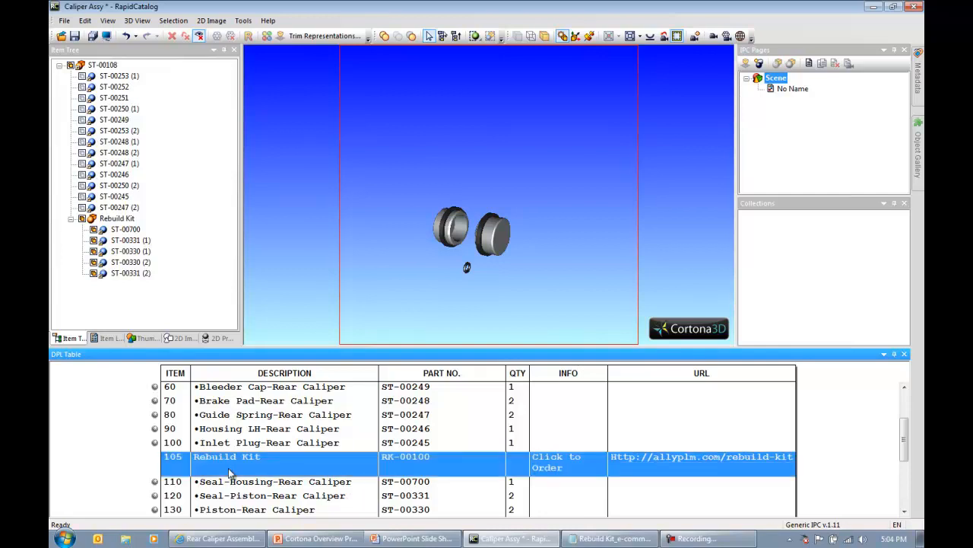
{"action": "mouse_move", "coordinate": [155, 470]}
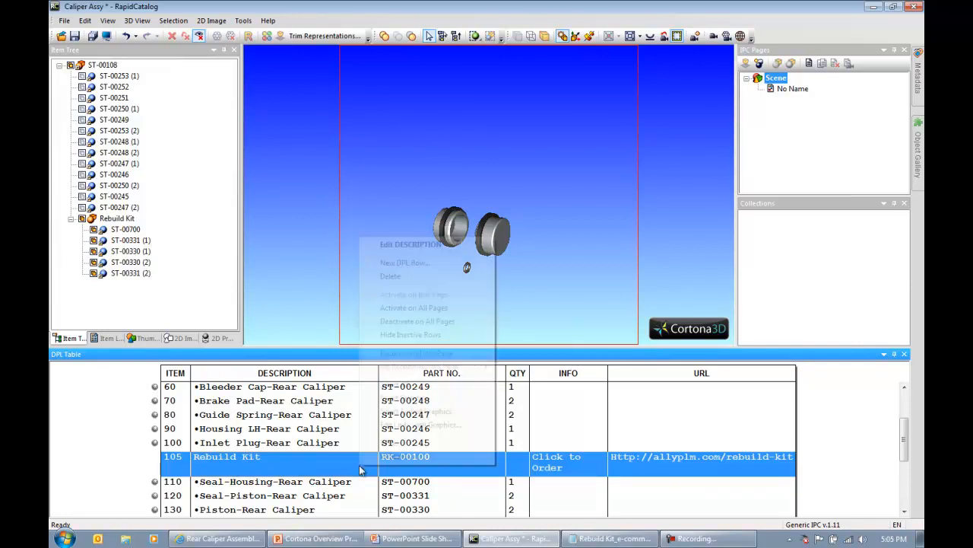
{"action": "left_click", "coordinate": [417, 424]}
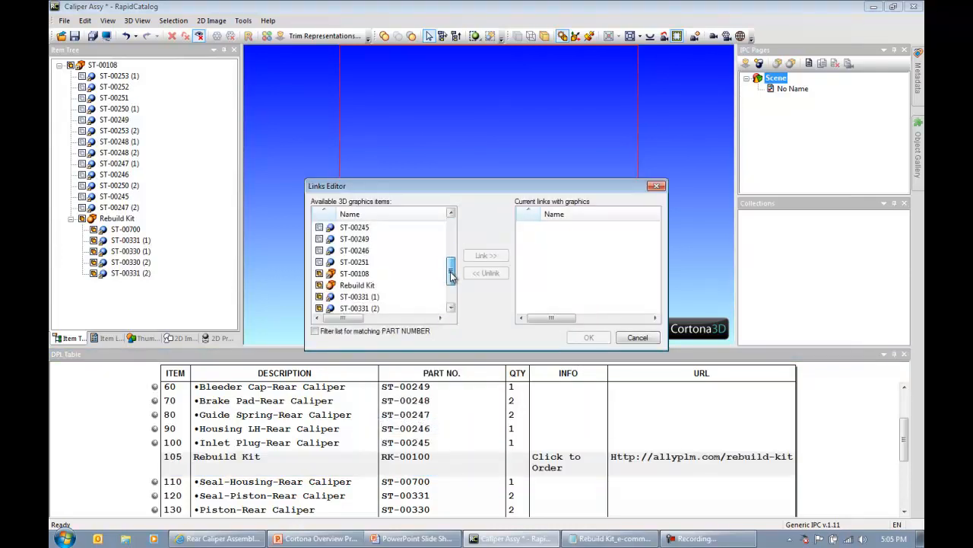
{"action": "left_click", "coordinate": [485, 255]}
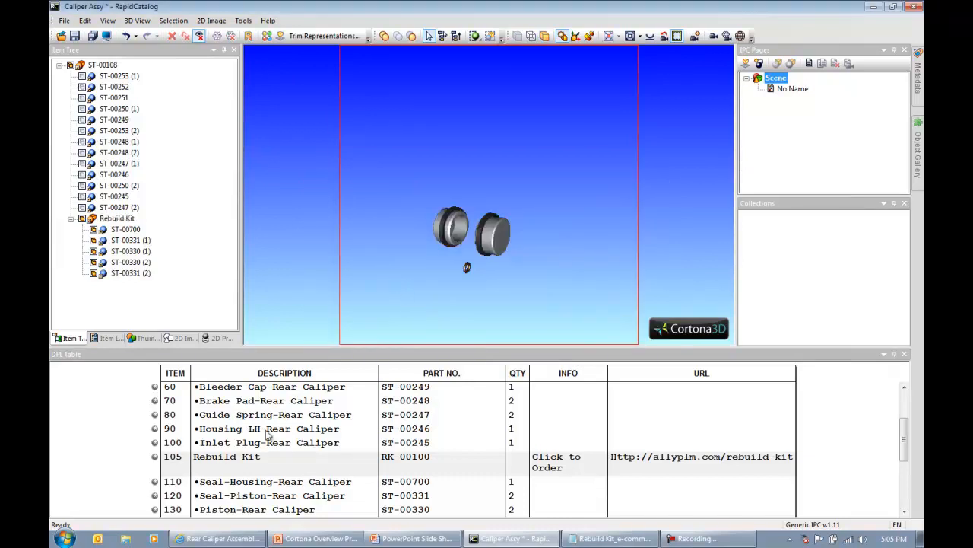
{"action": "mouse_move", "coordinate": [358, 274]}
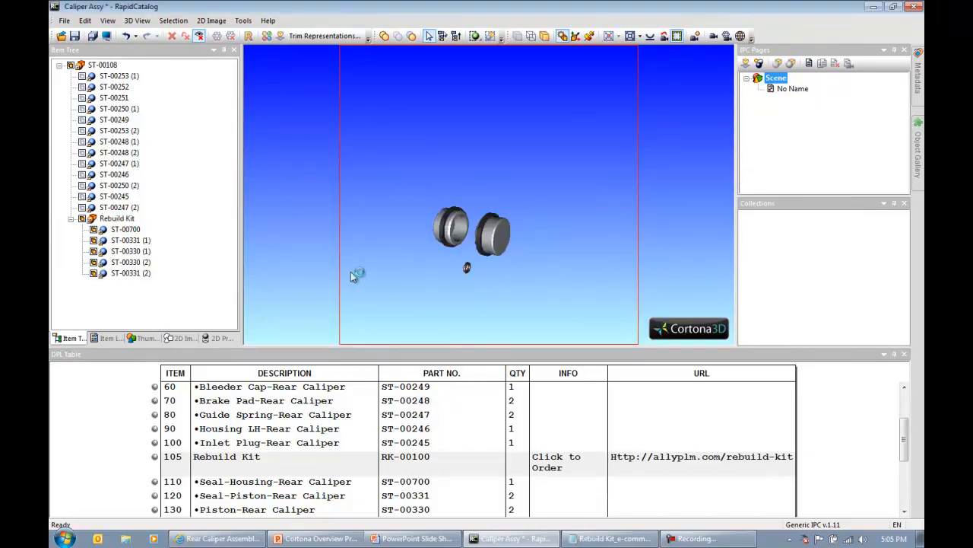
Step: Delete inlet plug ST-00245 from the caliper model, confirming the linked-row warning
{"action": "left_click", "coordinate": [104, 64]}
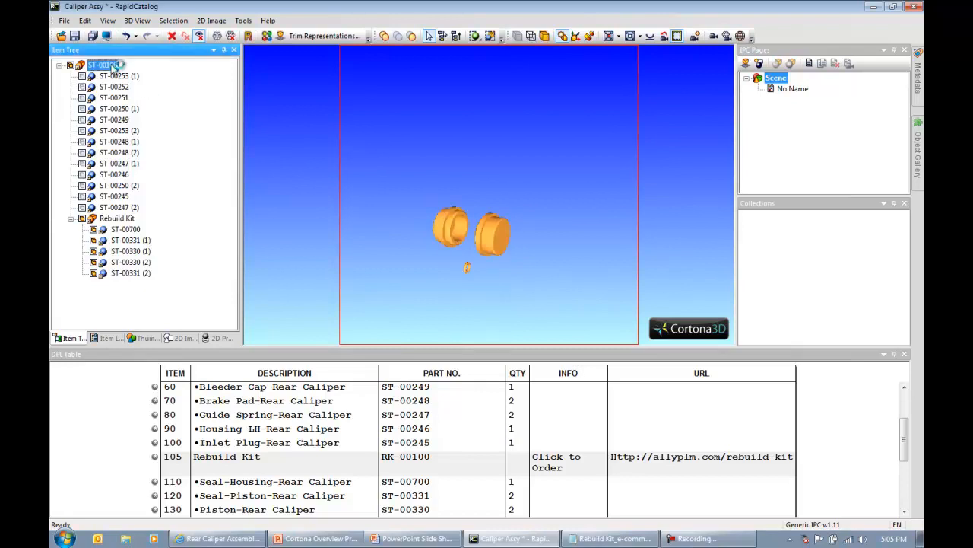
{"action": "left_click", "coordinate": [103, 64]}
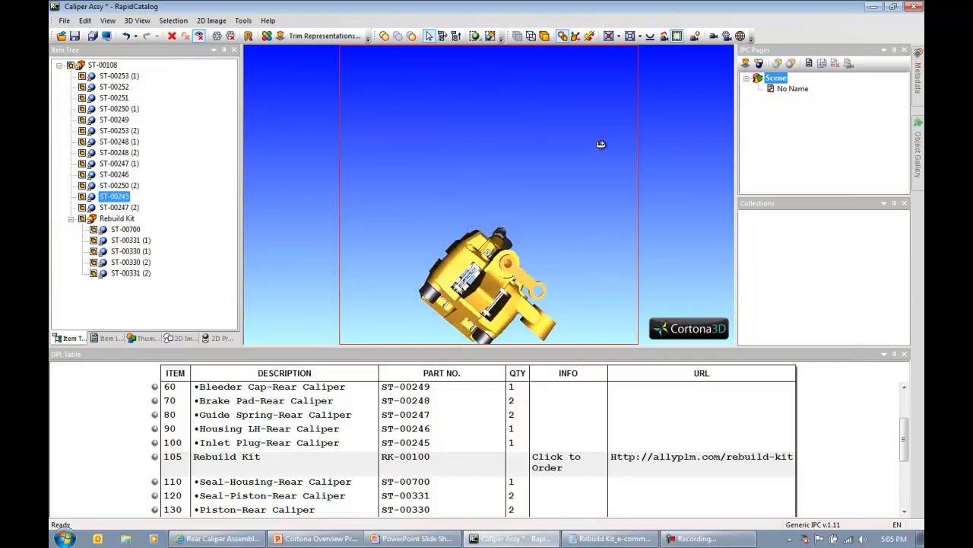
{"action": "left_click_drag", "start_coordinate": [601, 145], "coordinate": [557, 263]}
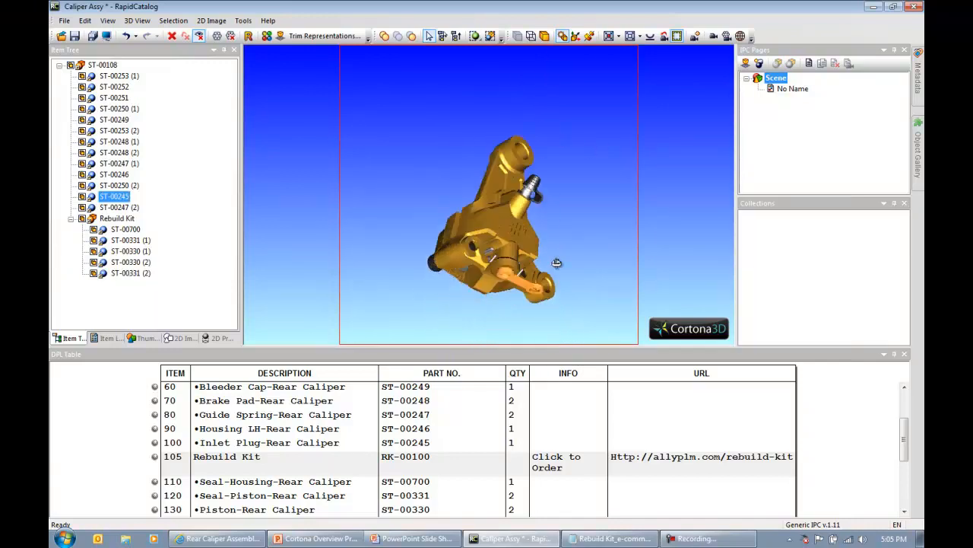
{"action": "left_click_drag", "start_coordinate": [557, 263], "coordinate": [488, 224]}
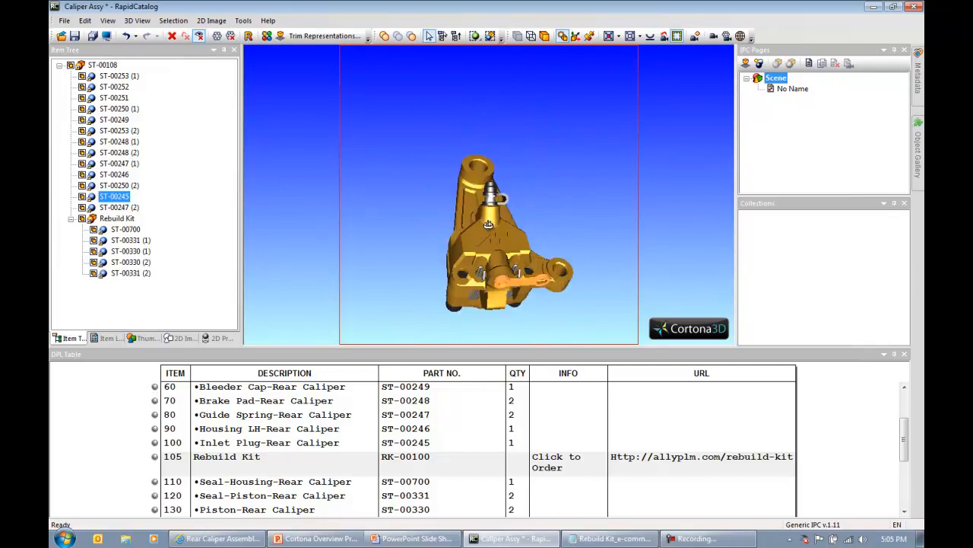
{"action": "left_click_drag", "start_coordinate": [489, 222], "coordinate": [624, 297]}
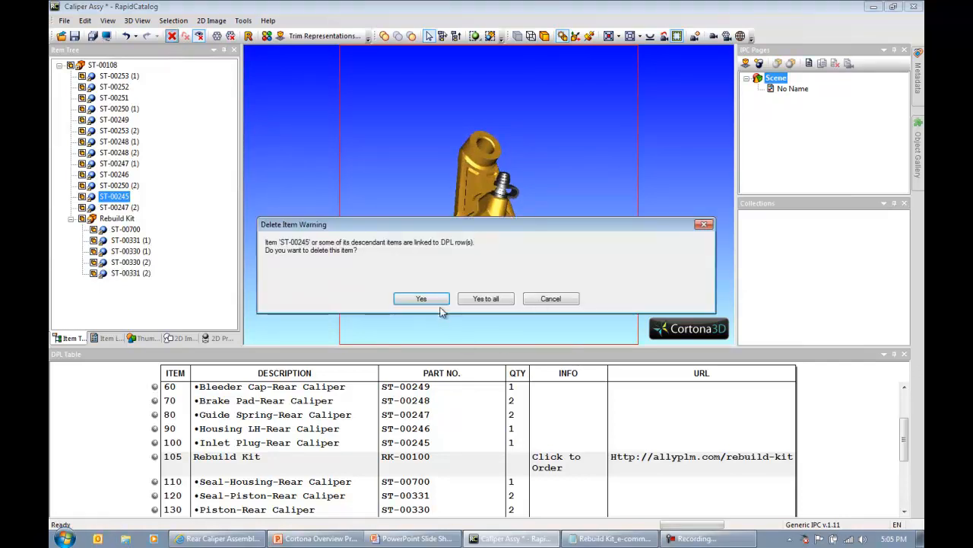
{"action": "left_click", "coordinate": [421, 298]}
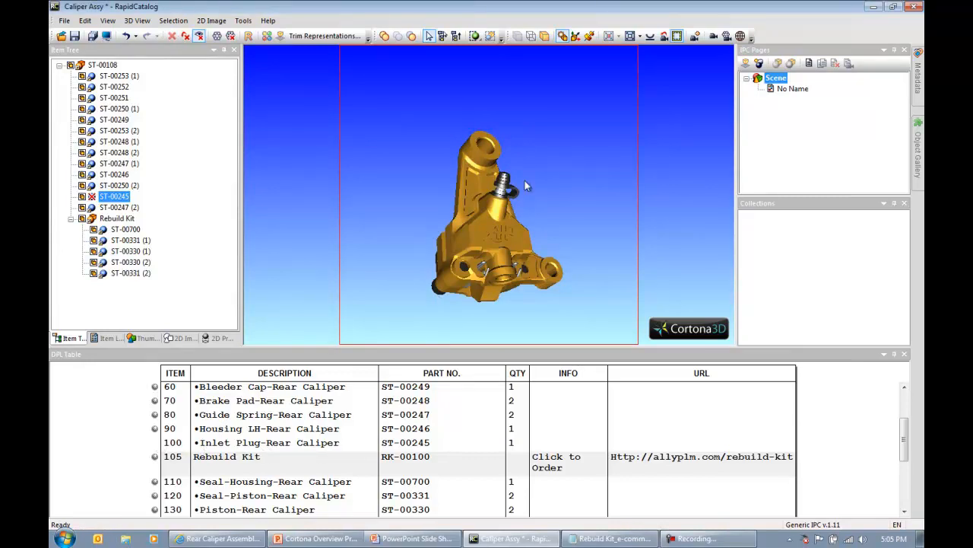
{"action": "left_click_drag", "start_coordinate": [524, 186], "coordinate": [585, 189]}
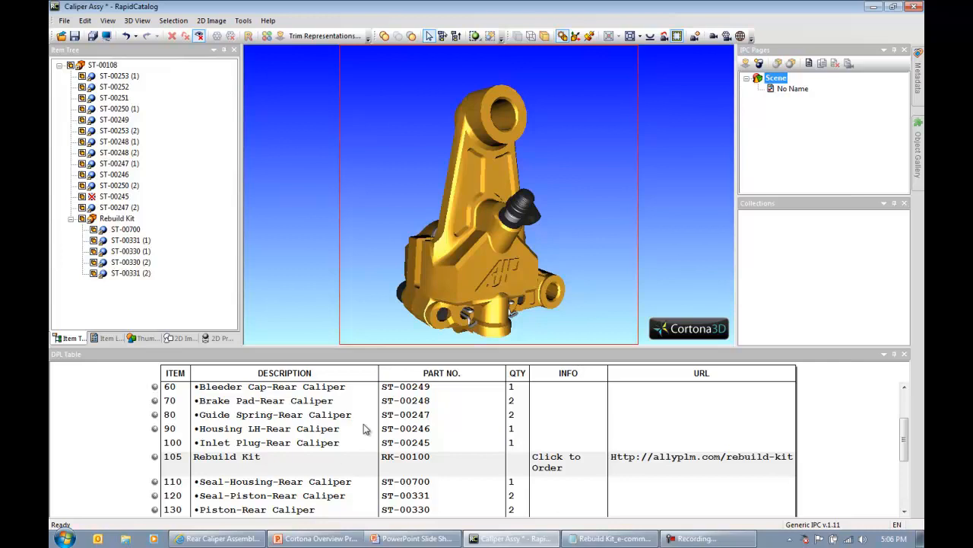
{"action": "mouse_move", "coordinate": [587, 188]}
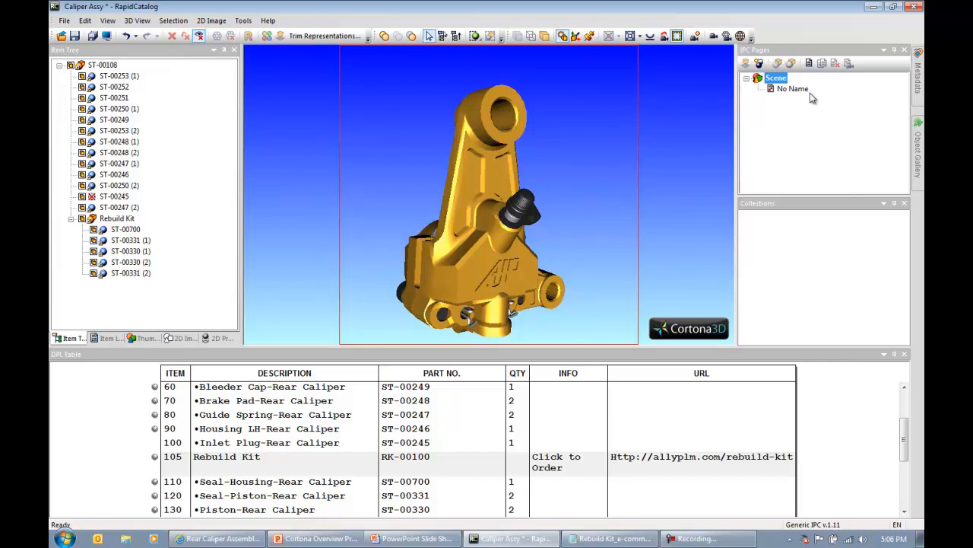
{"action": "mouse_move", "coordinate": [800, 115]}
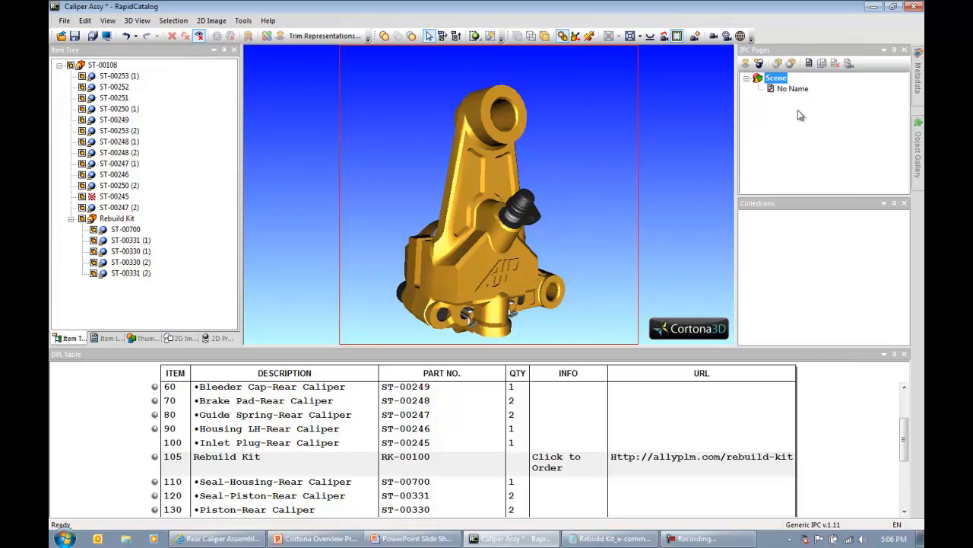
{"action": "mouse_move", "coordinate": [745, 61]}
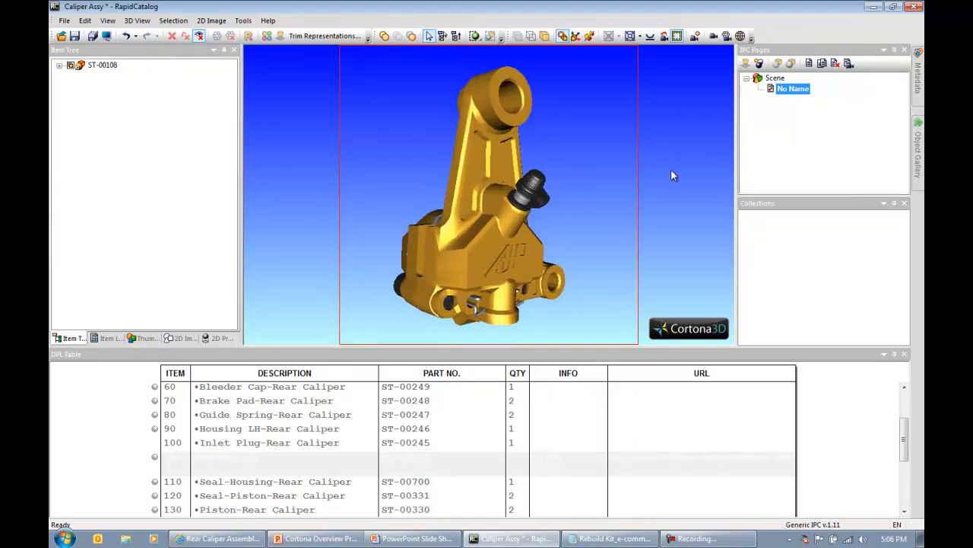
{"action": "mouse_move", "coordinate": [849, 64]}
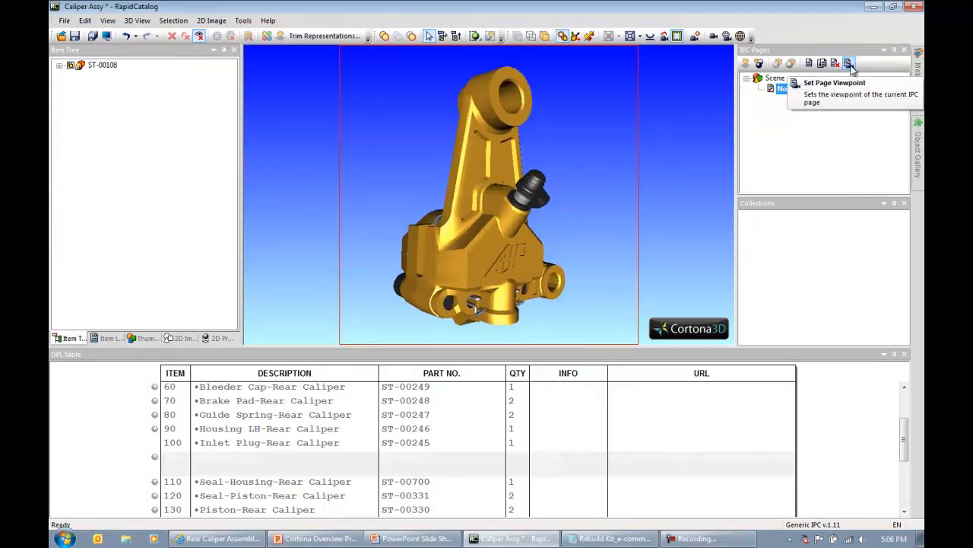
Step: Store the caliper housing view as the page viewpoint and name the page Caliper Assy
{"action": "left_click", "coordinate": [848, 64]}
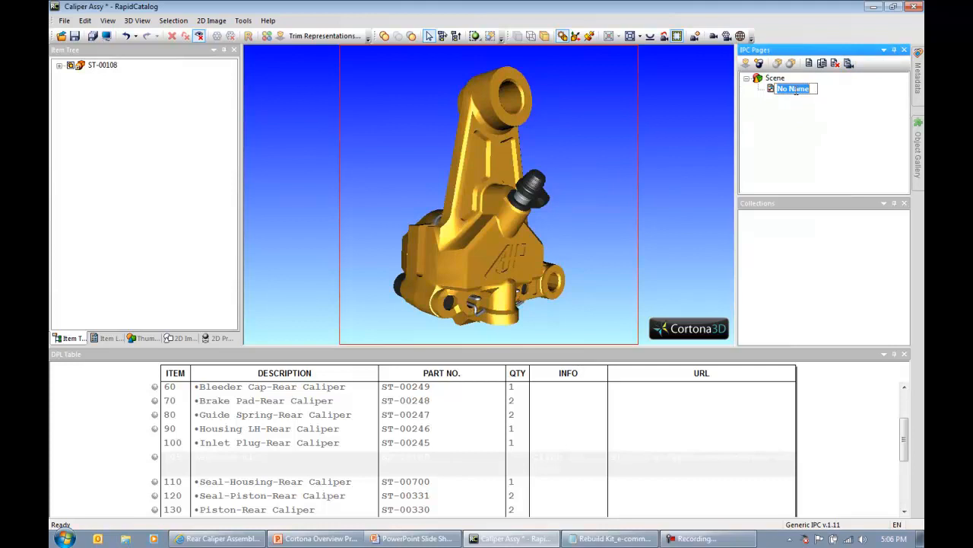
{"action": "type", "text": "Caliper Assy"}
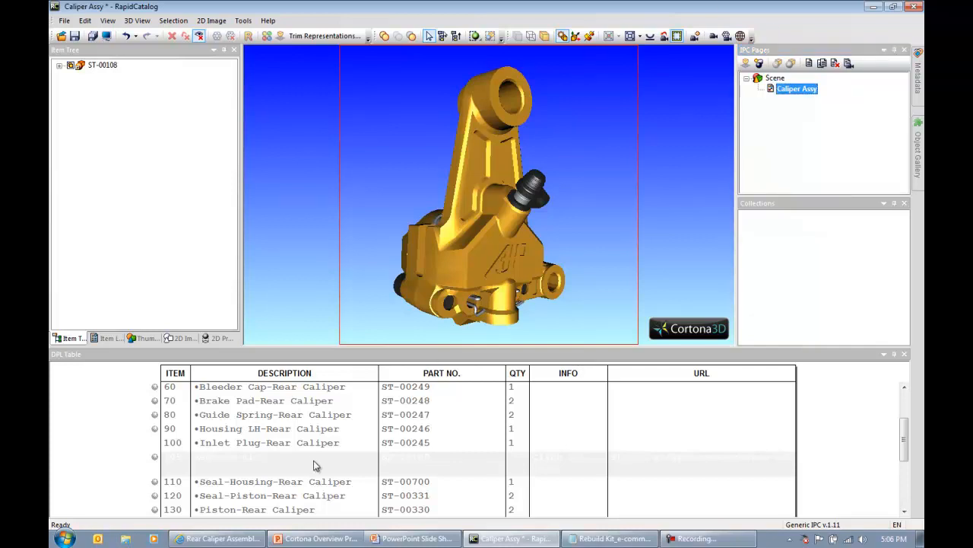
{"action": "mouse_move", "coordinate": [325, 485]}
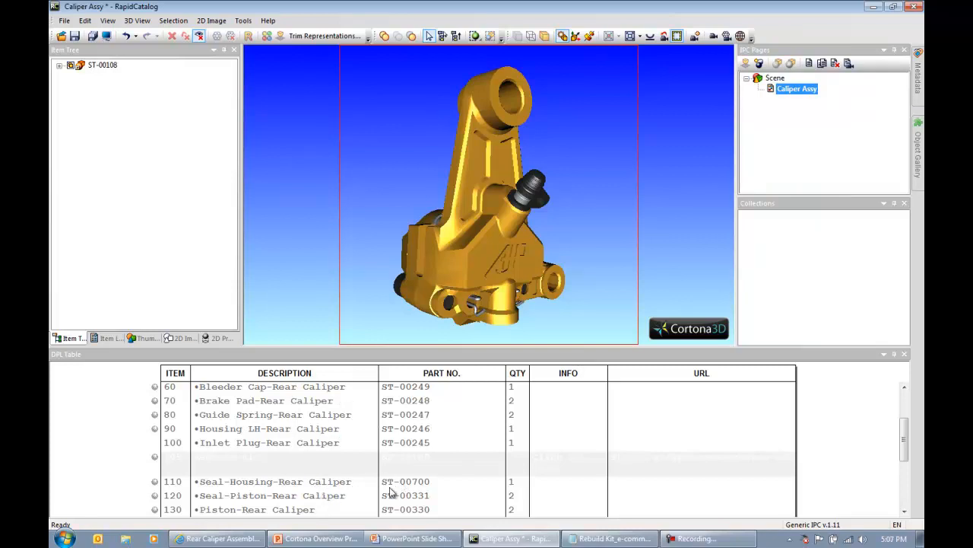
{"action": "mouse_move", "coordinate": [727, 212]}
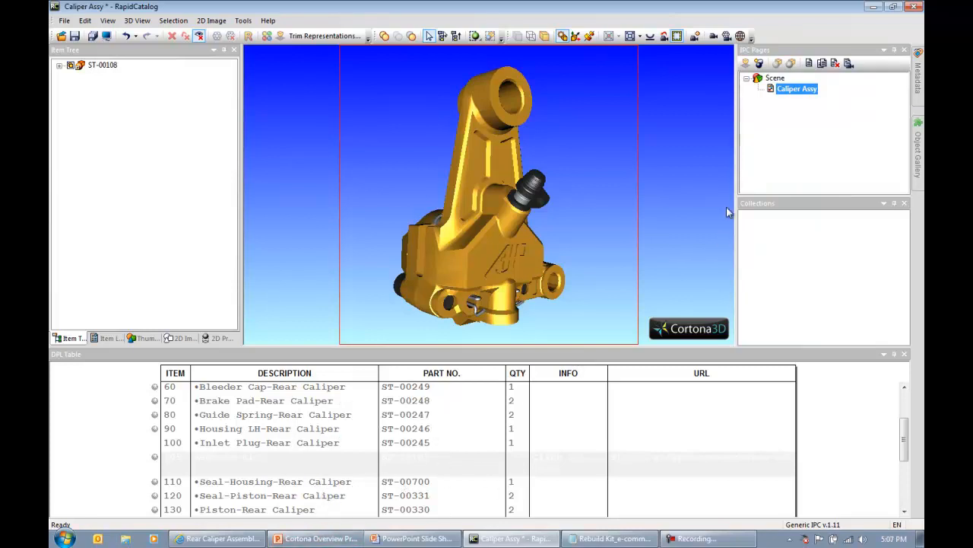
{"action": "right_click", "coordinate": [797, 88]}
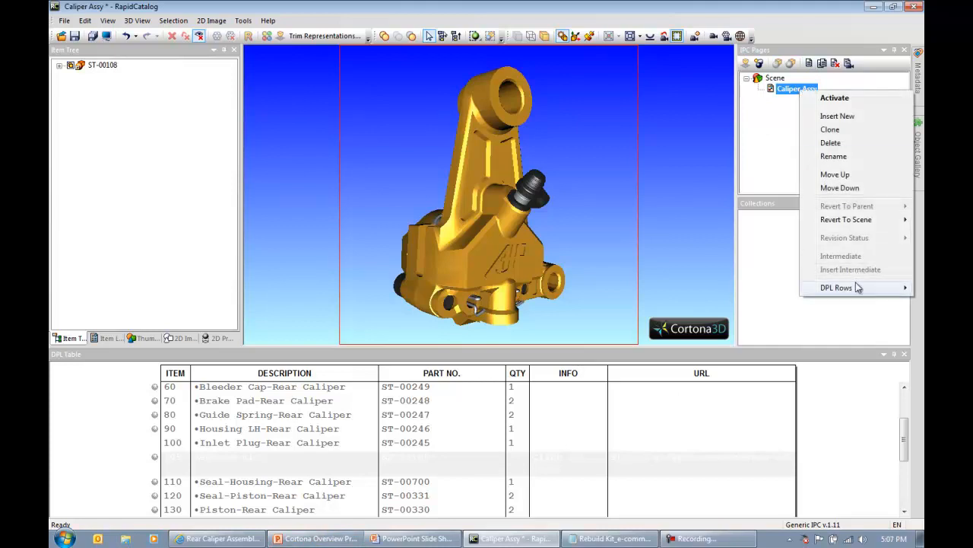
{"action": "mouse_move", "coordinate": [837, 287]}
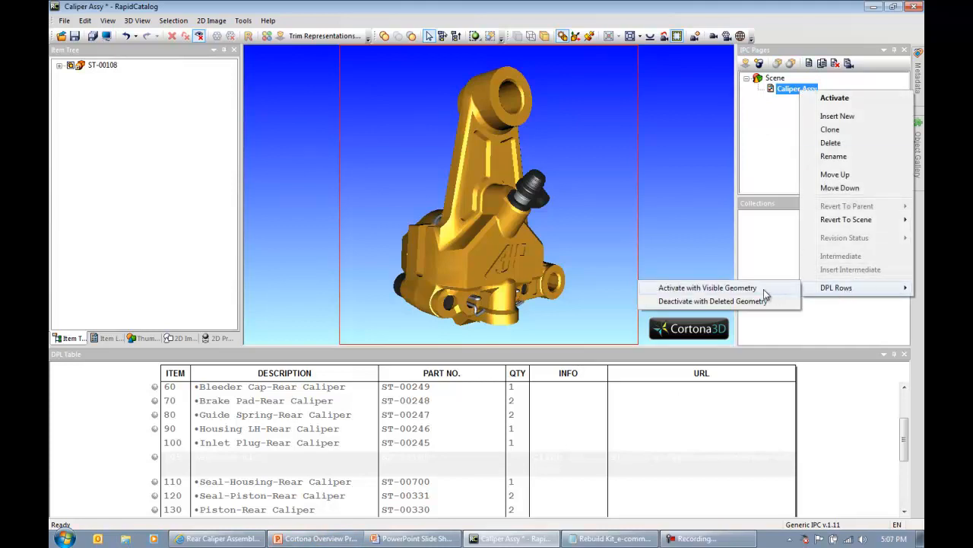
Step: Add a second catalog page under Caliper Assy and name it Caliper Explosion
{"action": "left_click", "coordinate": [709, 288]}
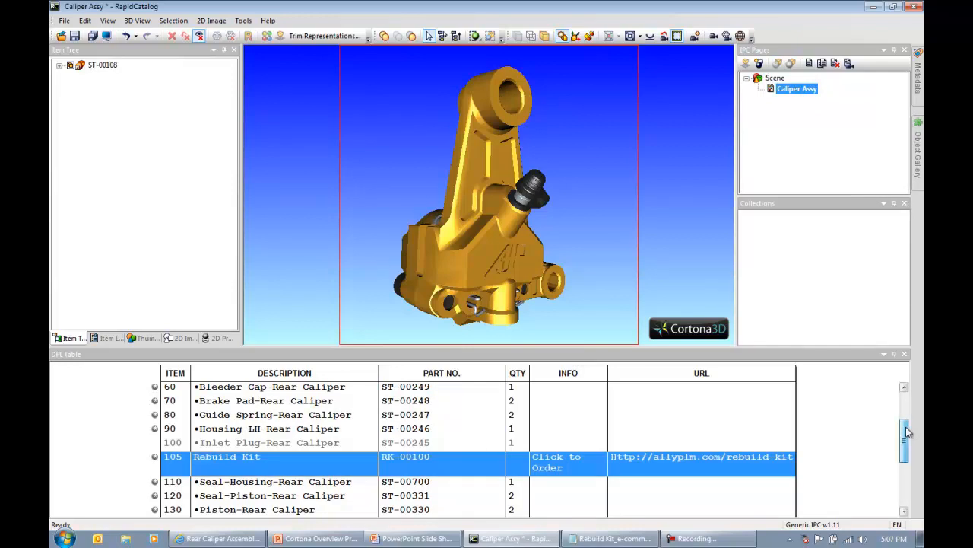
{"action": "scroll", "scroll_direction": "down", "scroll_amount": 3}
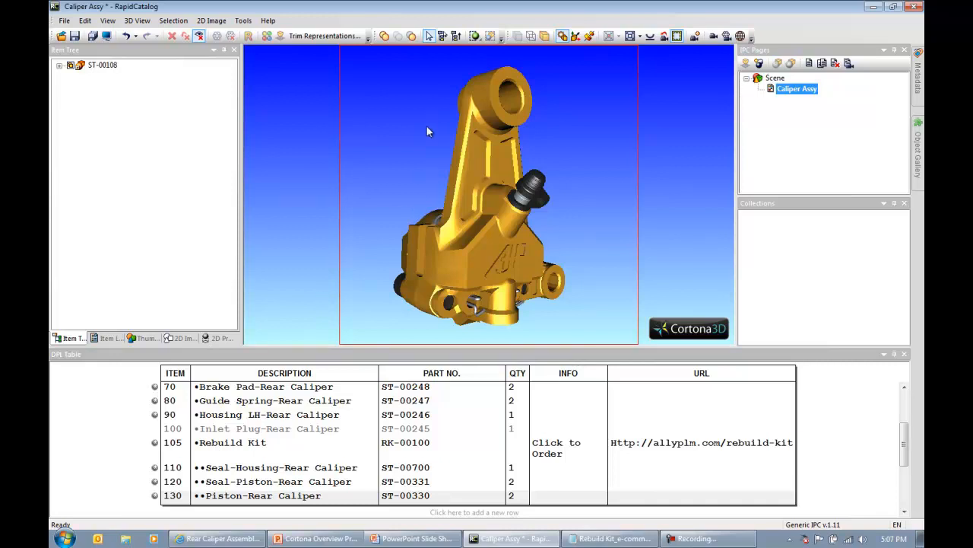
{"action": "mouse_move", "coordinate": [544, 119]}
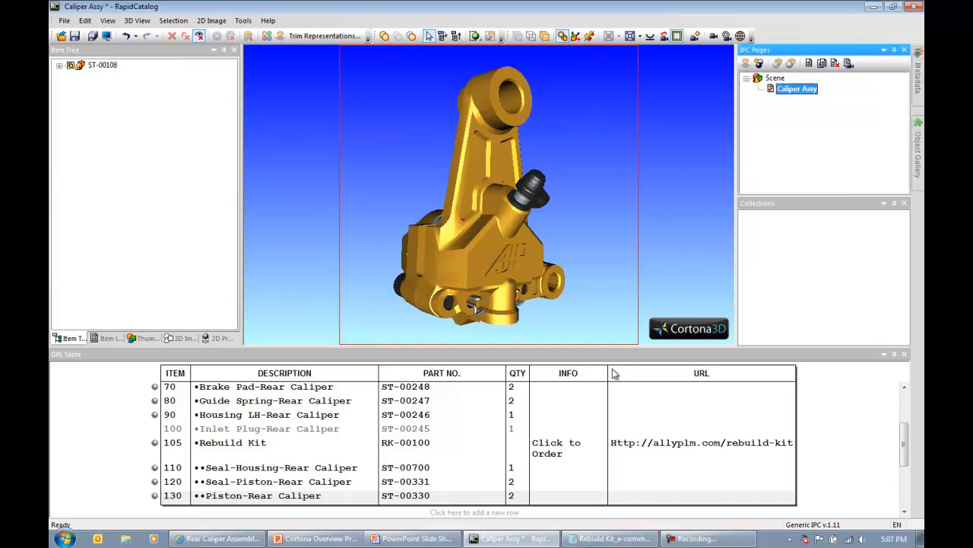
{"action": "mouse_move", "coordinate": [623, 240]}
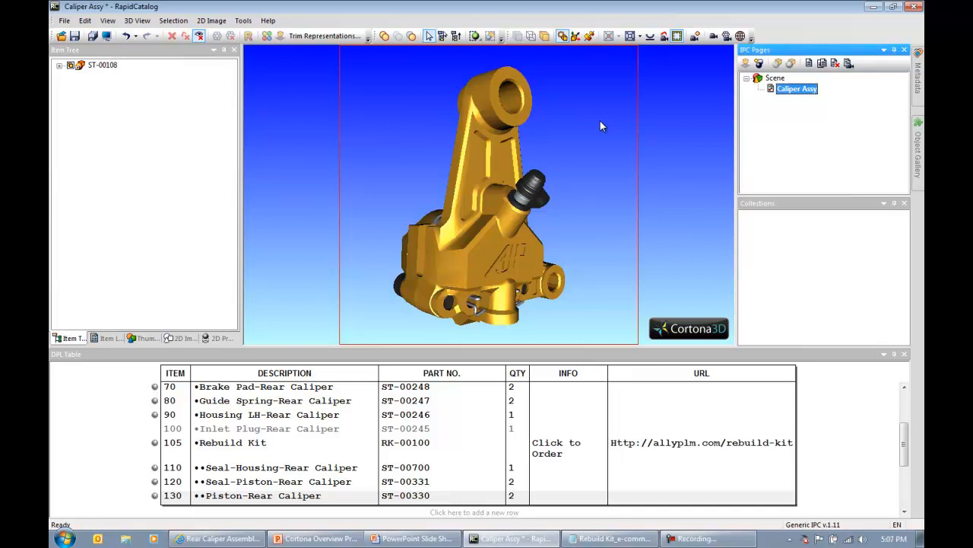
{"action": "mouse_move", "coordinate": [624, 140]}
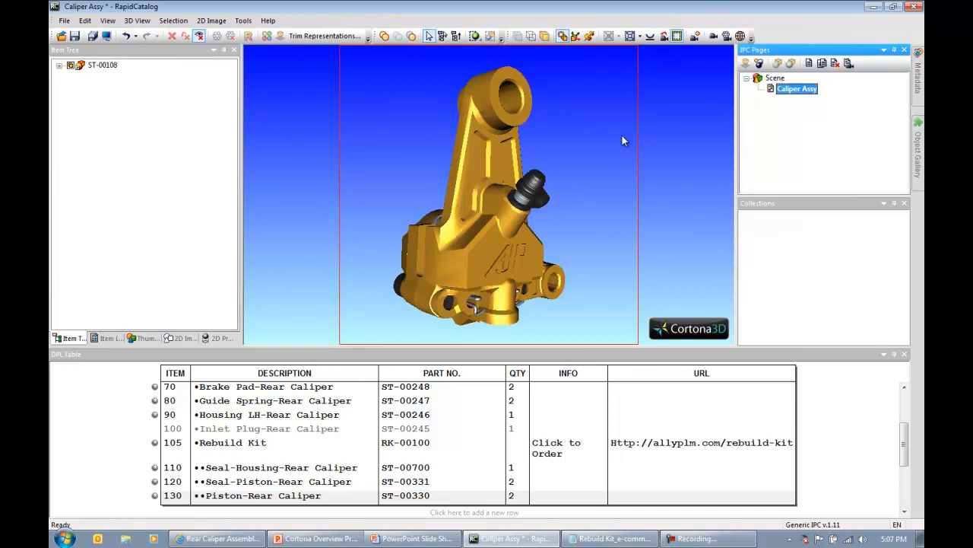
{"action": "mouse_move", "coordinate": [809, 166]}
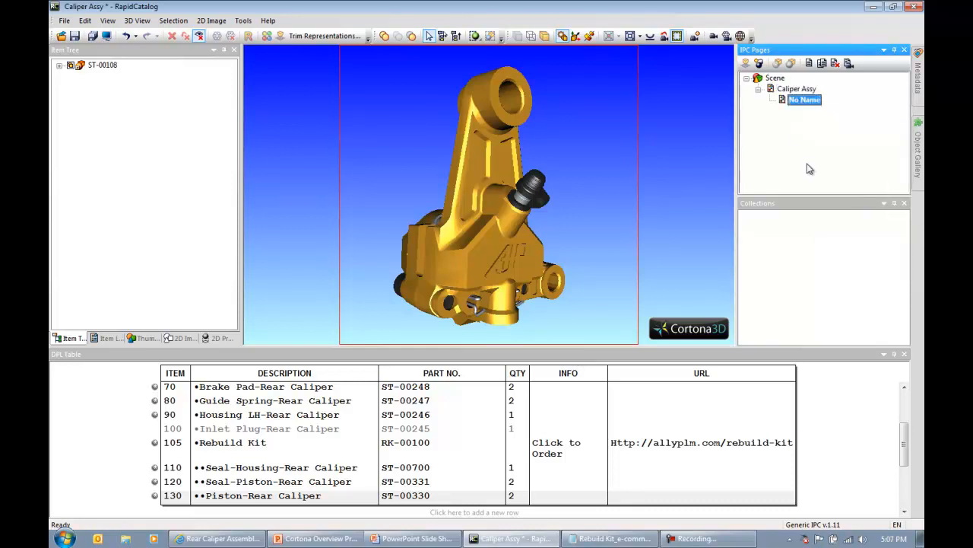
{"action": "mouse_move", "coordinate": [809, 176]}
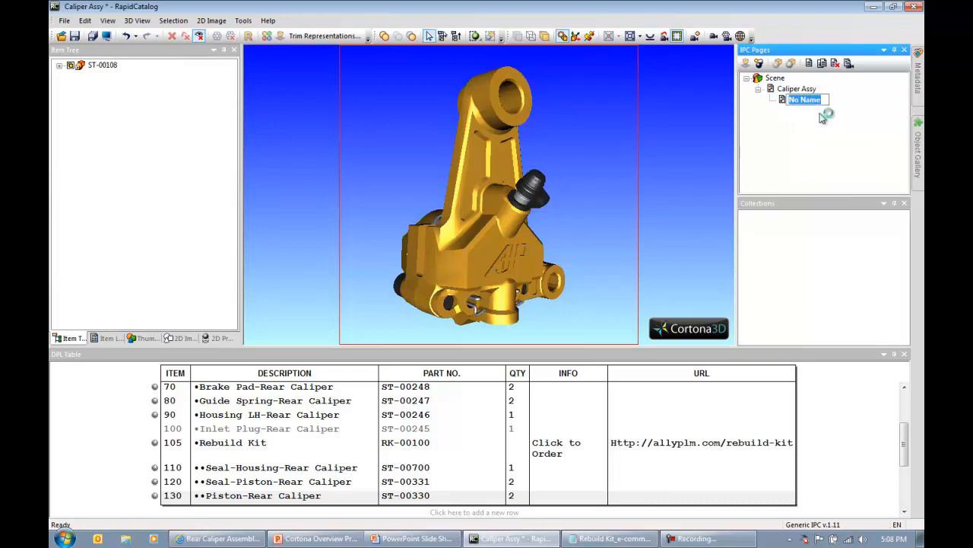
{"action": "type", "text": "Caliper Explosion"}
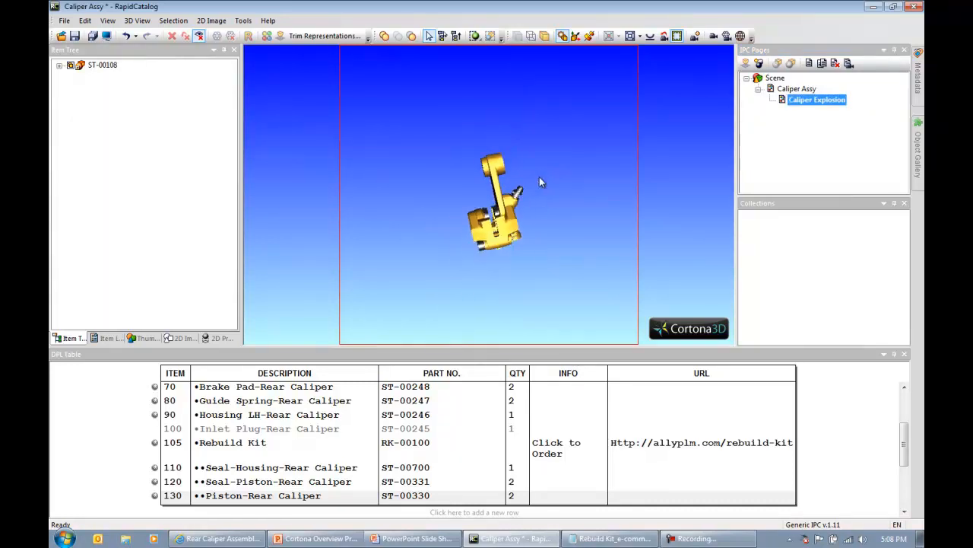
Step: Run the Explode Wizard on all caliper parts with a linear explosion, direction and strength set
{"action": "left_click", "coordinate": [59, 64]}
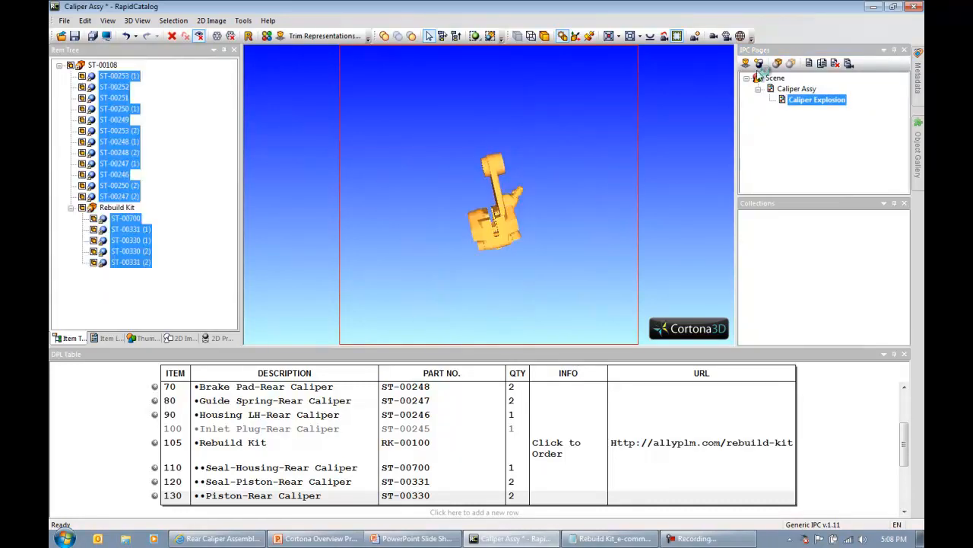
{"action": "mouse_move", "coordinate": [761, 64]}
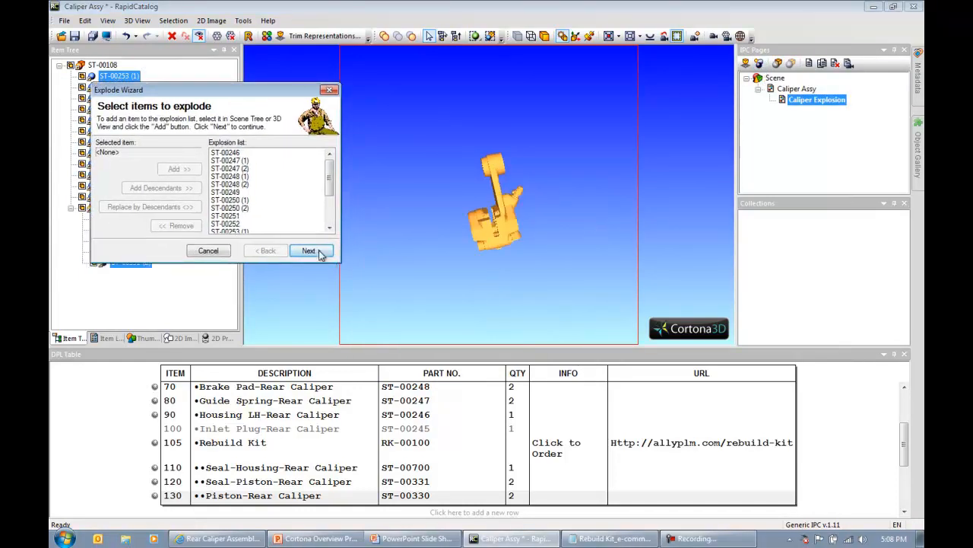
{"action": "left_click", "coordinate": [310, 250]}
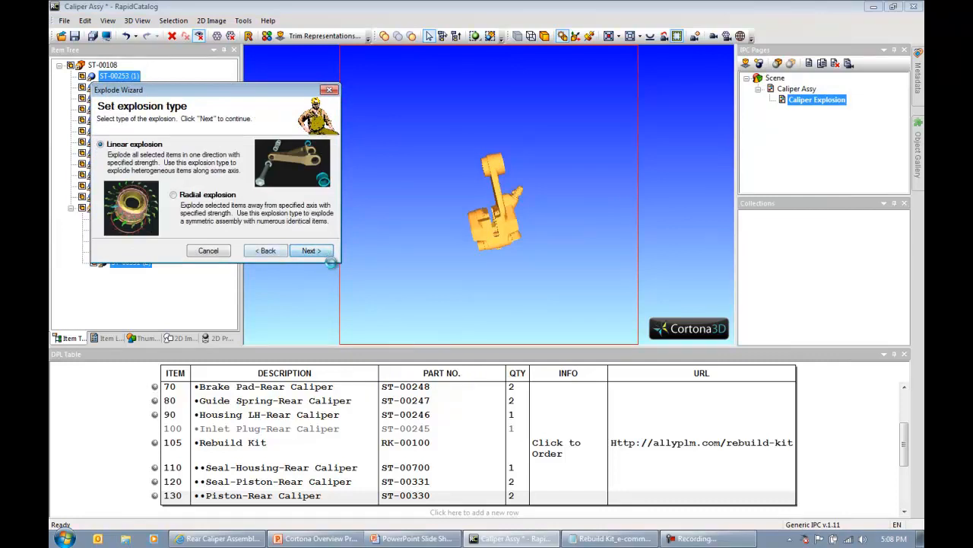
{"action": "left_click", "coordinate": [310, 249]}
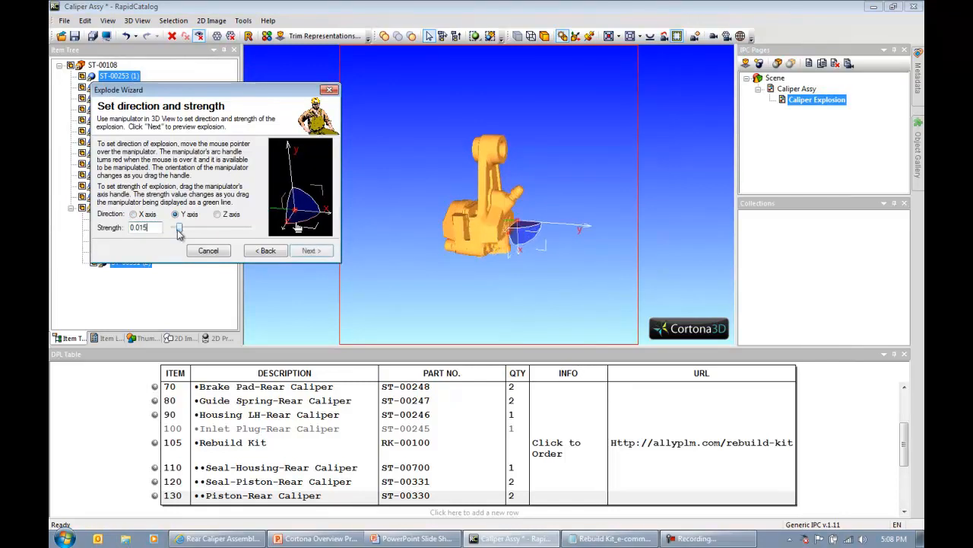
{"action": "left_click", "coordinate": [310, 249]}
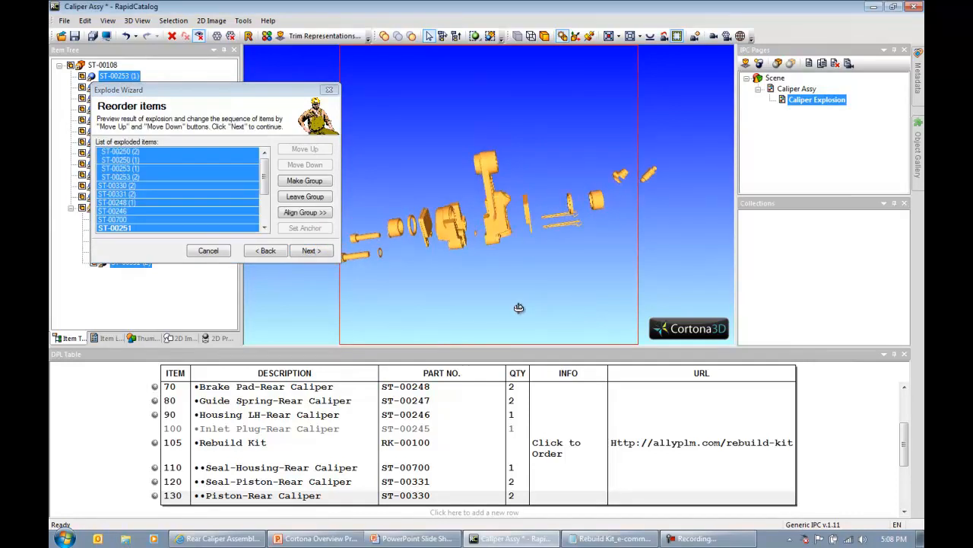
{"action": "left_click_drag", "start_coordinate": [521, 307], "coordinate": [459, 213]}
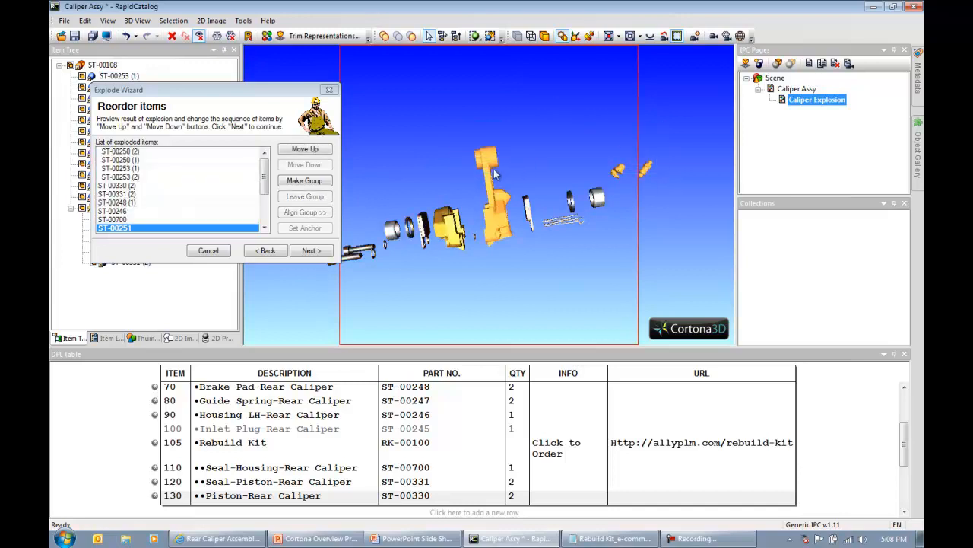
{"action": "mouse_move", "coordinate": [647, 176]}
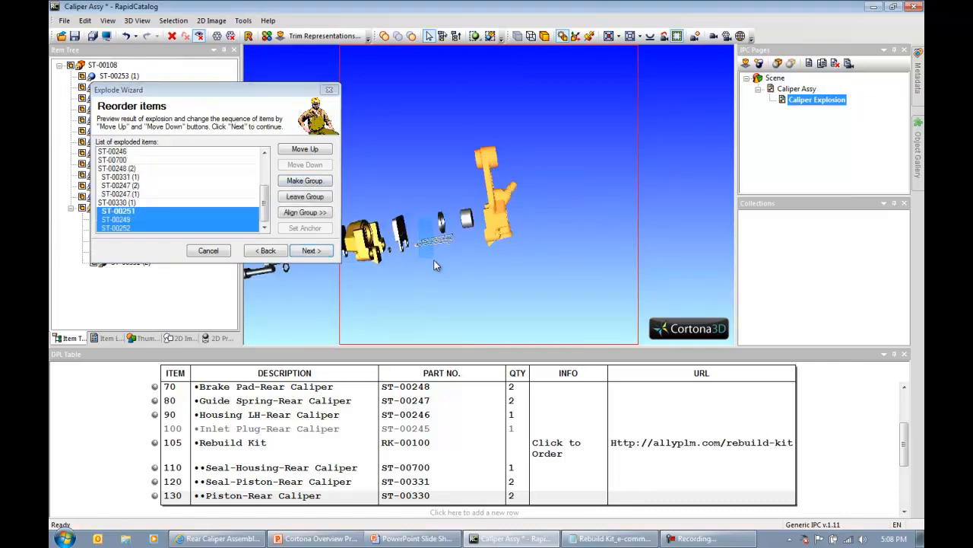
Step: Move two parts earlier in the explosion sequence and advance to repositioning
{"action": "left_click", "coordinate": [304, 149]}
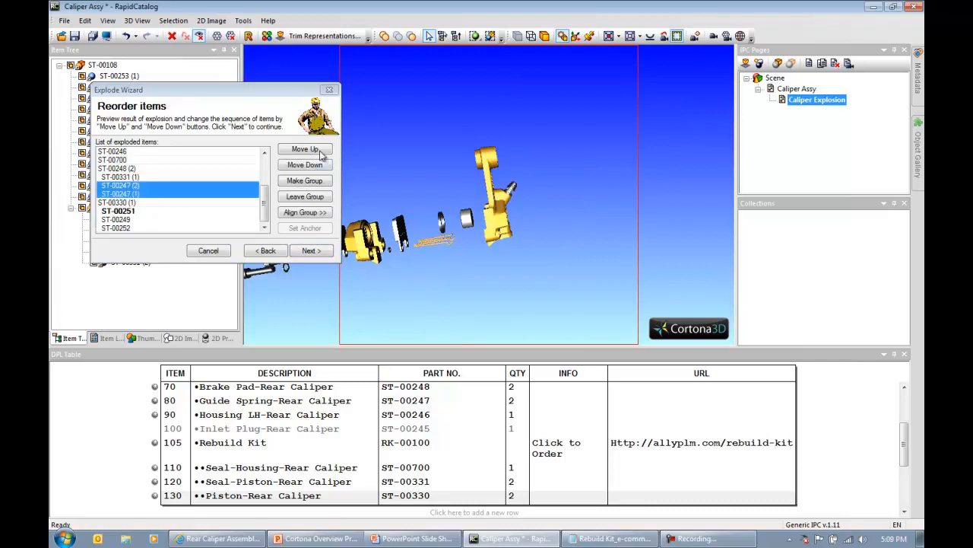
{"action": "left_click", "coordinate": [304, 164]}
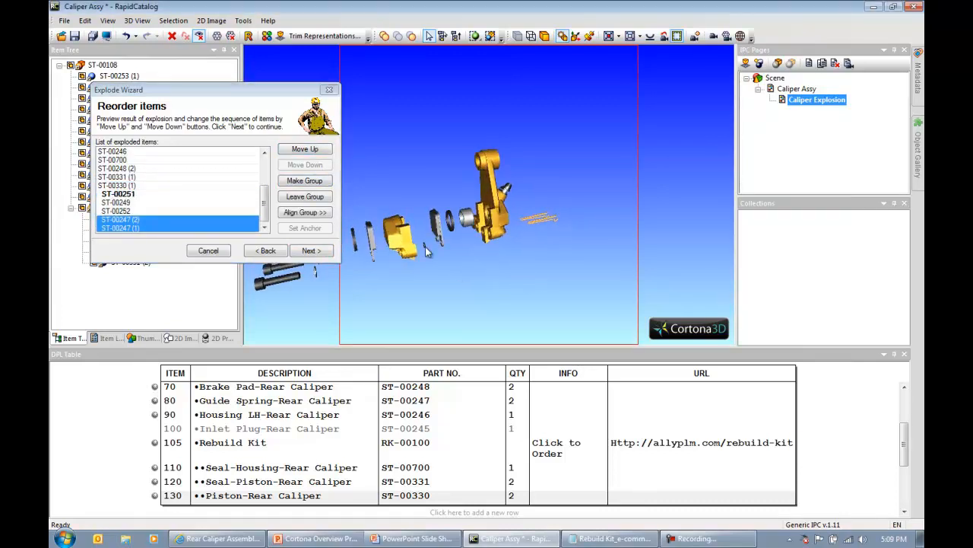
{"action": "left_click", "coordinate": [305, 149]}
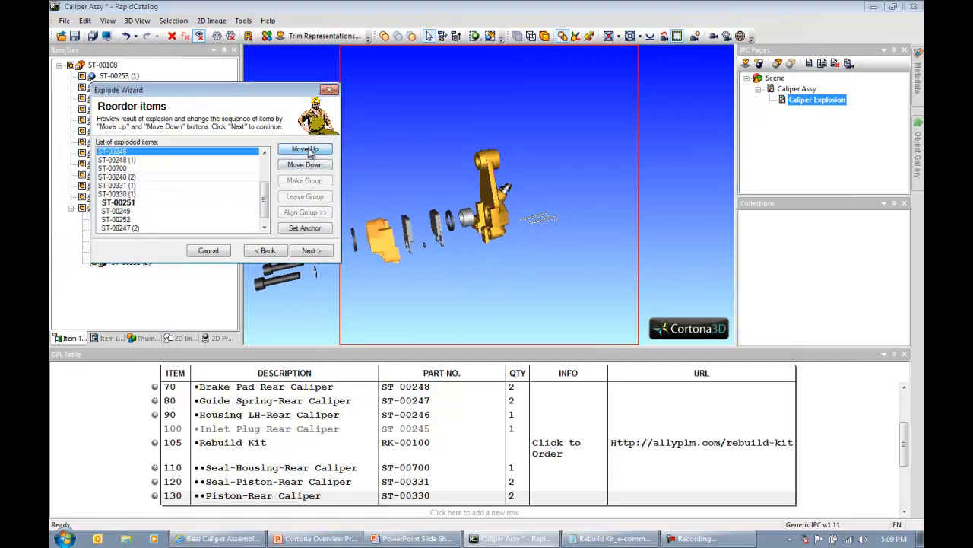
{"action": "left_click", "coordinate": [304, 149]}
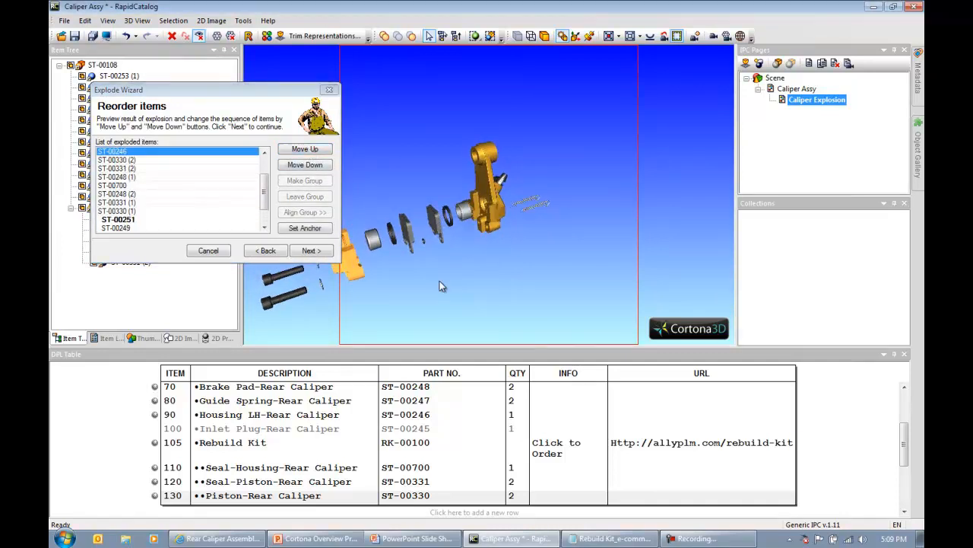
{"action": "left_click_drag", "start_coordinate": [441, 286], "coordinate": [529, 258]}
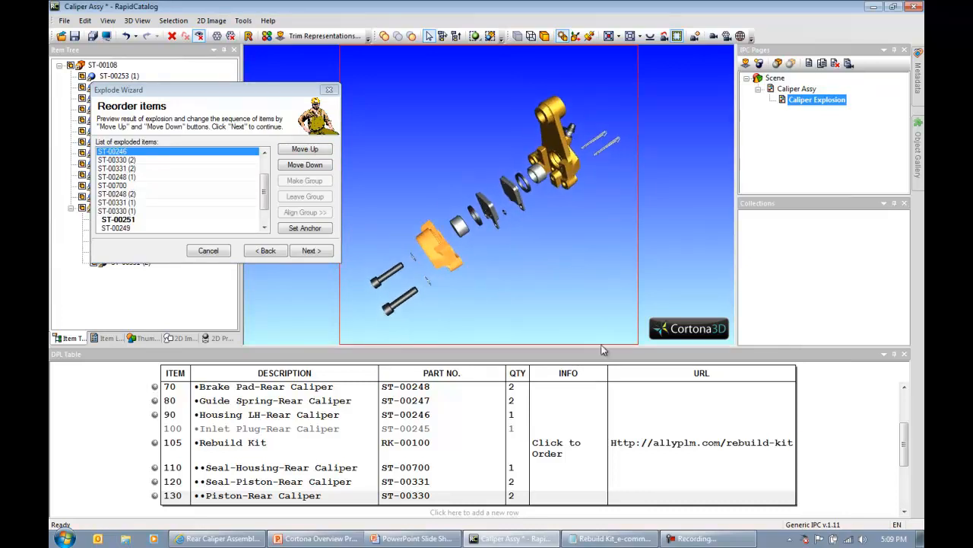
{"action": "left_click", "coordinate": [310, 250]}
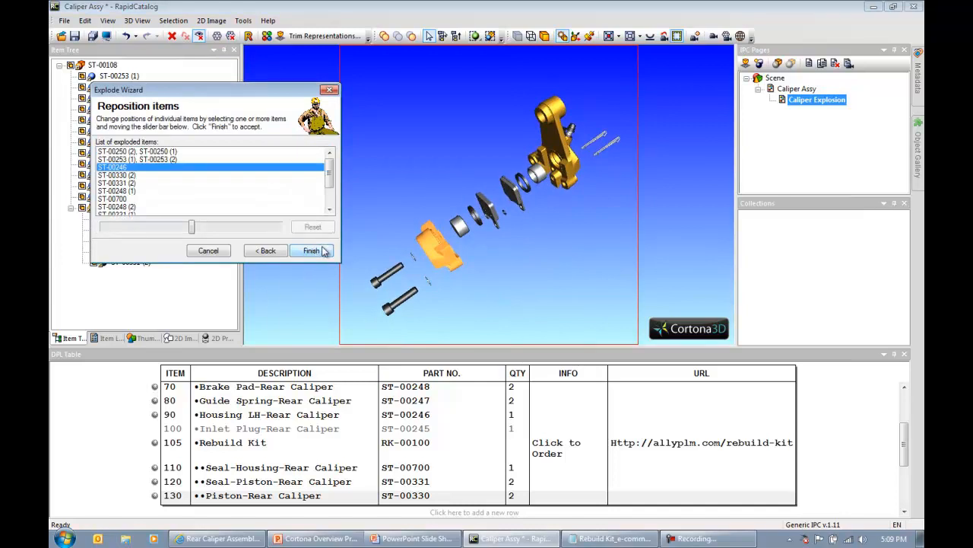
Step: Finish the first explosion as Explosion 1 and orbit to a side view
{"action": "left_click", "coordinate": [311, 249]}
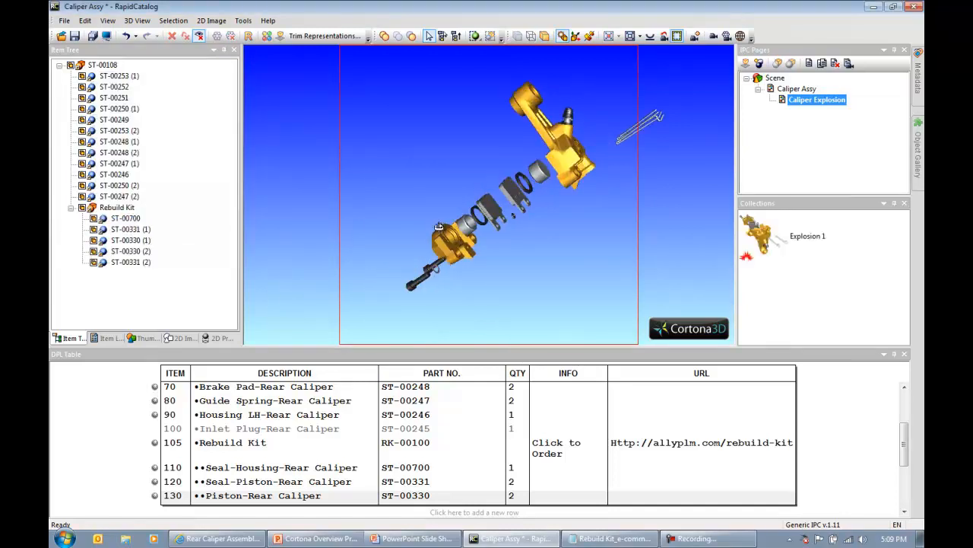
{"action": "left_click_drag", "start_coordinate": [438, 225], "coordinate": [383, 185]}
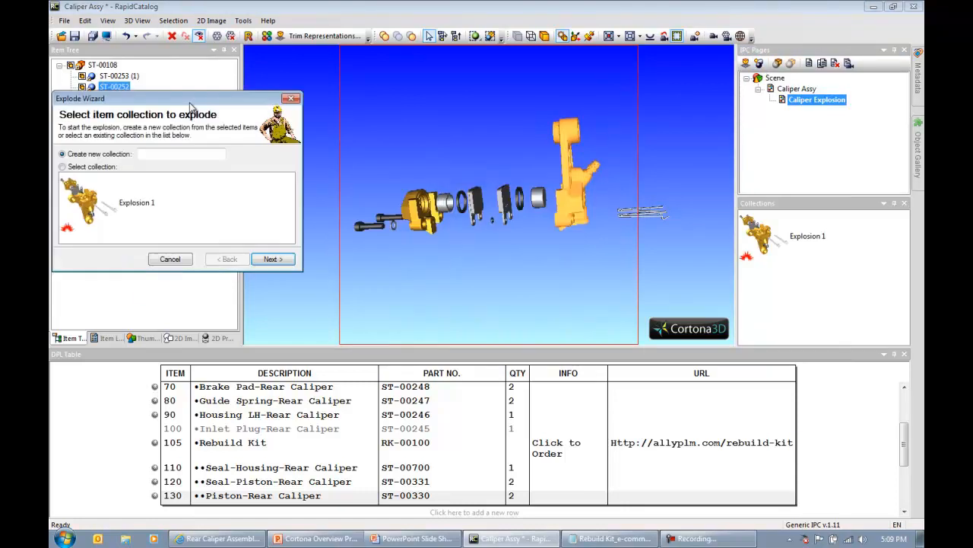
Step: Create Explosion 2, a linear explosion spreading three small parts farther apart
{"action": "left_click", "coordinate": [272, 259]}
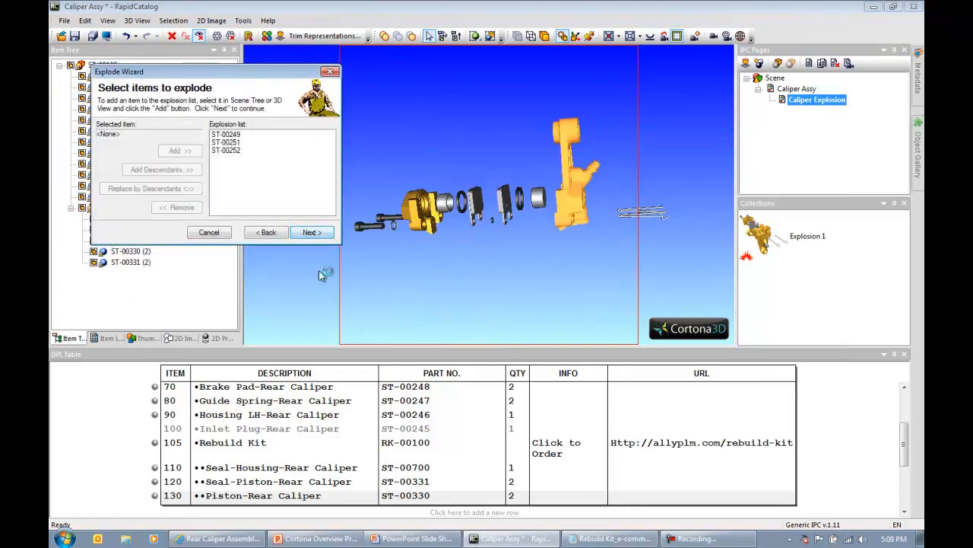
{"action": "left_click", "coordinate": [310, 231]}
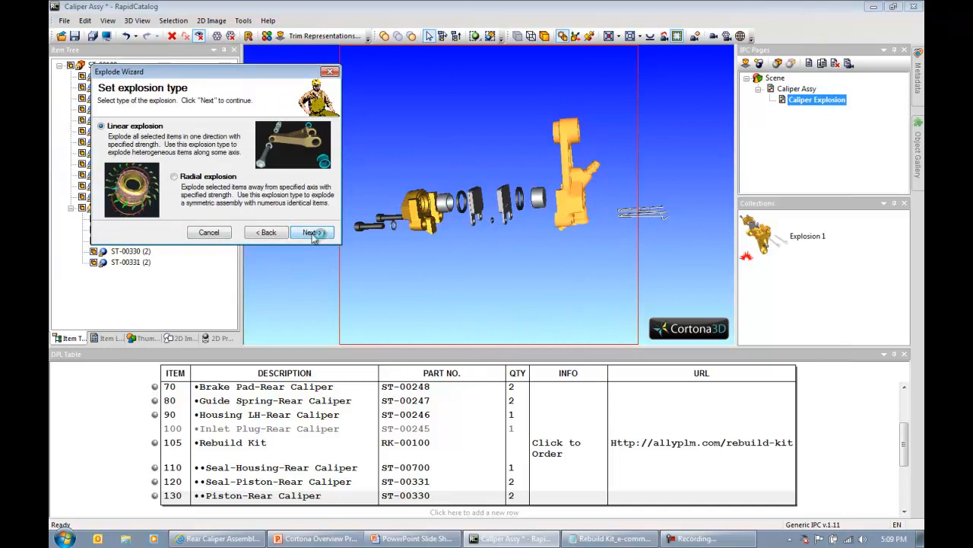
{"action": "left_click", "coordinate": [310, 231]}
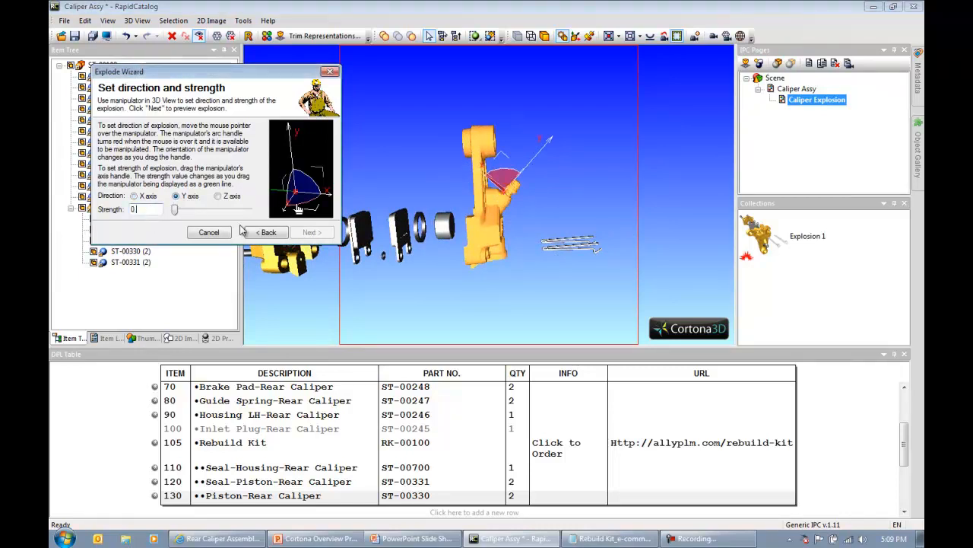
{"action": "left_click", "coordinate": [310, 231]}
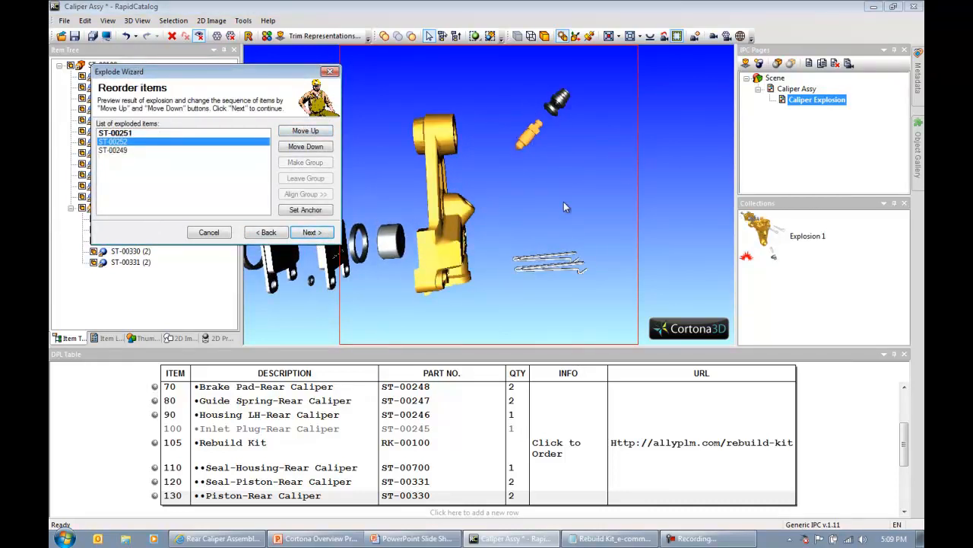
{"action": "left_click", "coordinate": [310, 231]}
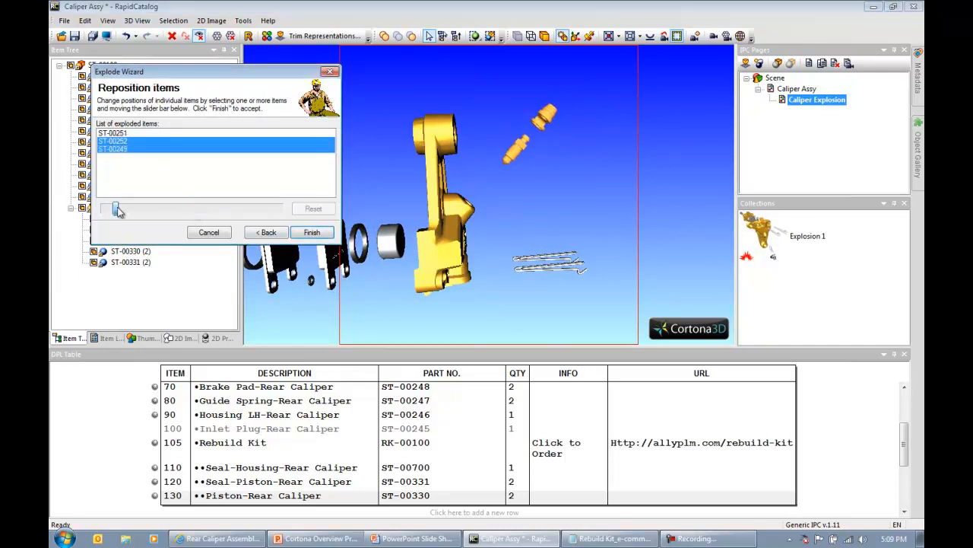
{"action": "left_click_drag", "start_coordinate": [115, 210], "coordinate": [125, 210]}
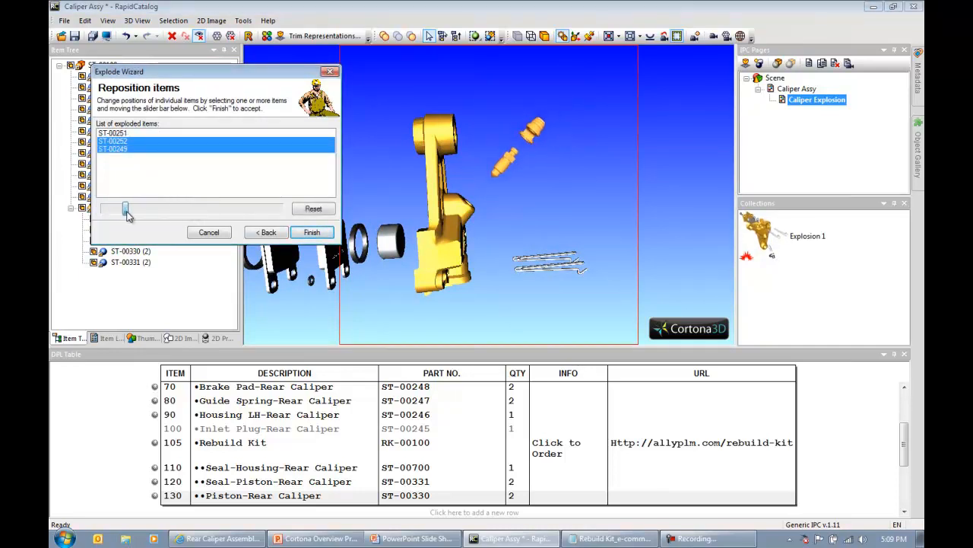
{"action": "left_click", "coordinate": [310, 231]}
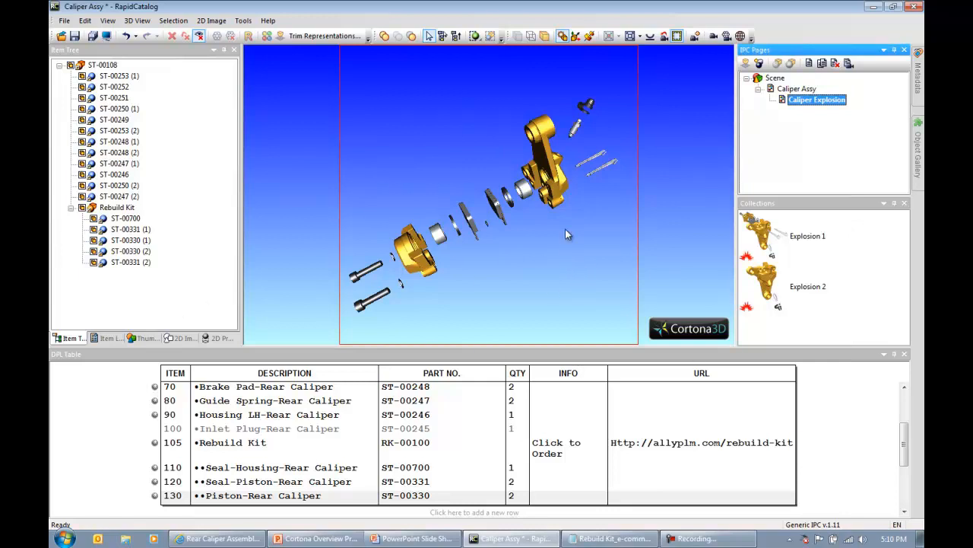
Step: Rename the page's 2D project image to Exploded View and send it to Cortona2D Editor Pro
{"action": "left_click", "coordinate": [180, 337]}
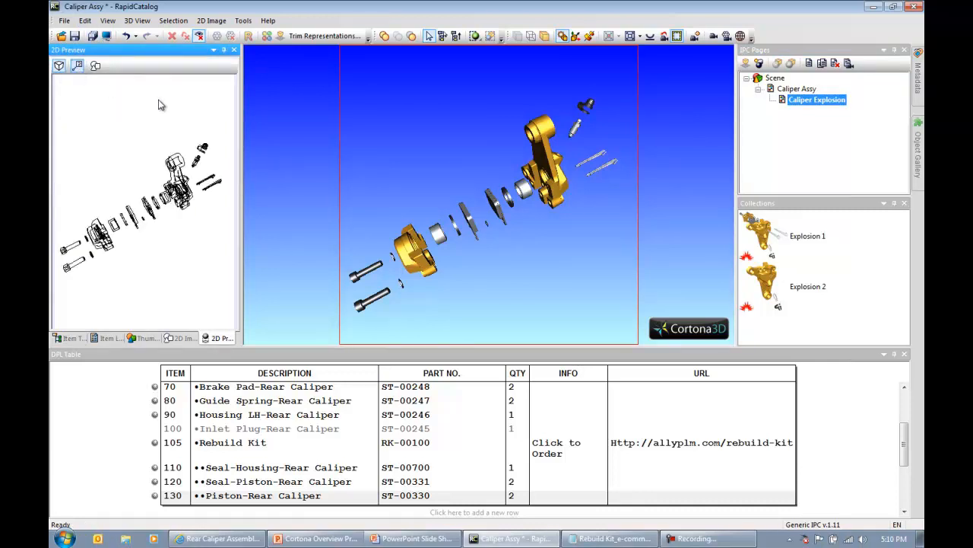
{"action": "left_click", "coordinate": [95, 66]}
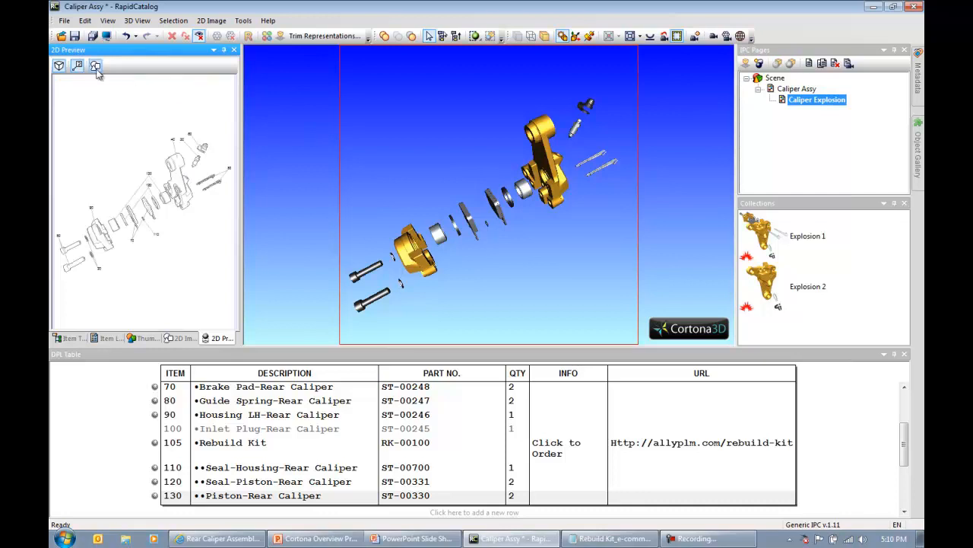
{"action": "left_click", "coordinate": [96, 65]}
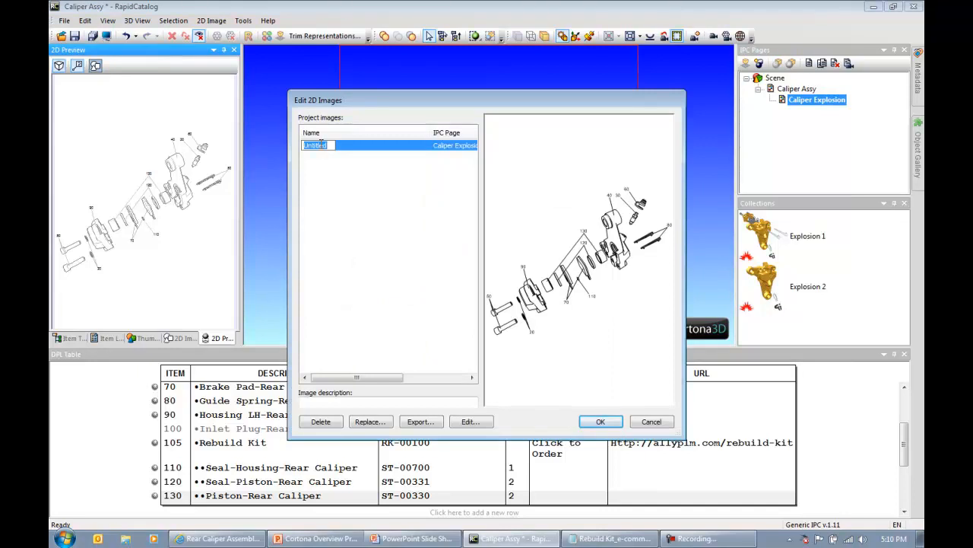
{"action": "type", "text": "Exploded"}
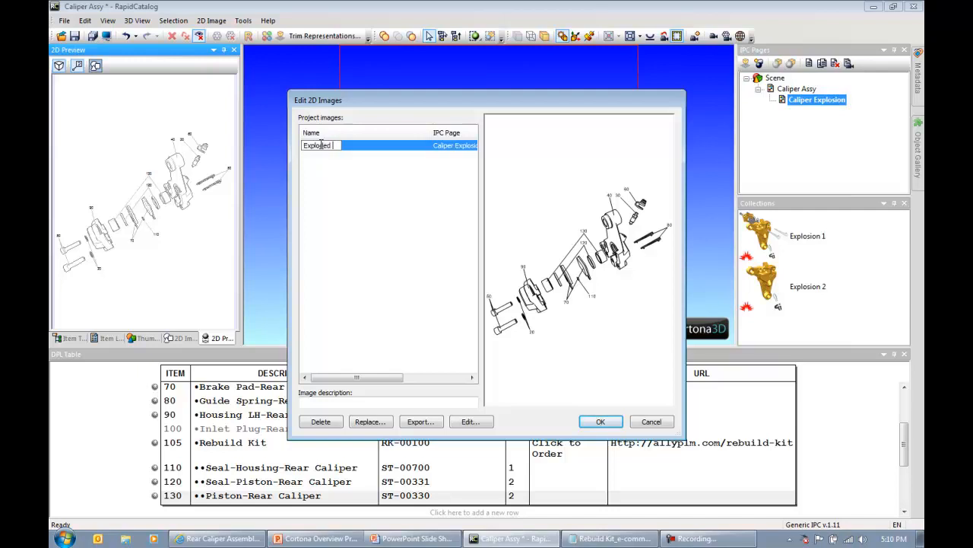
{"action": "type", "text": "View"}
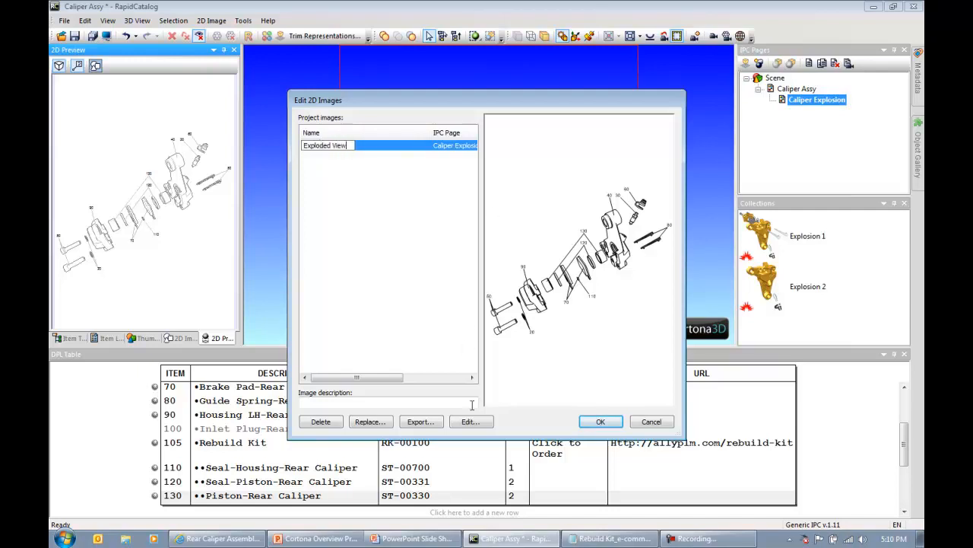
{"action": "left_click", "coordinate": [470, 421]}
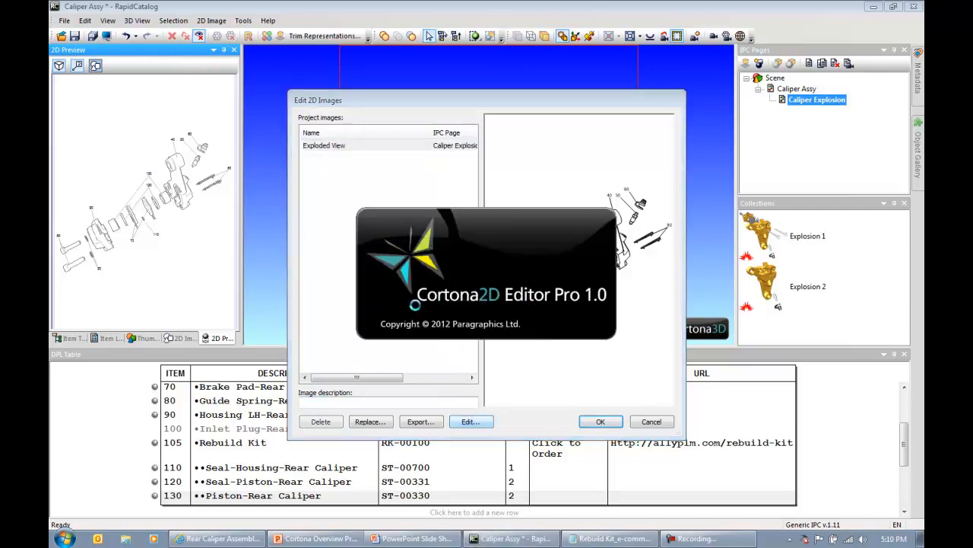
Step: Add the title Rear Caliper Assembly: ST-00108 at text size 20
{"action": "left_click", "coordinate": [472, 422]}
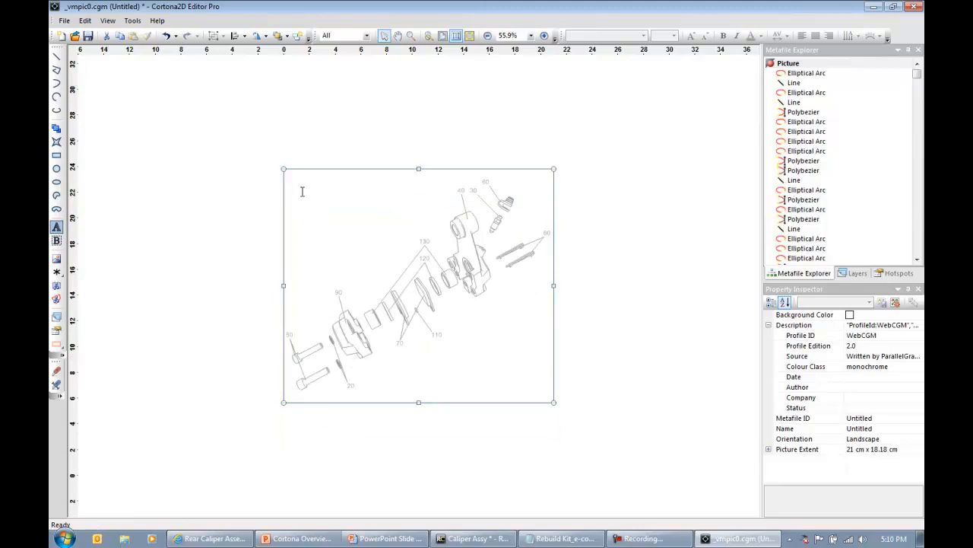
{"action": "left_click", "coordinate": [674, 37]}
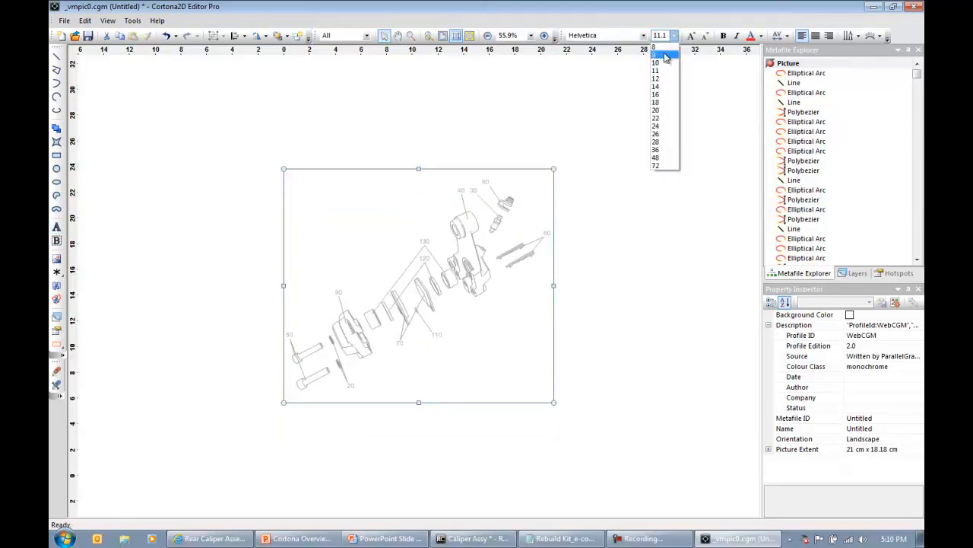
{"action": "left_click", "coordinate": [656, 61]}
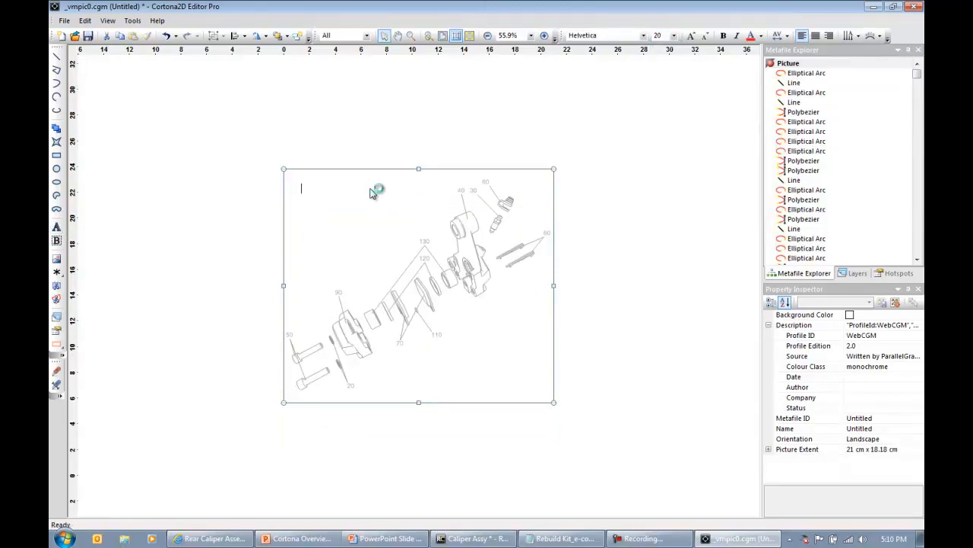
{"action": "type", "text": "Rear Caliper Assembly: STI"}
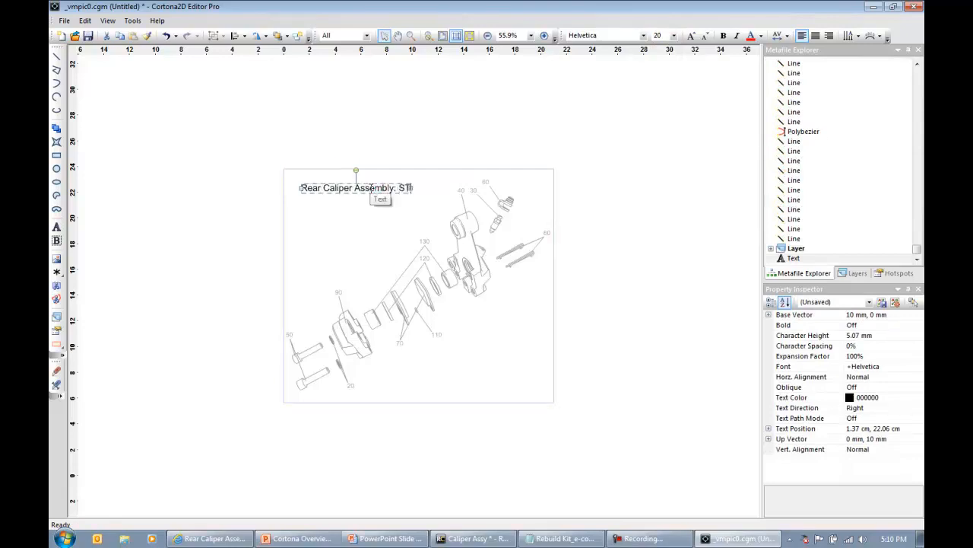
{"action": "type", "text": "-00108"}
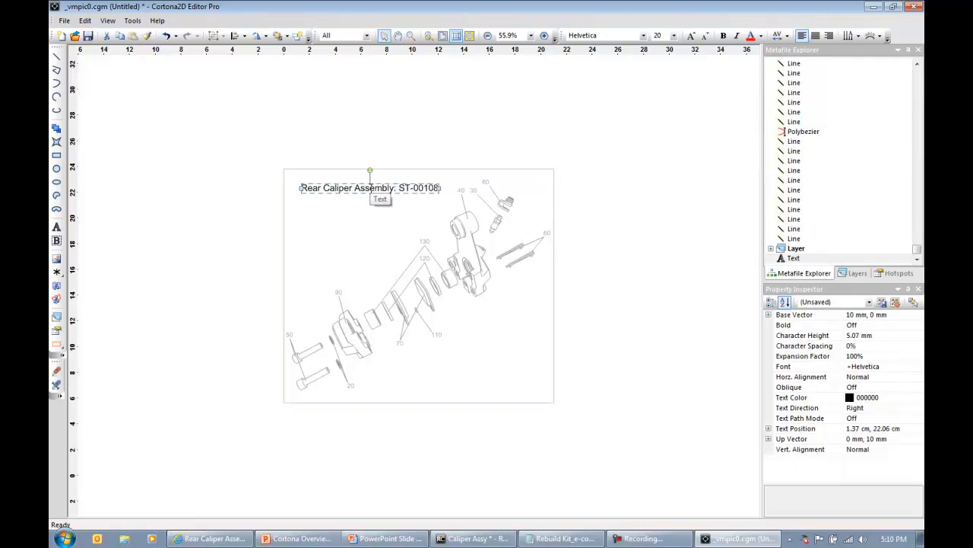
Step: Insert the allyPLM logo as a raster image
{"action": "left_click", "coordinate": [57, 259]}
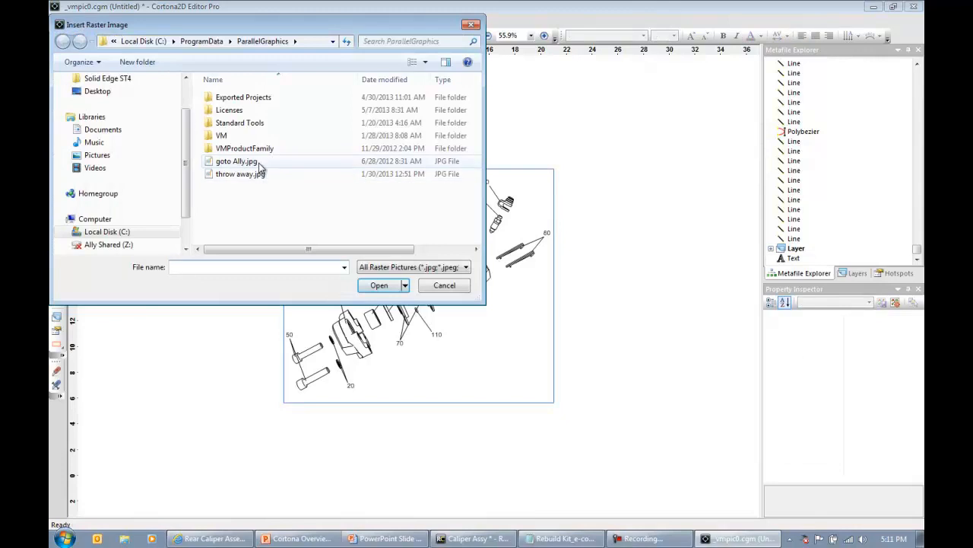
{"action": "left_click", "coordinate": [379, 284]}
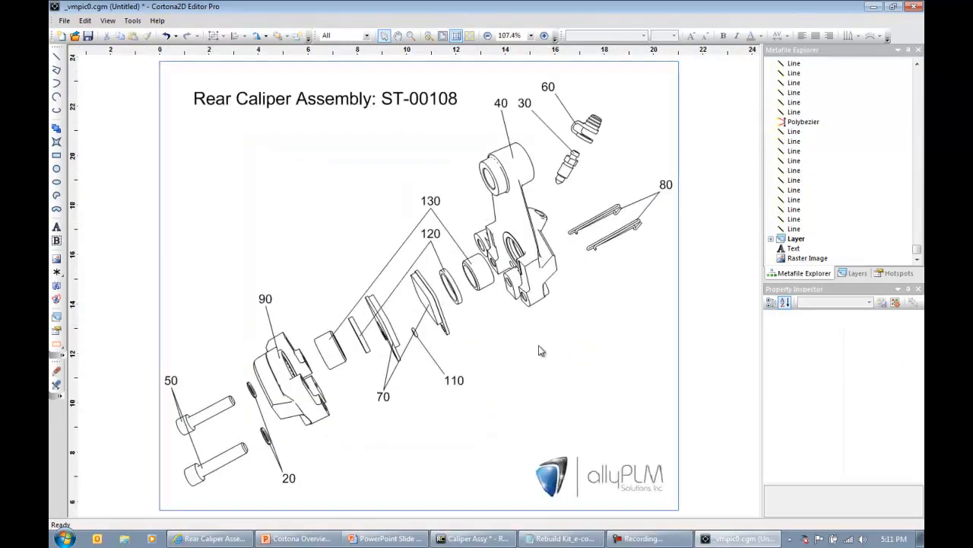
{"action": "mouse_move", "coordinate": [408, 397]}
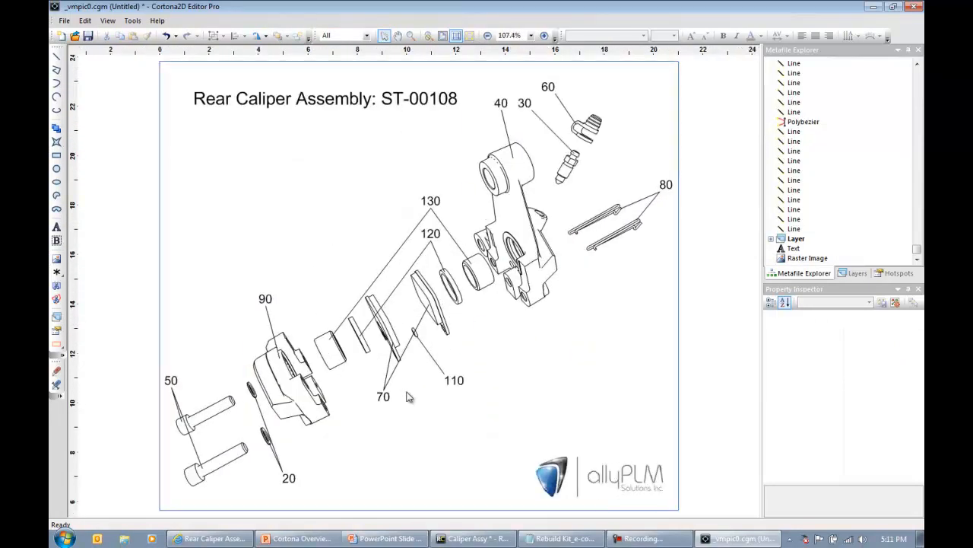
Step: Move callout 70 below callout 110 and re-point its leader lines to the parts
{"action": "left_click", "coordinate": [383, 396]}
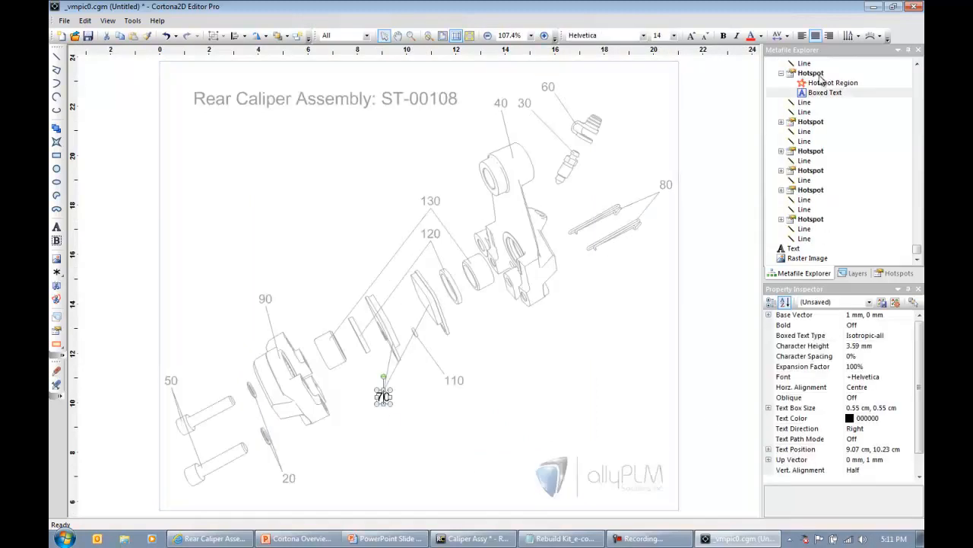
{"action": "left_click", "coordinate": [809, 73]}
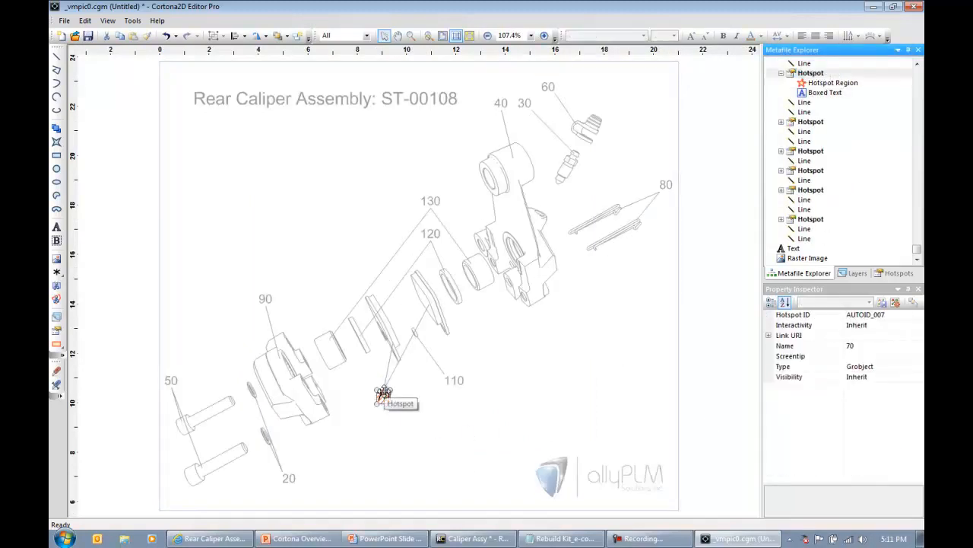
{"action": "left_click_drag", "start_coordinate": [383, 393], "coordinate": [479, 423]}
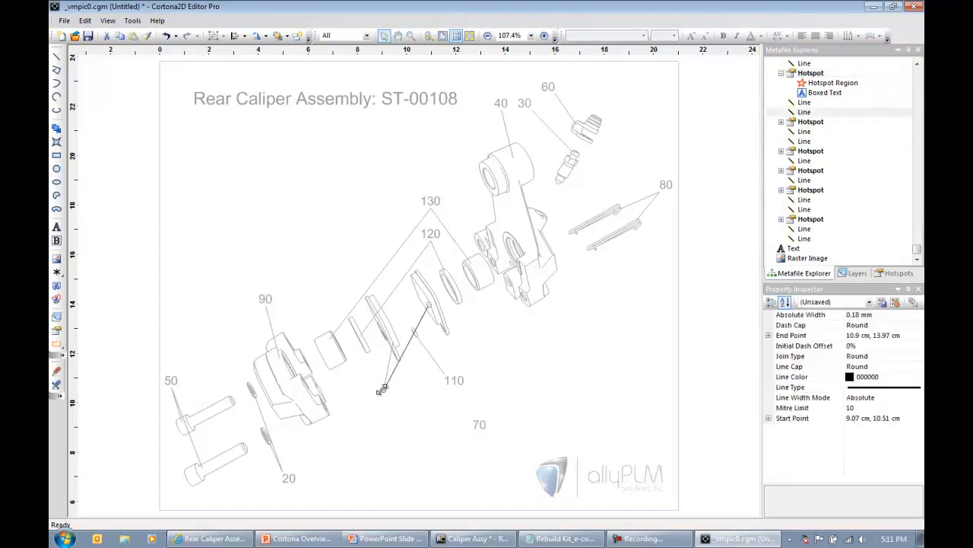
{"action": "left_click_drag", "start_coordinate": [384, 389], "coordinate": [474, 418]}
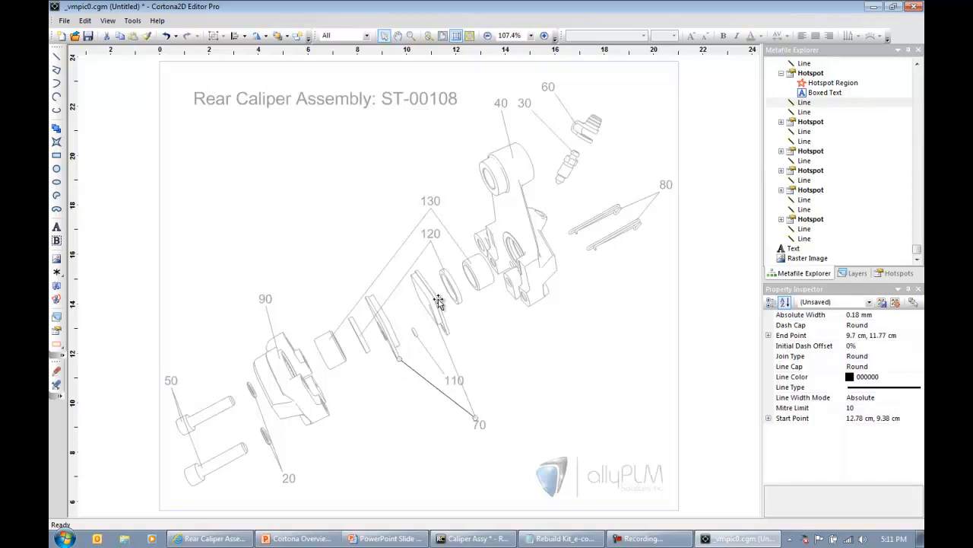
Step: Select callout 110 and its leader line, then review the rearranged callouts
{"action": "left_click", "coordinate": [453, 380]}
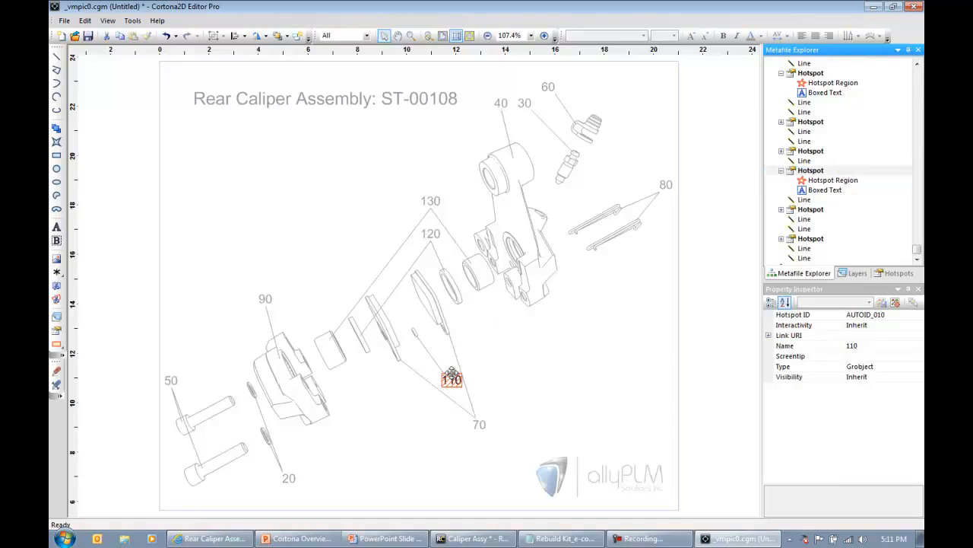
{"action": "left_click", "coordinate": [433, 357]}
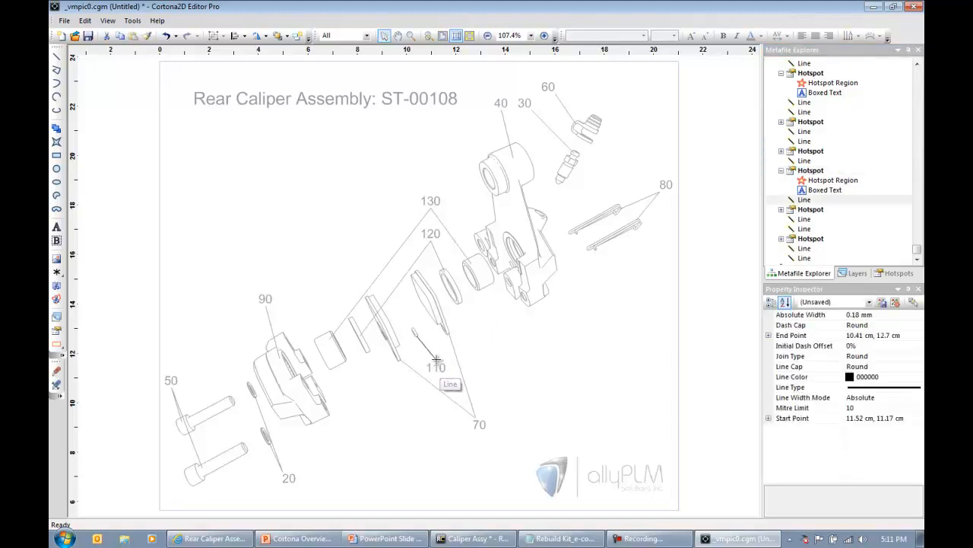
{"action": "left_click", "coordinate": [560, 374]}
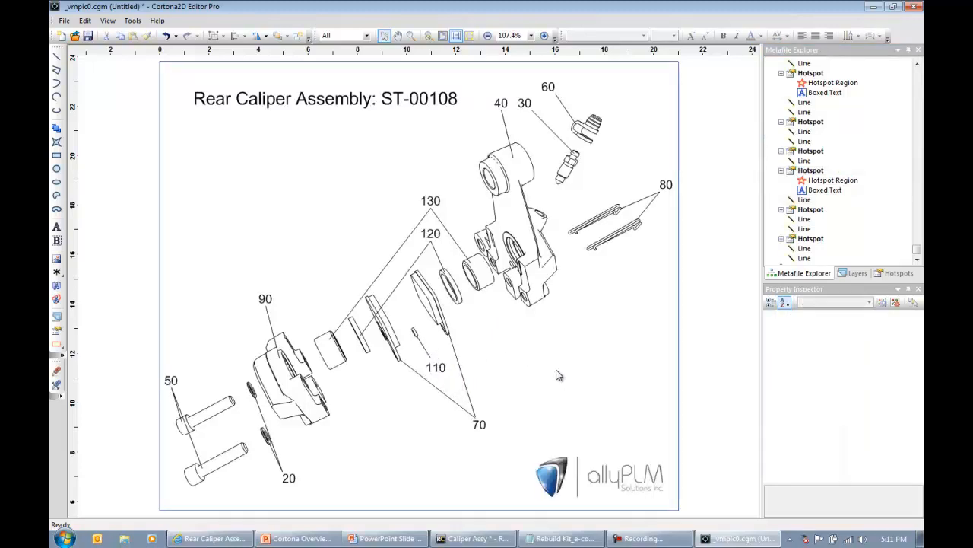
{"action": "mouse_move", "coordinate": [236, 239]}
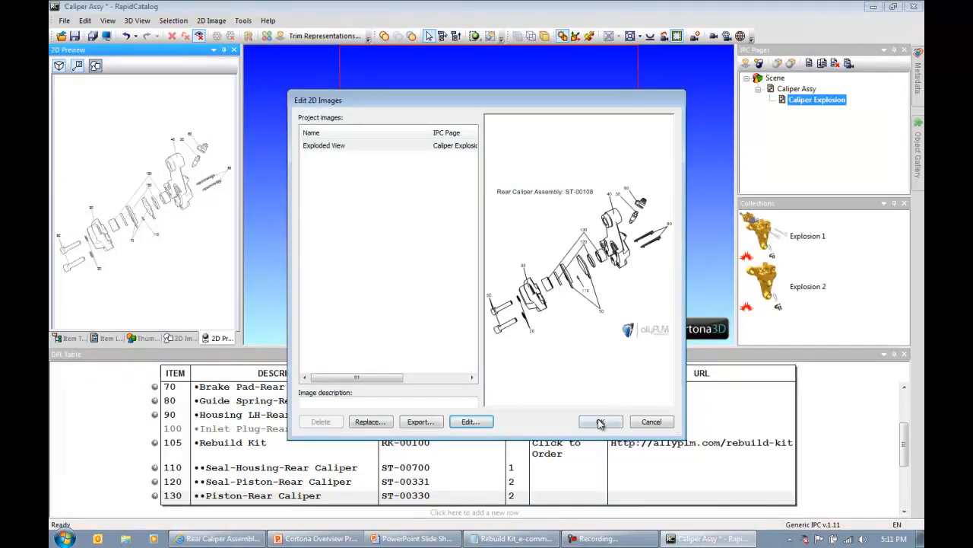
Step: Accept the edited Exploded View image into the project
{"action": "left_click", "coordinate": [601, 421]}
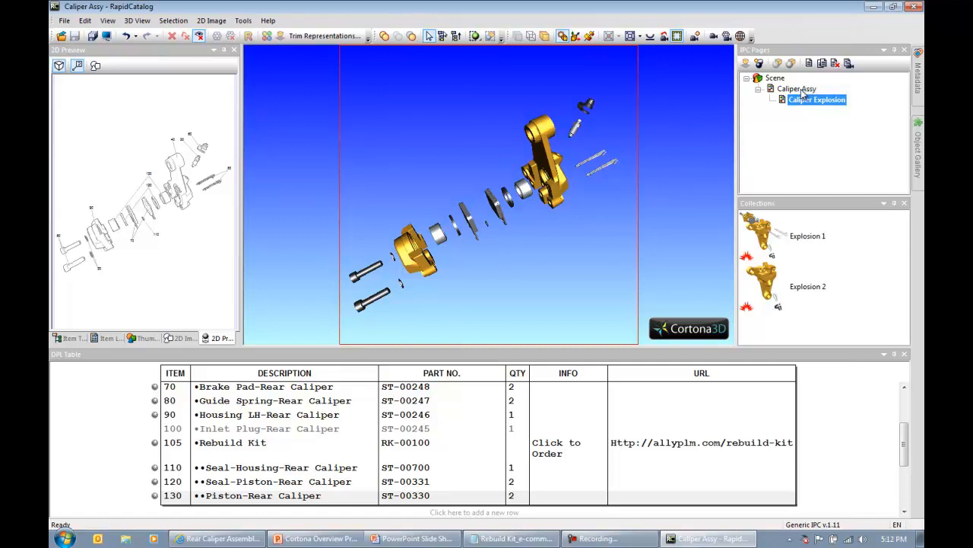
Step: Add a third catalog page and deactivate the Brake Pad part in the Base Tree
{"action": "right_click", "coordinate": [817, 100]}
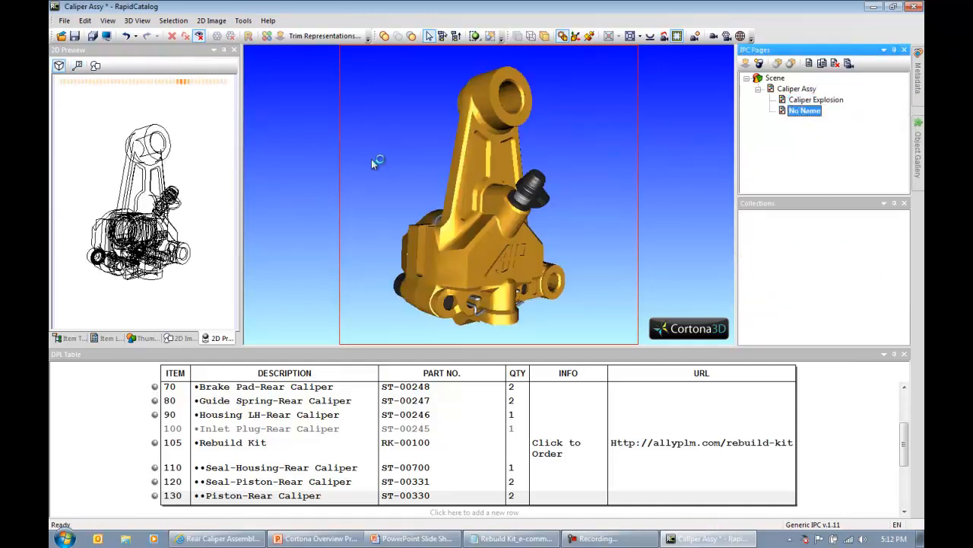
{"action": "left_click", "coordinate": [69, 338]}
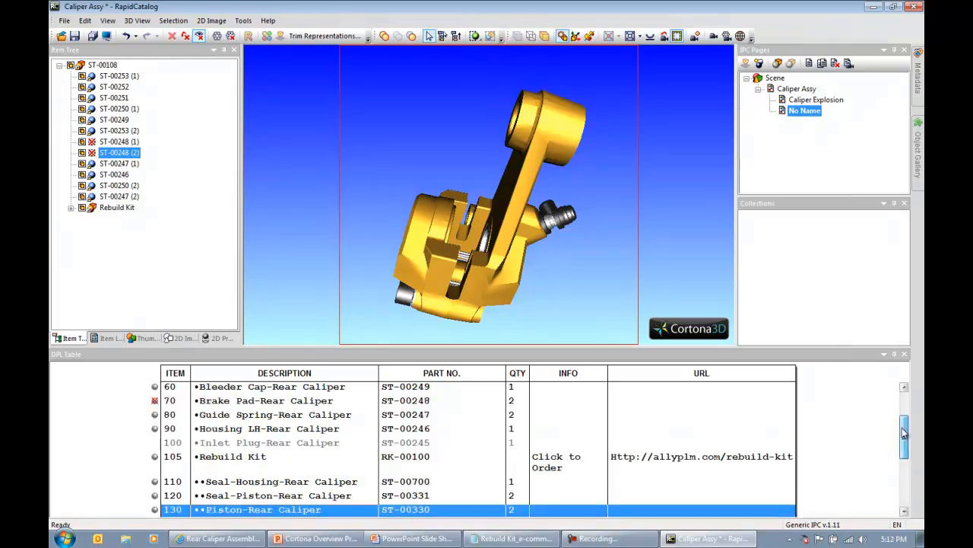
{"action": "right_click", "coordinate": [803, 109]}
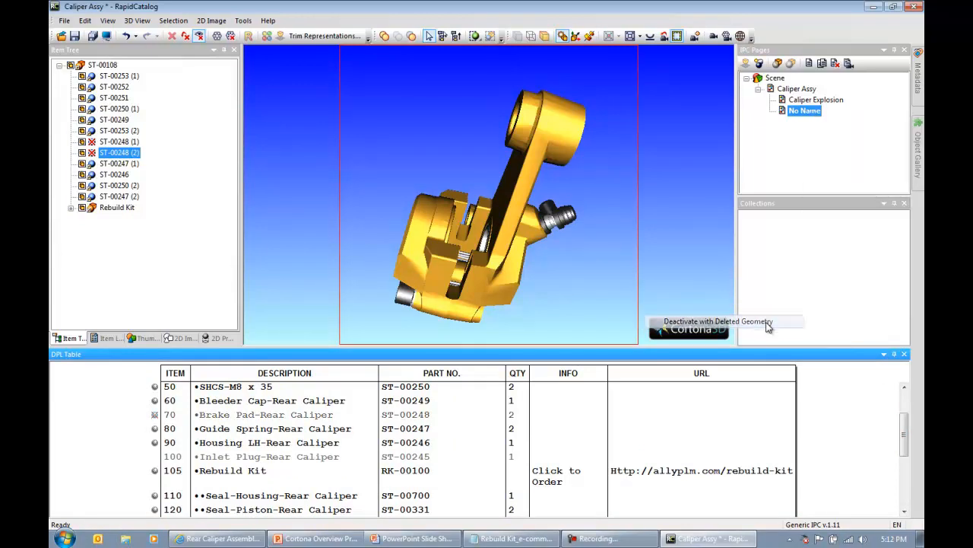
{"action": "mouse_move", "coordinate": [523, 413]}
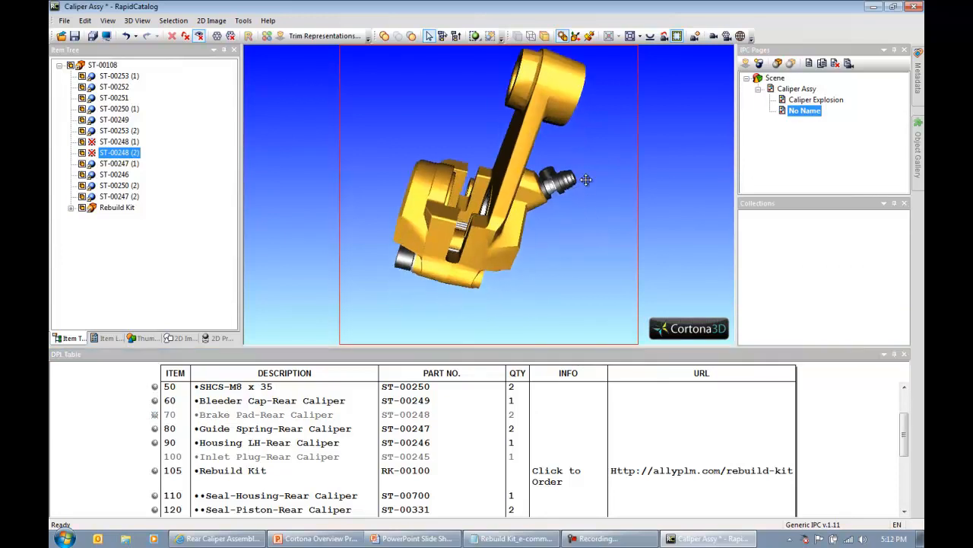
Step: Expand the Rebuild Kit group of seal and piston parts in the parts tree
{"action": "left_click_drag", "start_coordinate": [586, 179], "coordinate": [540, 236]}
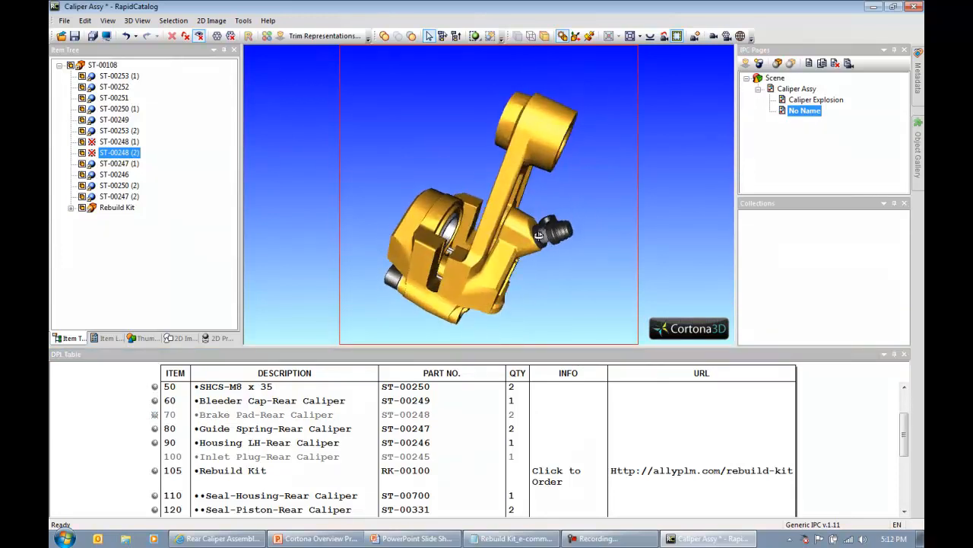
{"action": "left_click", "coordinate": [70, 207]}
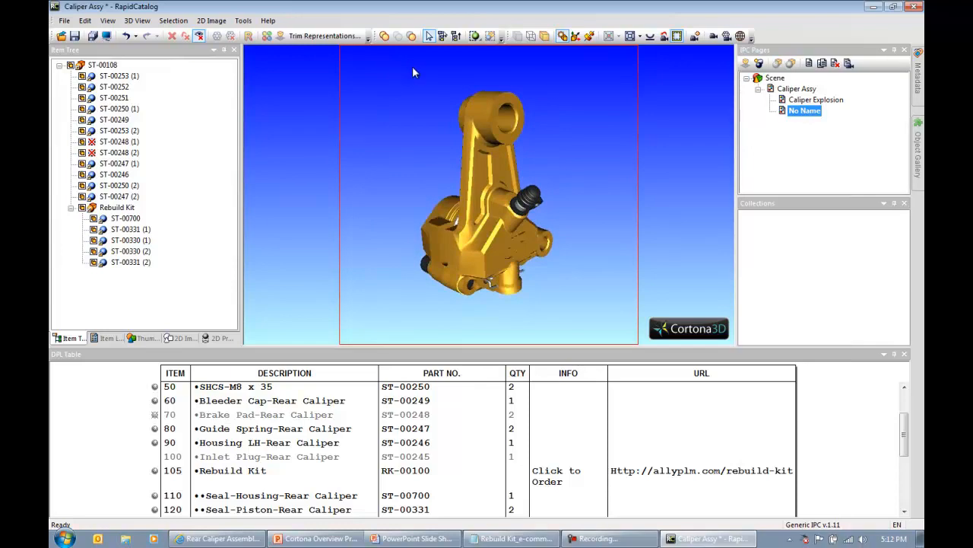
{"action": "left_click", "coordinate": [116, 207]}
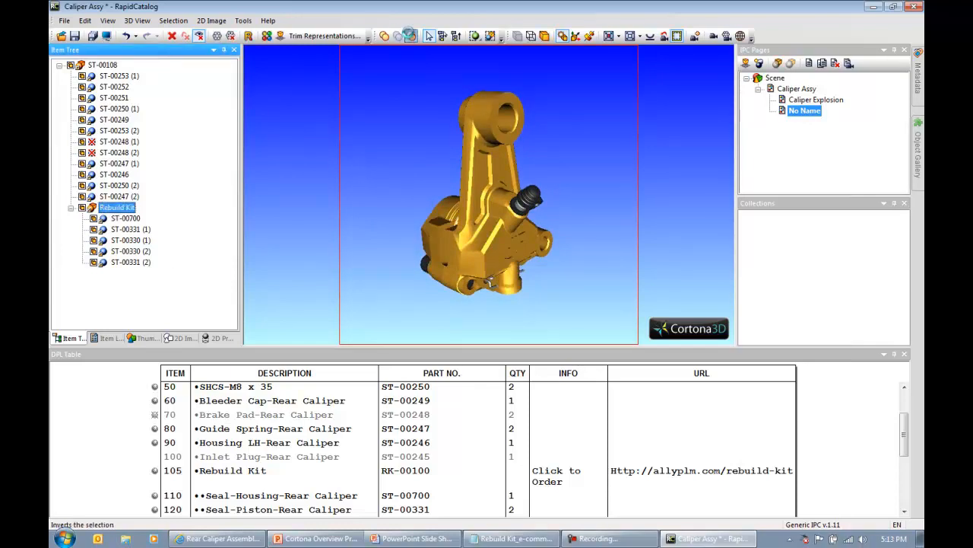
Step: Trim the caliper with Edit > Trim Representations into a cutaway exposing pistons and seals
{"action": "left_click", "coordinate": [86, 21]}
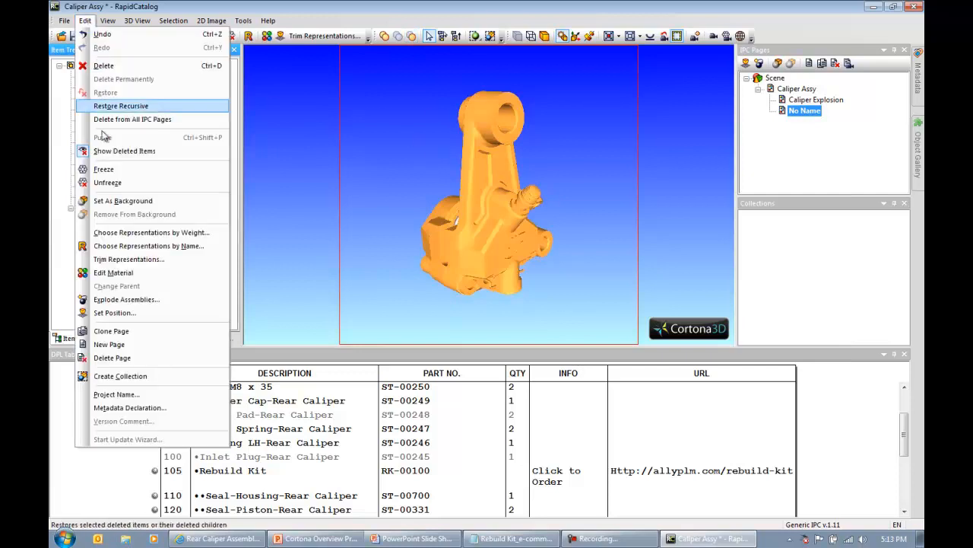
{"action": "left_click", "coordinate": [127, 258]}
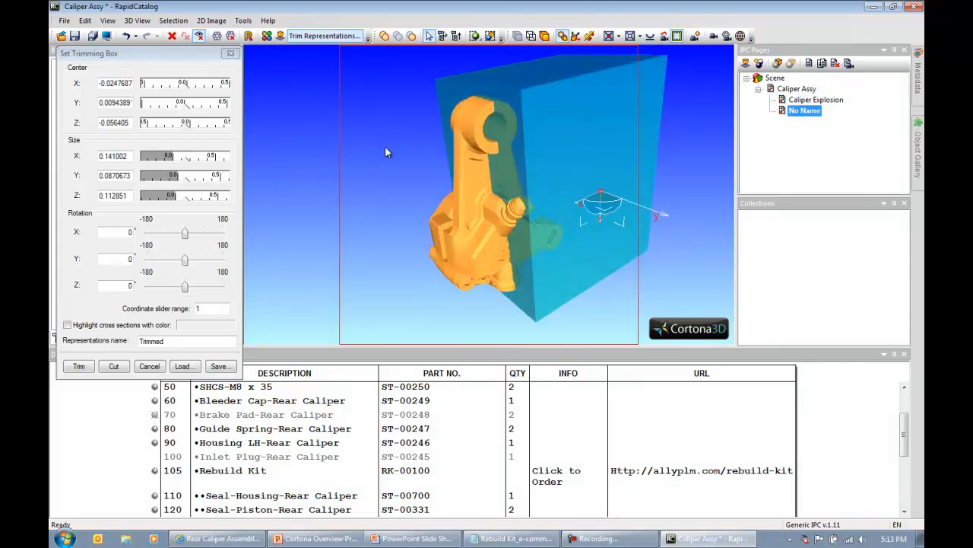
{"action": "left_click", "coordinate": [79, 365]}
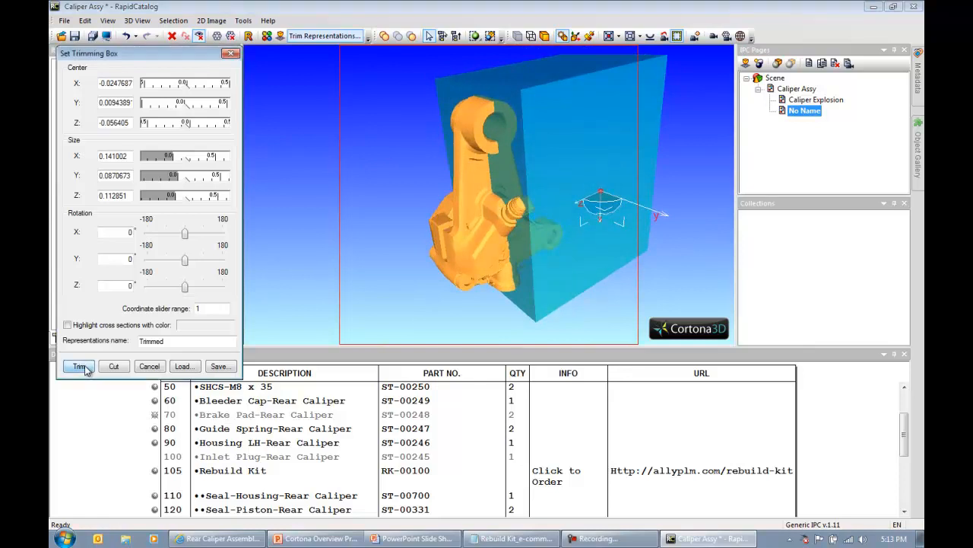
{"action": "left_click", "coordinate": [79, 365]}
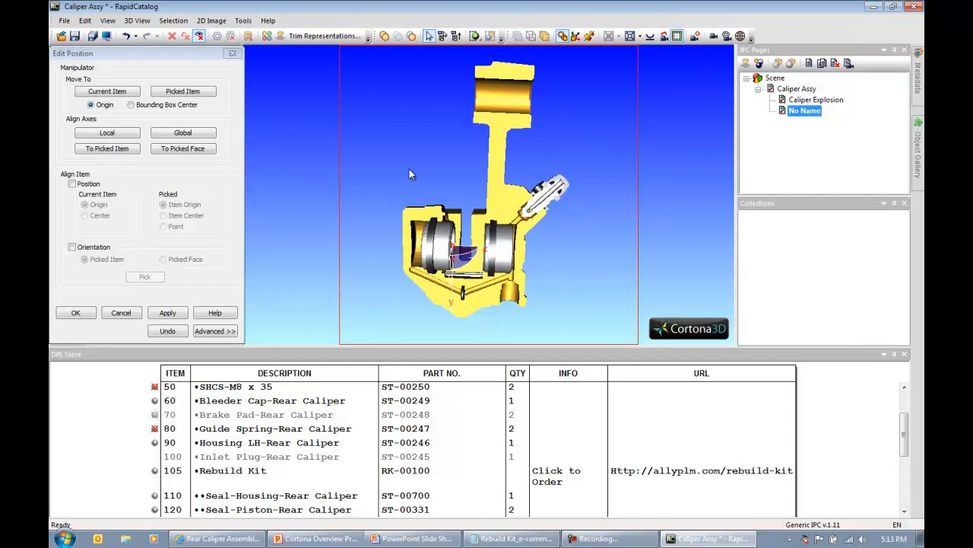
{"action": "mouse_move", "coordinate": [383, 442]}
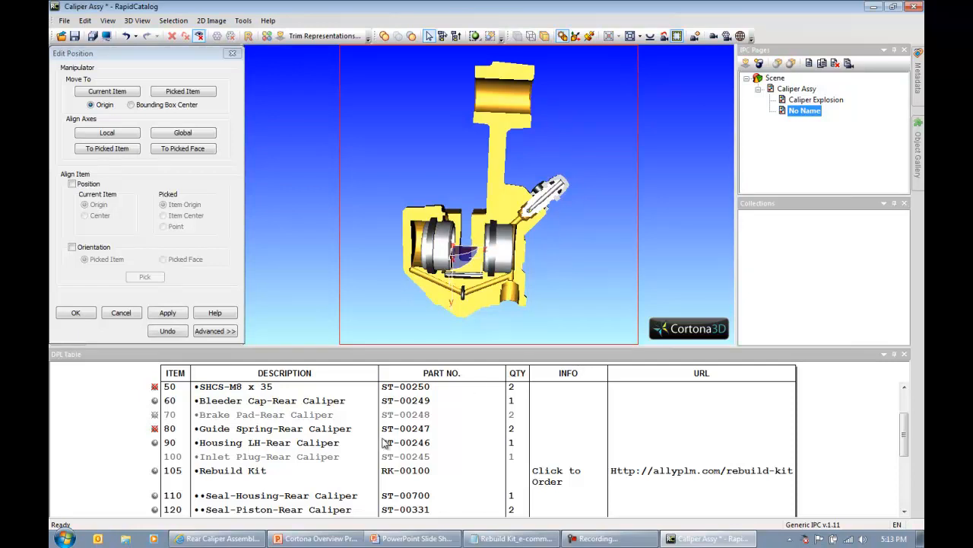
{"action": "mouse_move", "coordinate": [434, 236]}
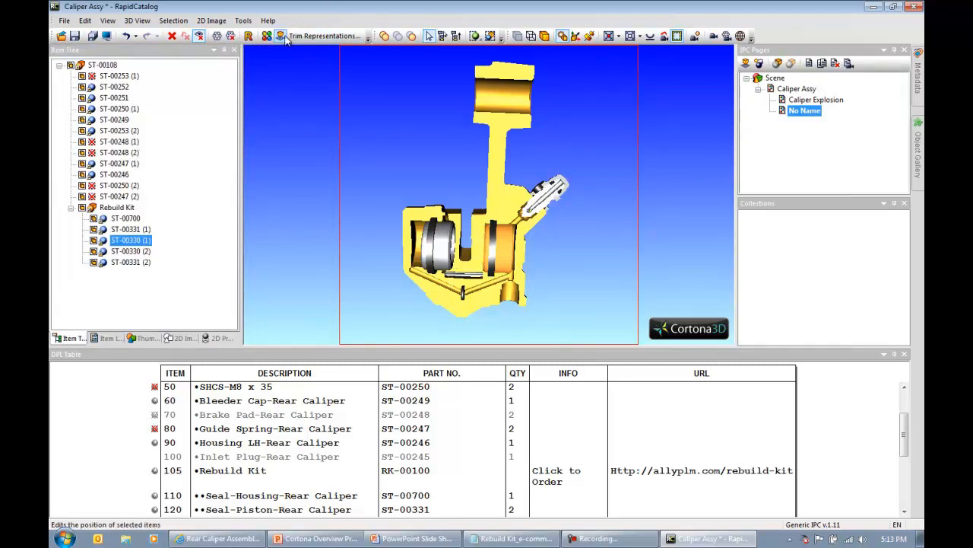
{"action": "left_click", "coordinate": [280, 37]}
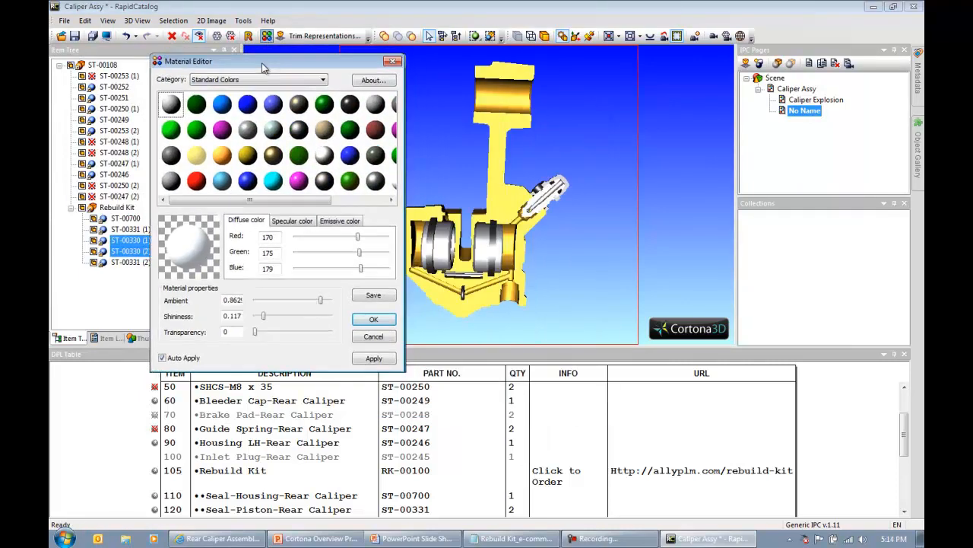
Step: Colour the selected seals green and the remaining kit parts red via Edit Material
{"action": "left_click_drag", "start_coordinate": [261, 60], "coordinate": [225, 67]}
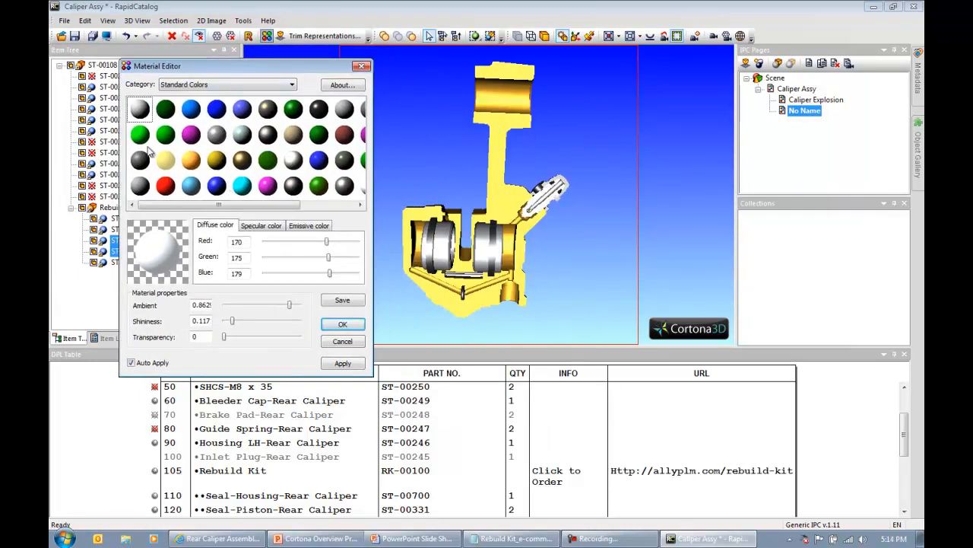
{"action": "left_click", "coordinate": [140, 134]}
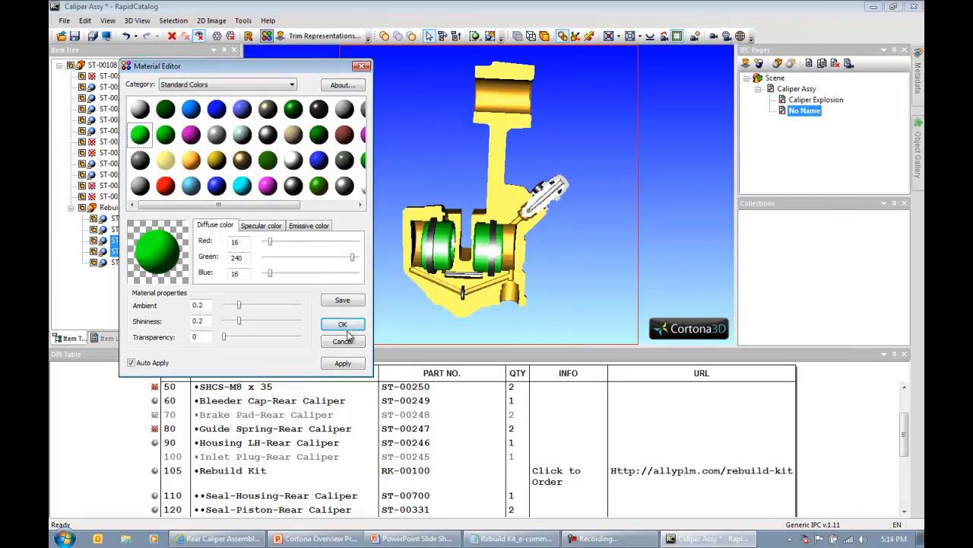
{"action": "left_click", "coordinate": [342, 324]}
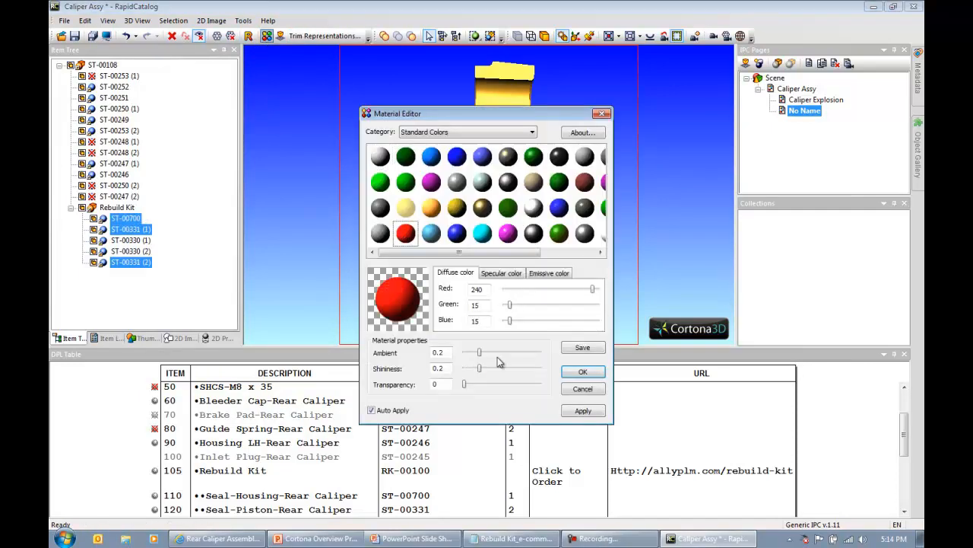
{"action": "left_click", "coordinate": [583, 371]}
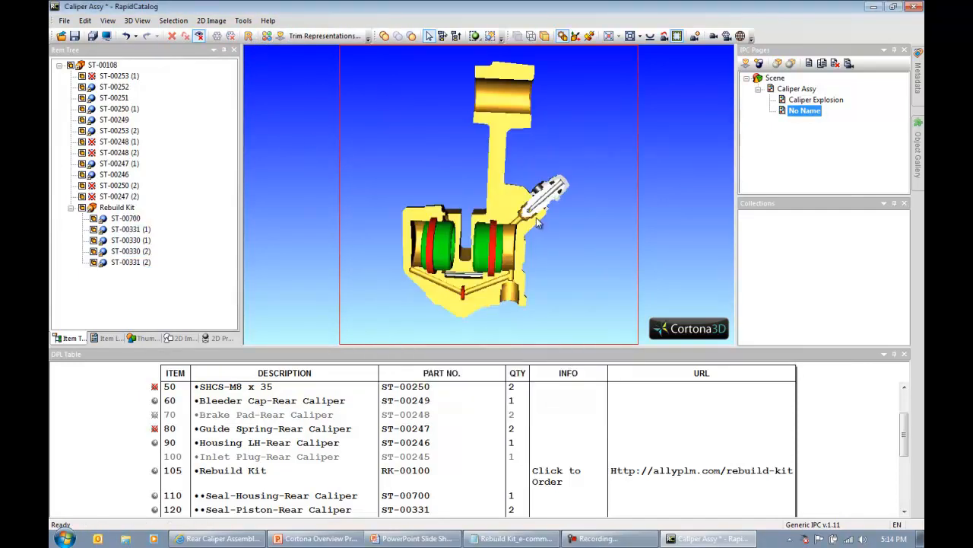
{"action": "left_click_drag", "start_coordinate": [535, 220], "coordinate": [601, 241]}
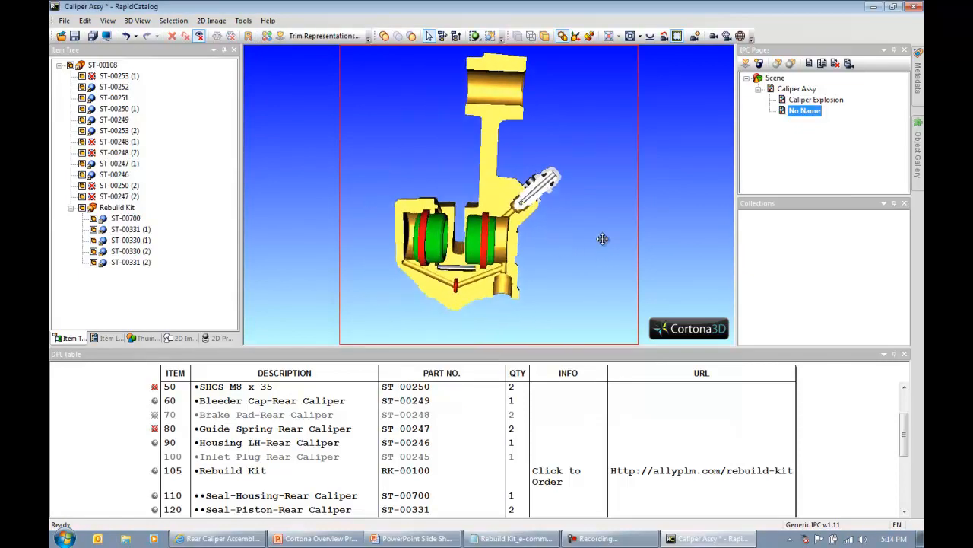
Step: Give the caliper housing a transparent grey user-defined material so the coloured seals stand out
{"action": "left_click_drag", "start_coordinate": [601, 240], "coordinate": [508, 249]}
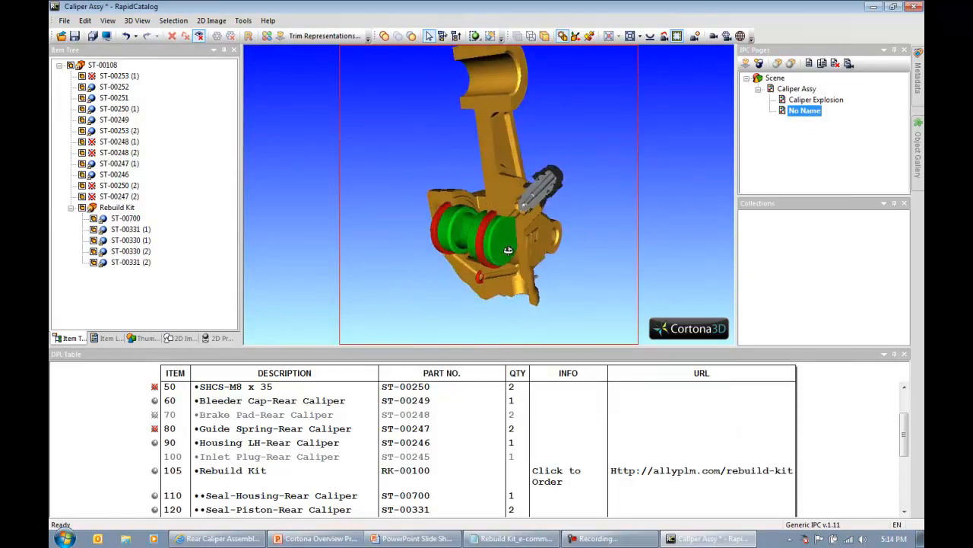
{"action": "left_click_drag", "start_coordinate": [508, 249], "coordinate": [511, 268]}
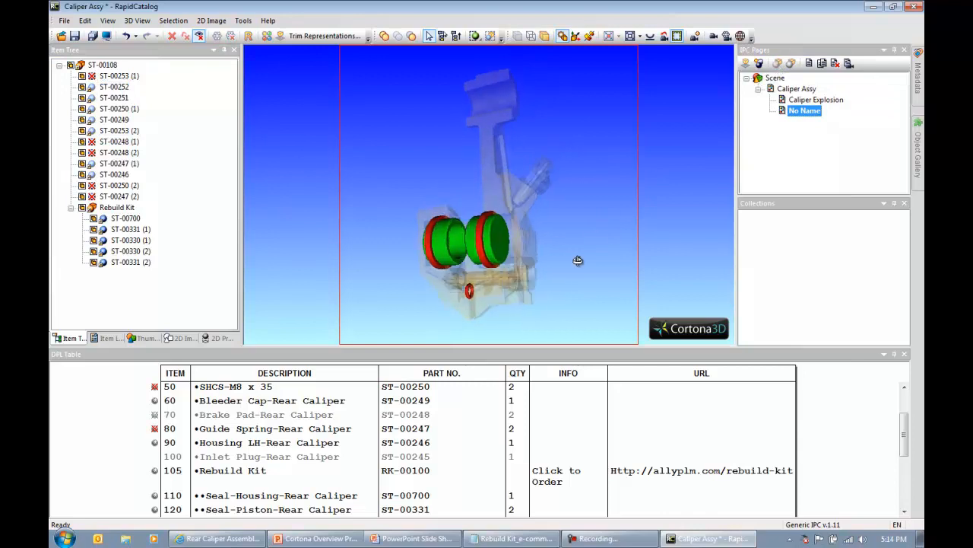
{"action": "left_click_drag", "start_coordinate": [578, 261], "coordinate": [464, 318]}
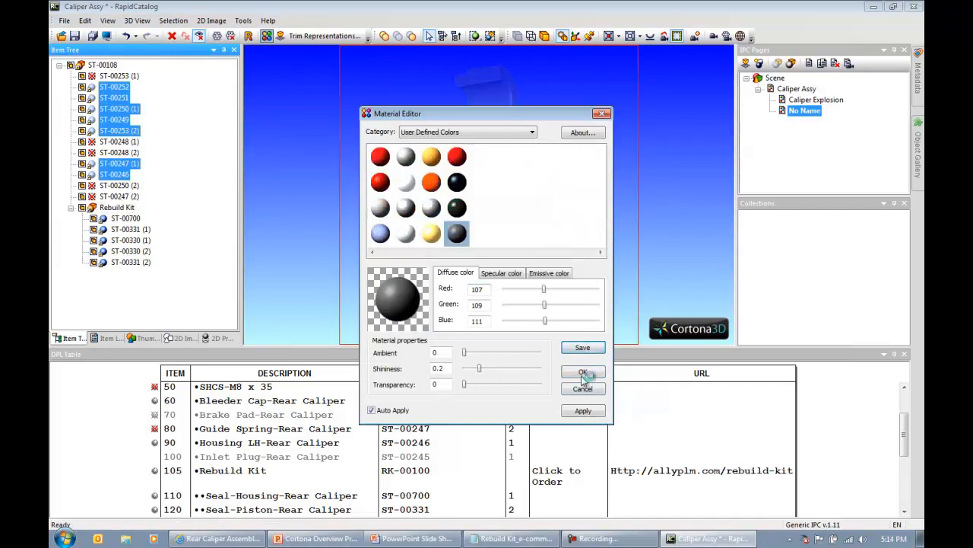
{"action": "left_click", "coordinate": [584, 371]}
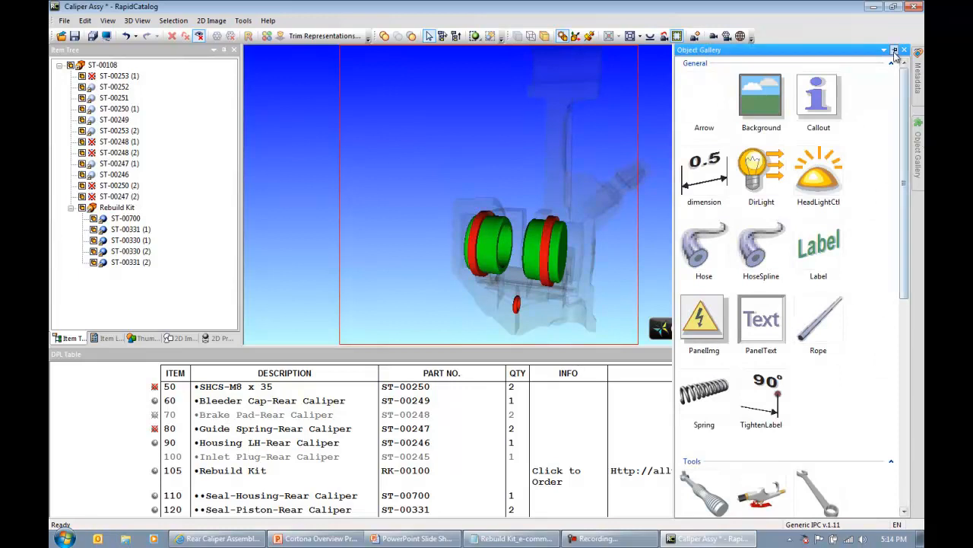
Step: Dock the Object Gallery beside the 3D window and scroll through its General and Tools objects
{"action": "left_click", "coordinate": [894, 49]}
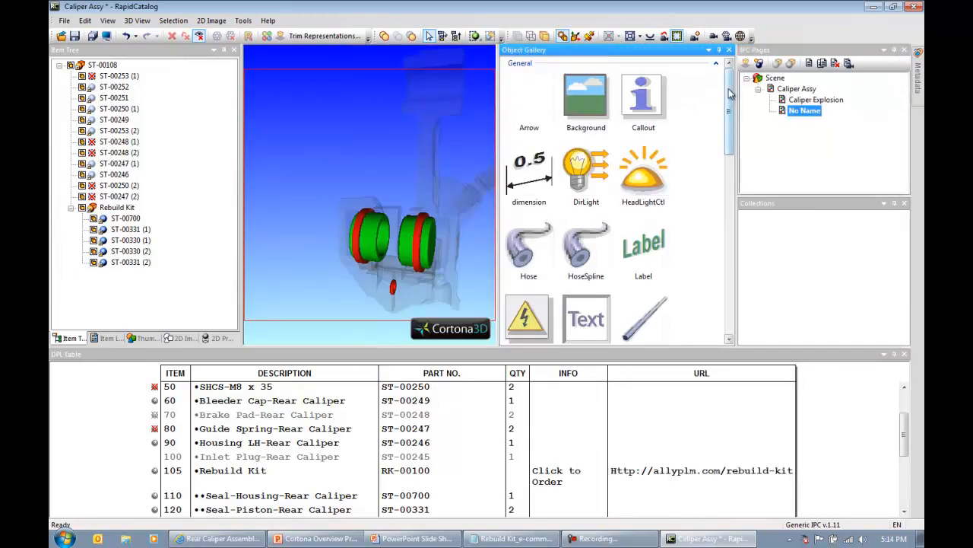
{"action": "scroll", "scroll_direction": "down", "scroll_amount": 3}
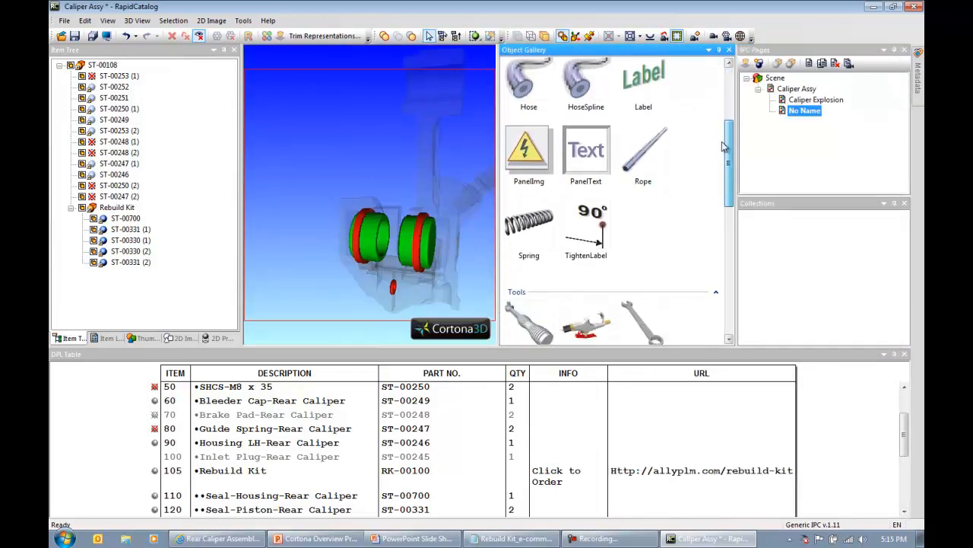
{"action": "scroll", "scroll_direction": "down", "scroll_amount": 3}
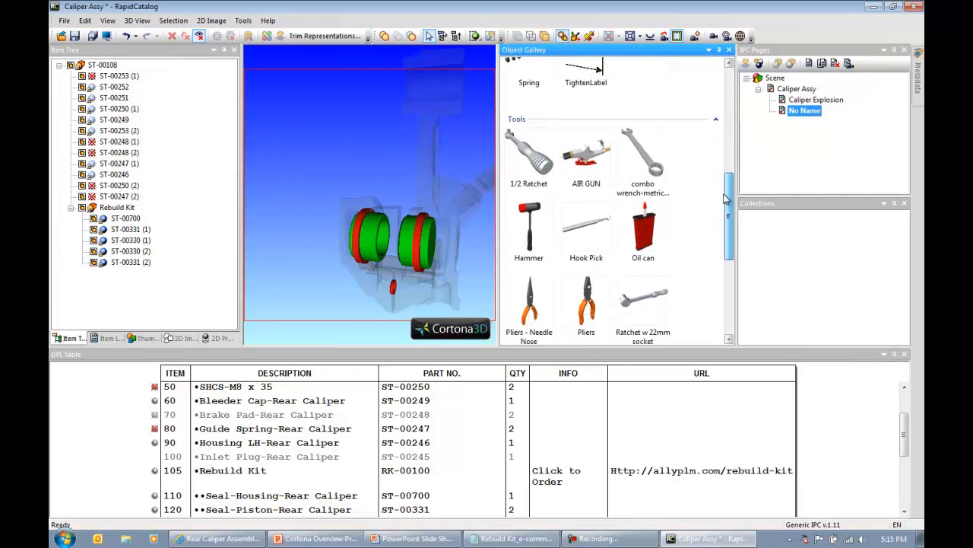
{"action": "scroll", "scroll_direction": "down", "scroll_amount": 3}
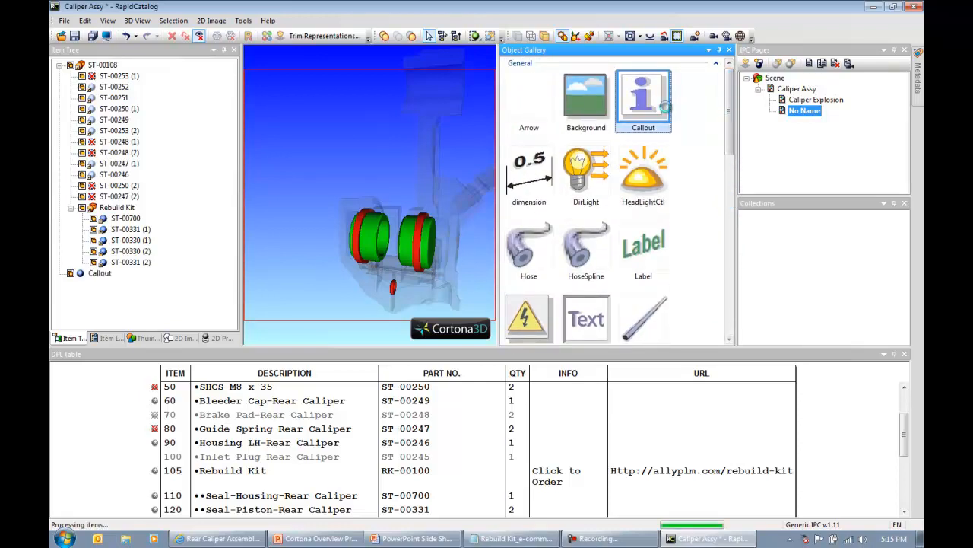
Step: Add a Callout object and set its reference points on the Reference lines tab
{"action": "left_click", "coordinate": [642, 100]}
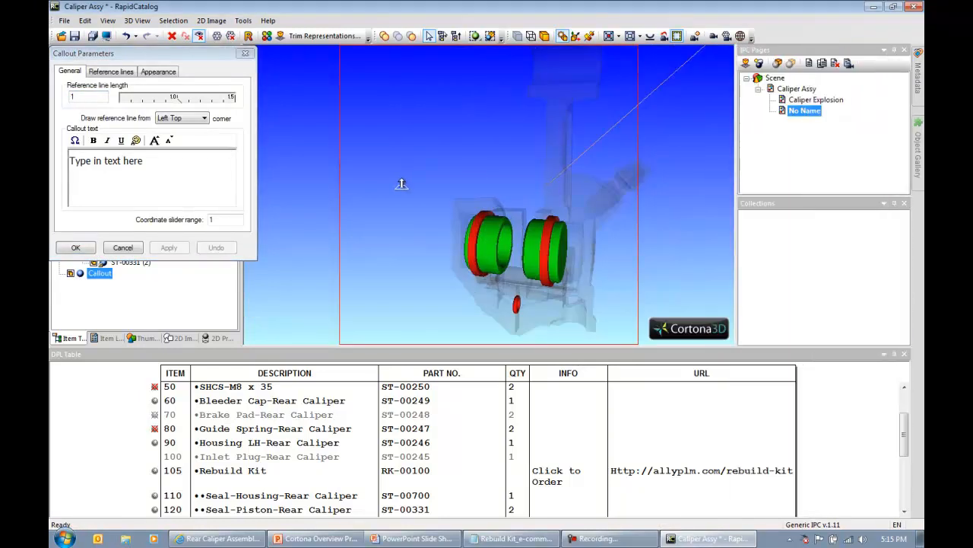
{"action": "left_click", "coordinate": [109, 72]}
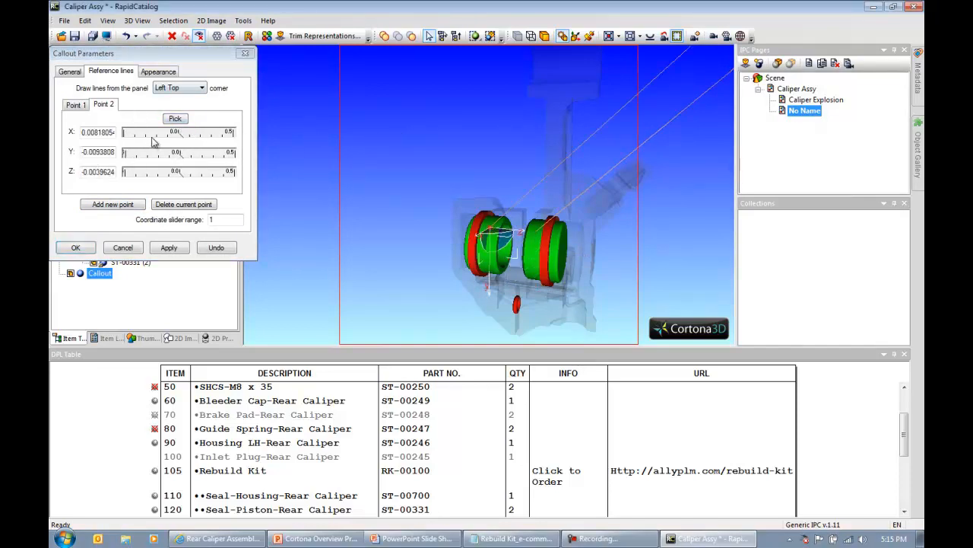
{"action": "left_click", "coordinate": [76, 104]}
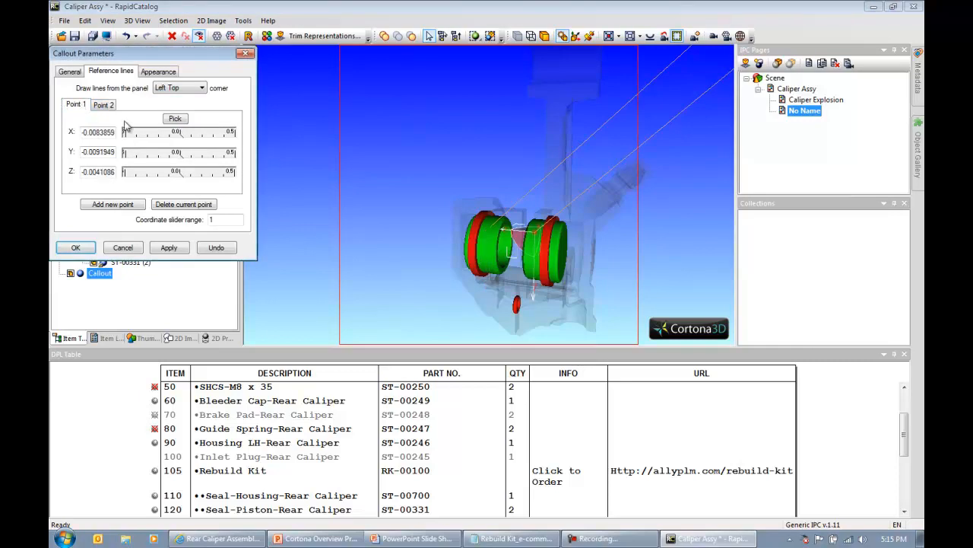
{"action": "left_click", "coordinate": [70, 71]}
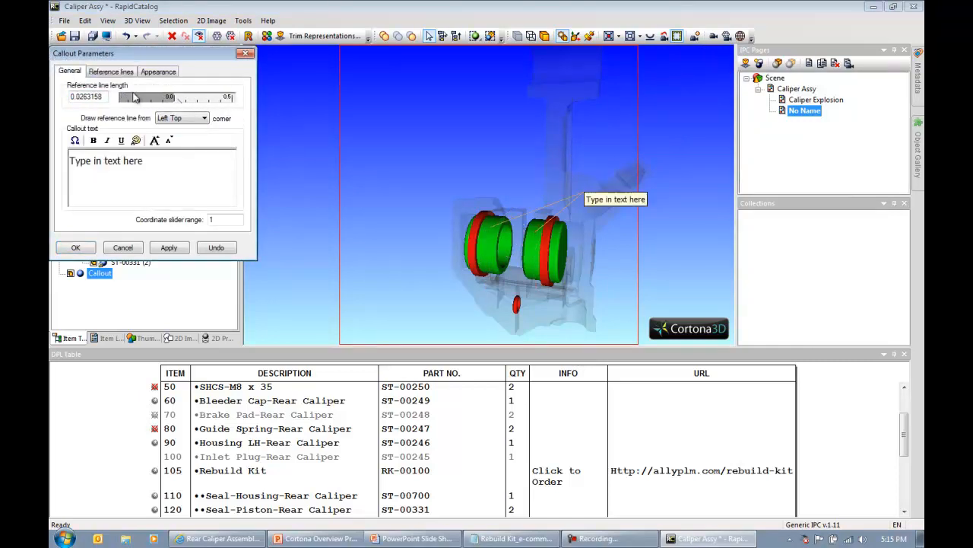
Step: Anchor the reference line bottom-right and enter 'Presence of Brake Fluid = Caliper Rebuild Required'
{"action": "left_click_drag", "start_coordinate": [135, 97], "coordinate": [176, 98]}
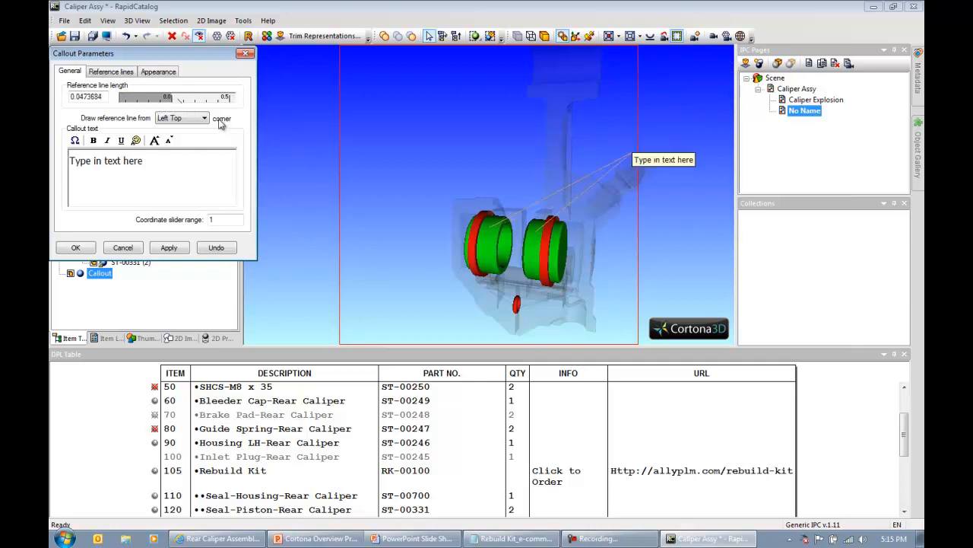
{"action": "left_click", "coordinate": [181, 117]}
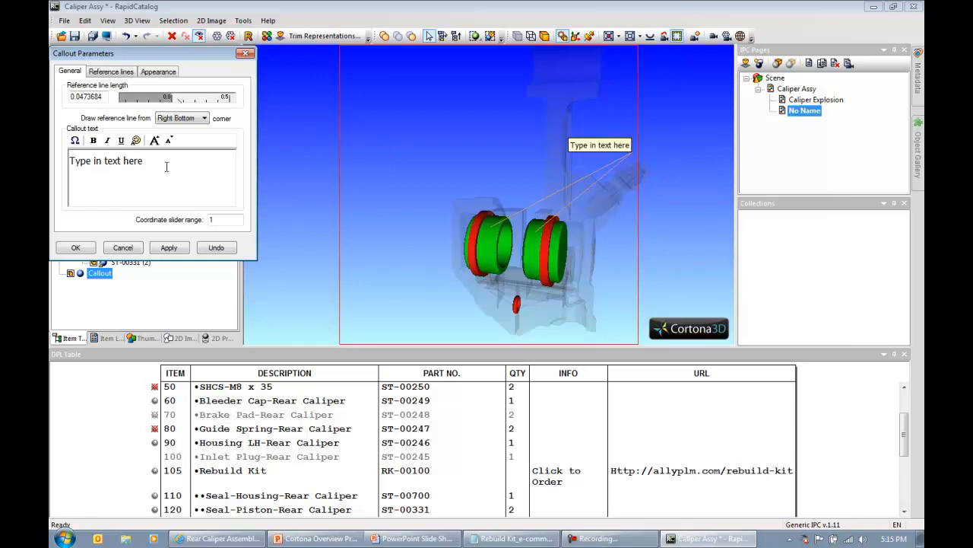
{"action": "type", "text": "P"}
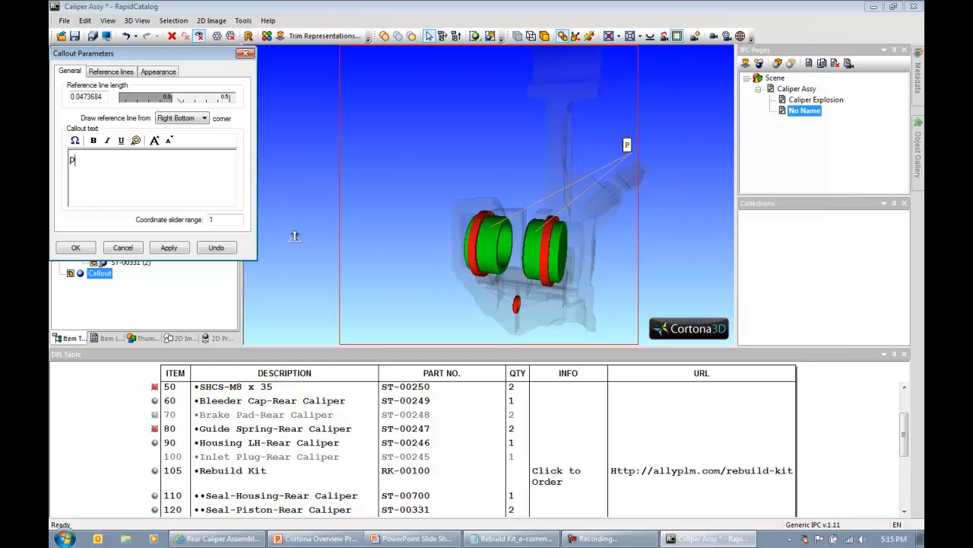
{"action": "type", "text": "resence of"}
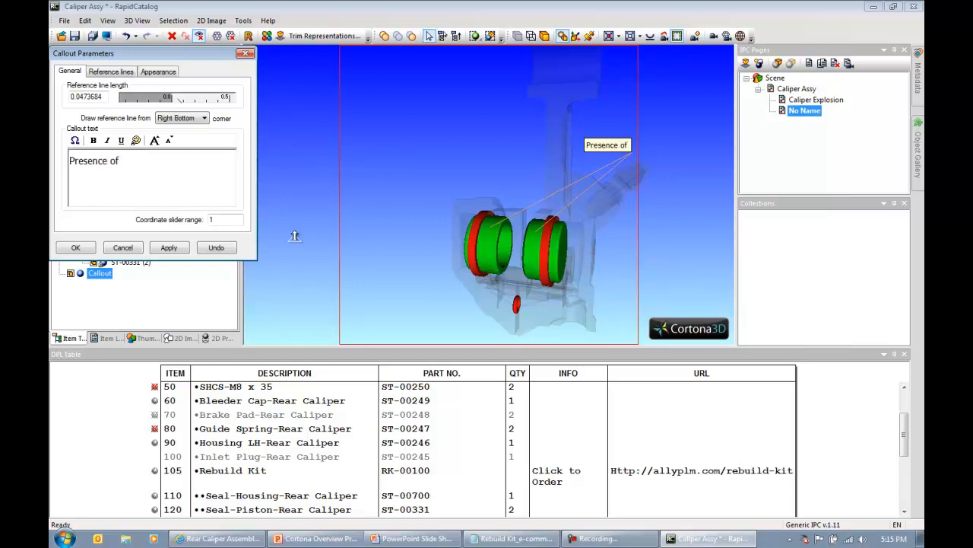
{"action": "type", "text": "Brake Fluid"}
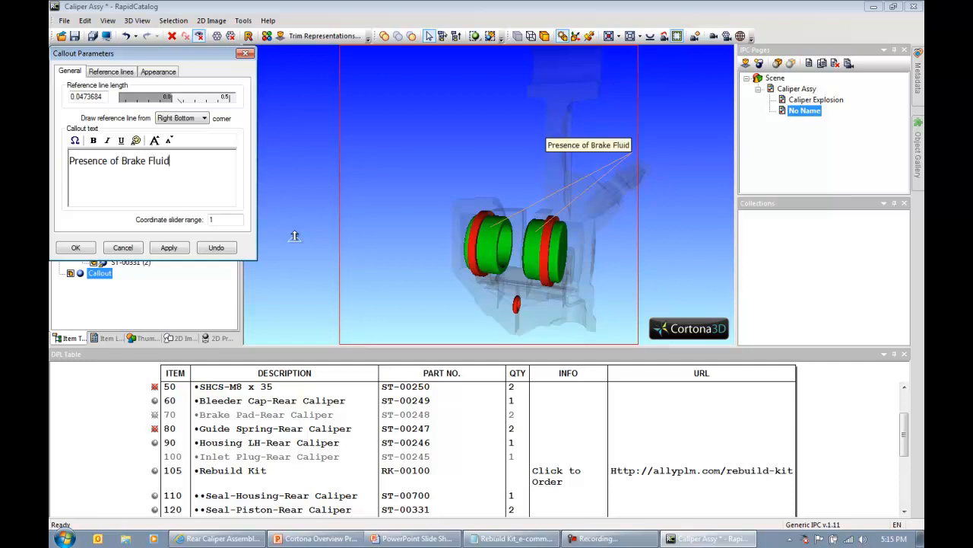
{"action": "type", "text": "= Caliper Rebuild"}
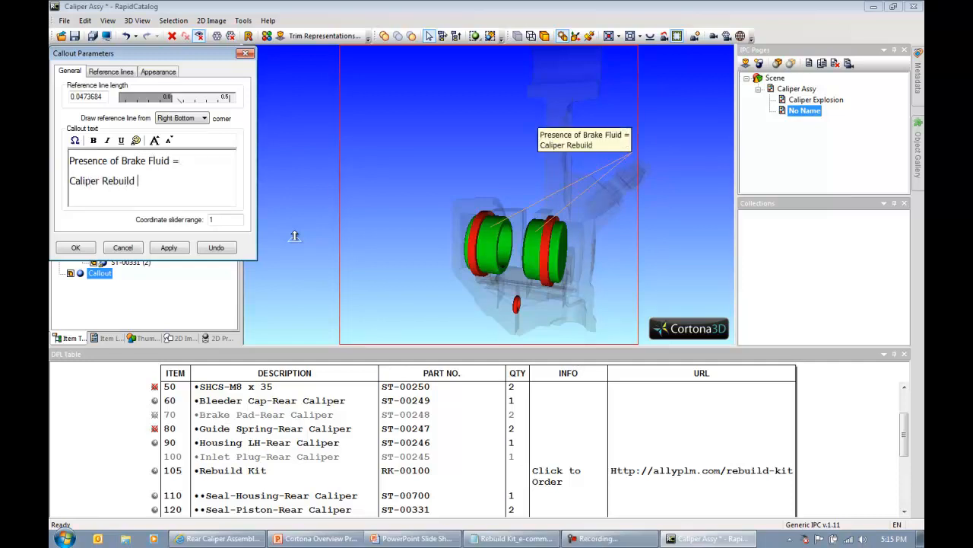
{"action": "type", "text": "Required"}
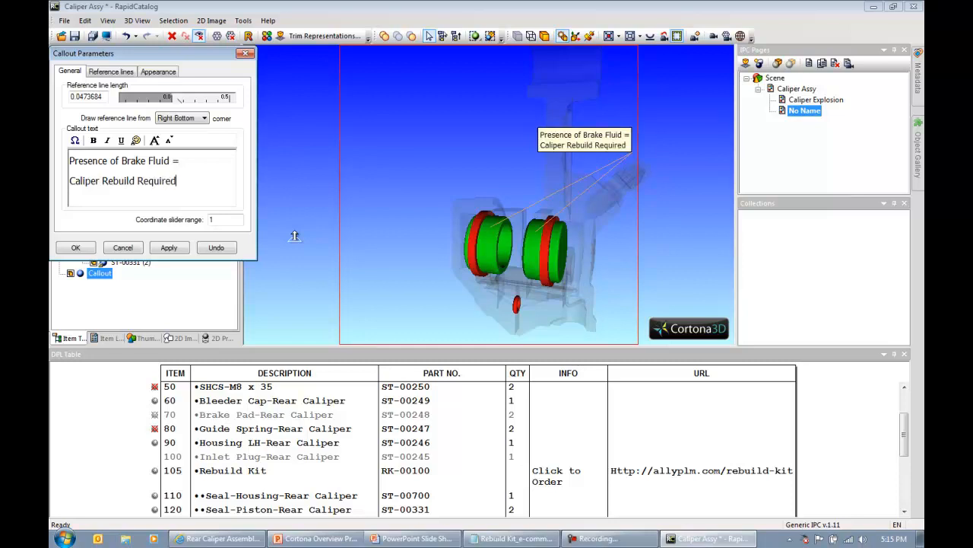
{"action": "left_click", "coordinate": [158, 71]}
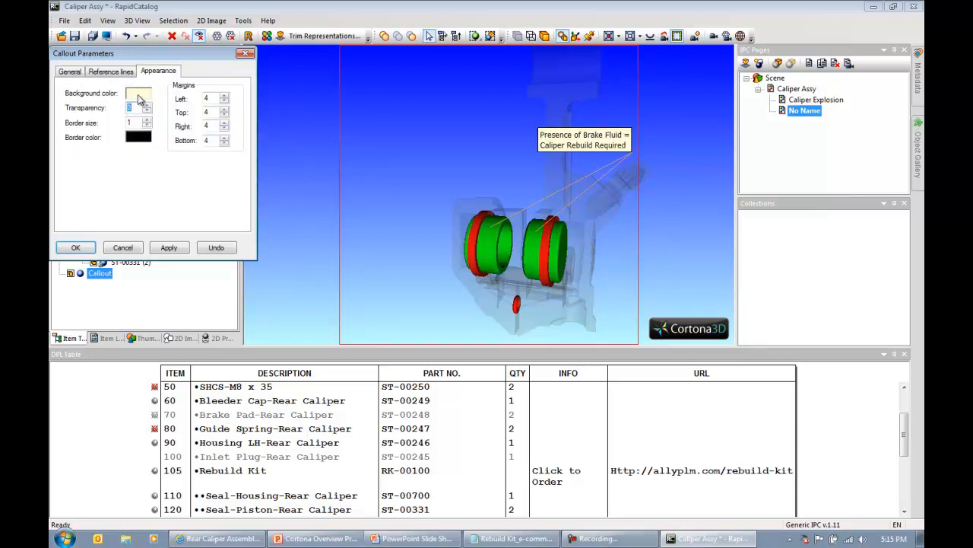
Step: Set the callout's background colour to green on the Appearance tab and return to General
{"action": "left_click", "coordinate": [137, 93]}
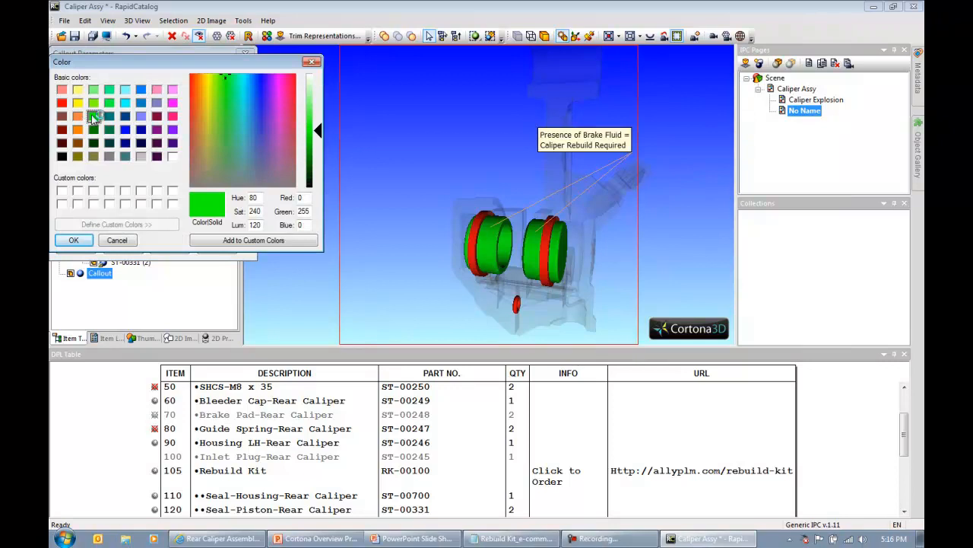
{"action": "left_click", "coordinate": [73, 240]}
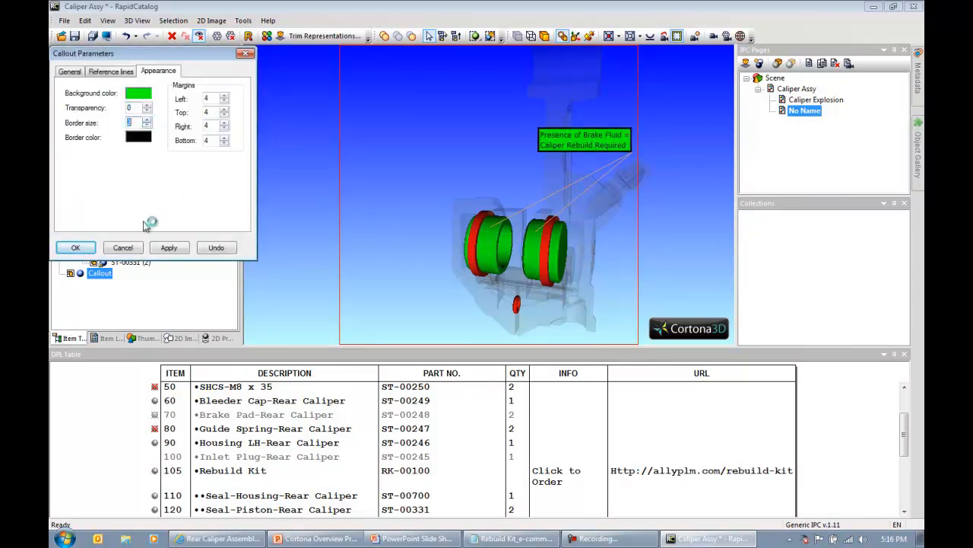
{"action": "left_click", "coordinate": [70, 71]}
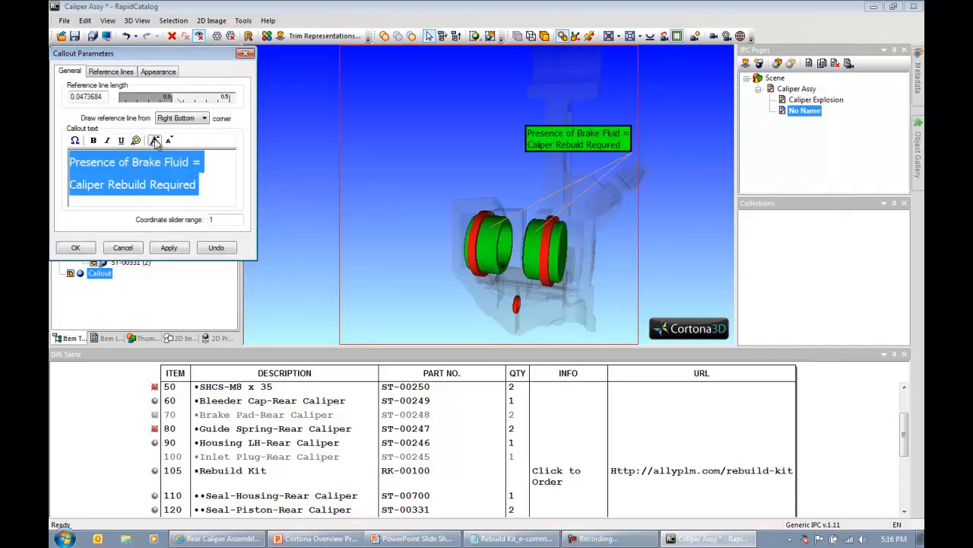
{"action": "left_click", "coordinate": [76, 246]}
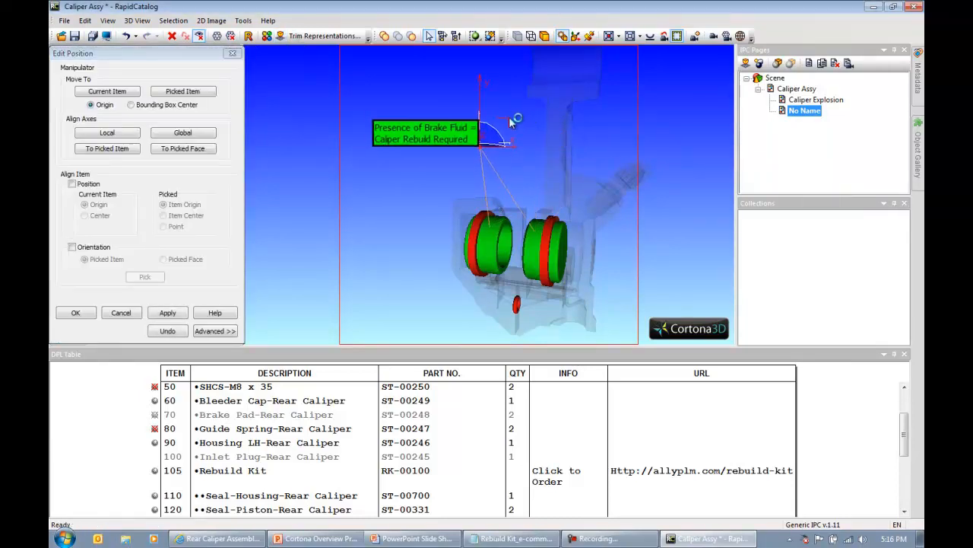
Step: Confirm the callout's position above the pistons and select it in the Item Tree
{"action": "left_click", "coordinate": [76, 313]}
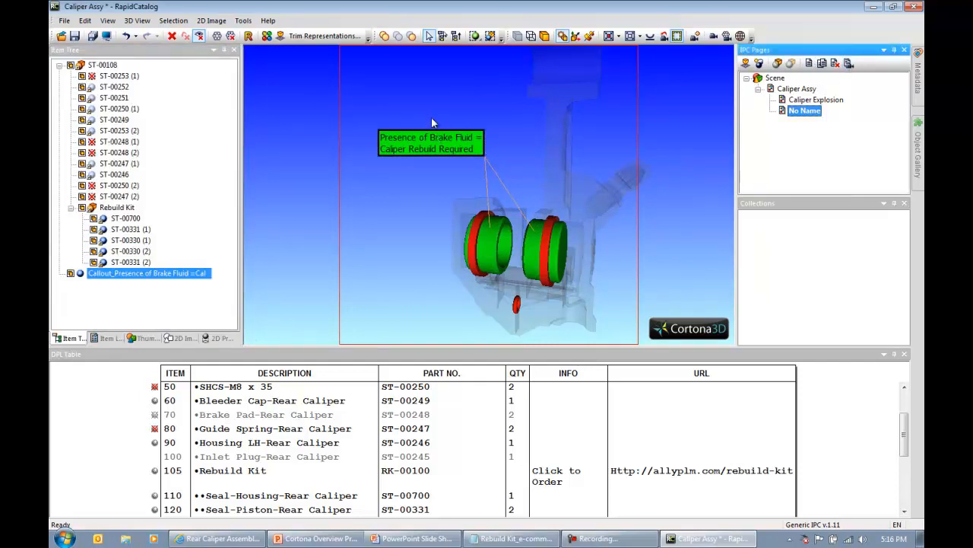
{"action": "mouse_move", "coordinate": [131, 280]}
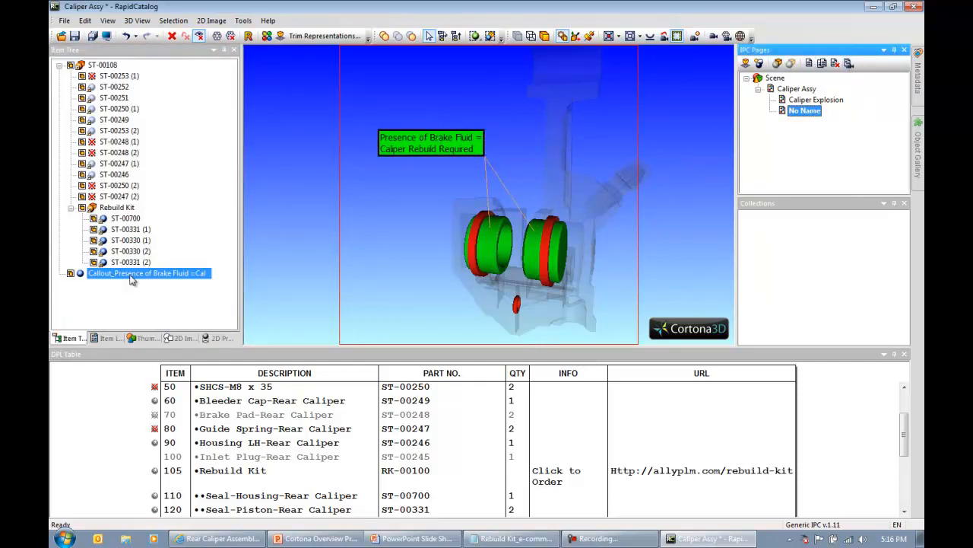
{"action": "left_click", "coordinate": [85, 21]}
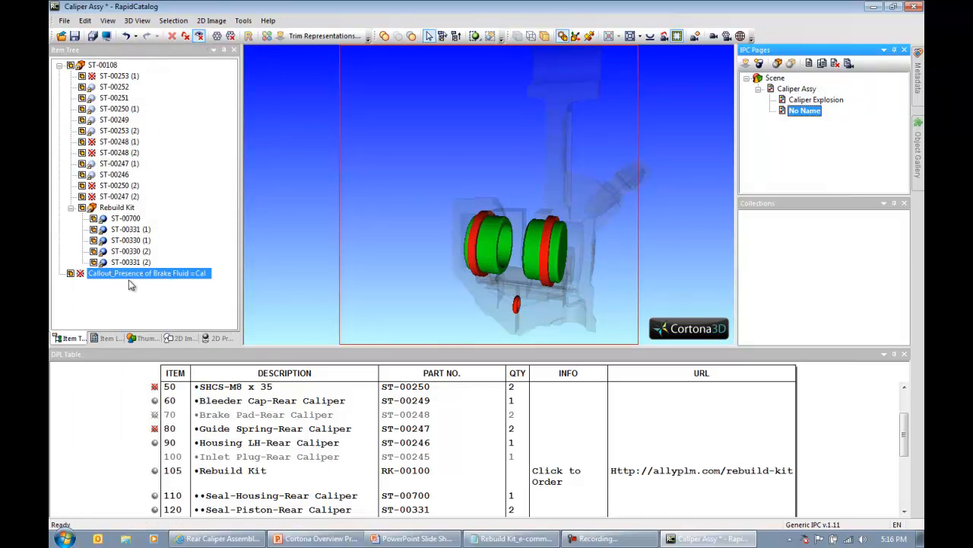
{"action": "mouse_move", "coordinate": [190, 67]}
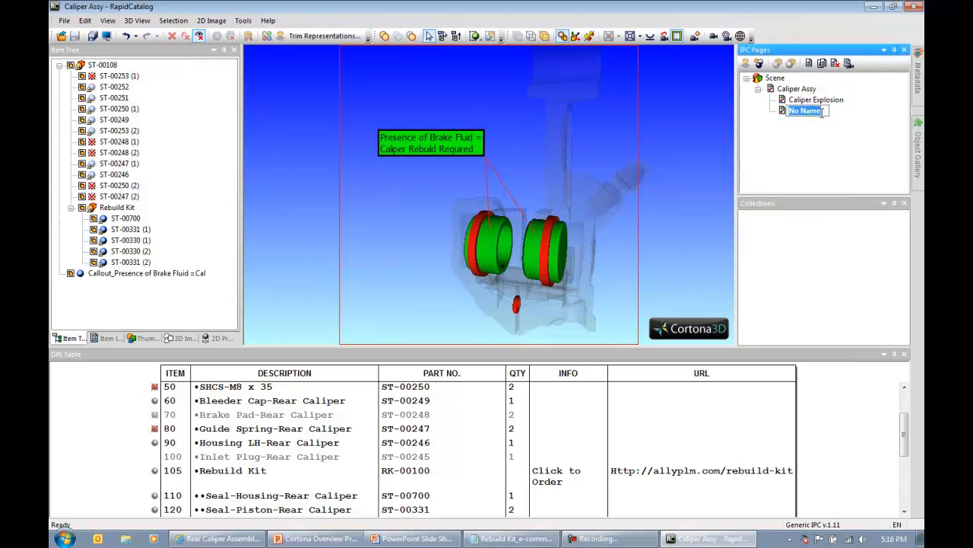
Step: Rename the 'No Name' page to 'Rebuild Kit' and bring up its context menu
{"action": "type", "text": "Rebuild"}
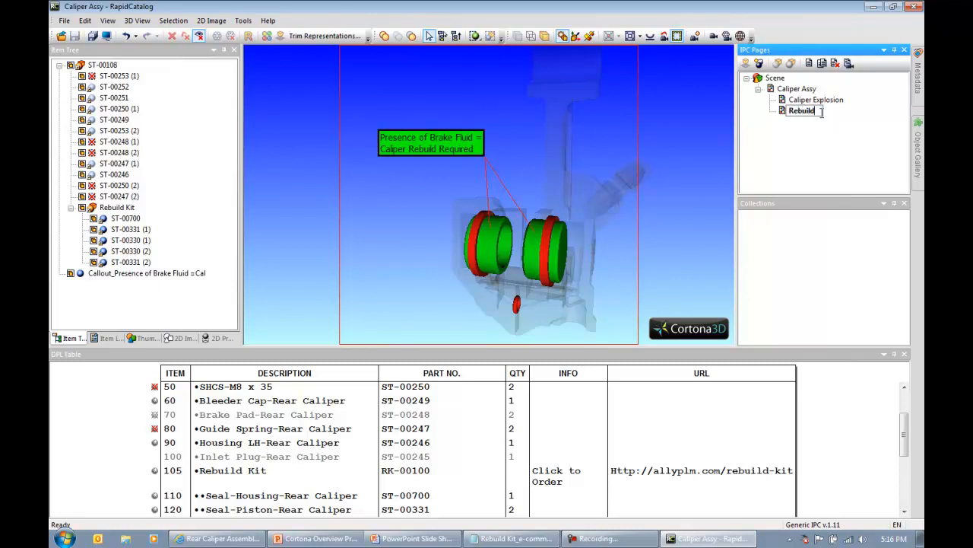
{"action": "type", "text": "Ki"}
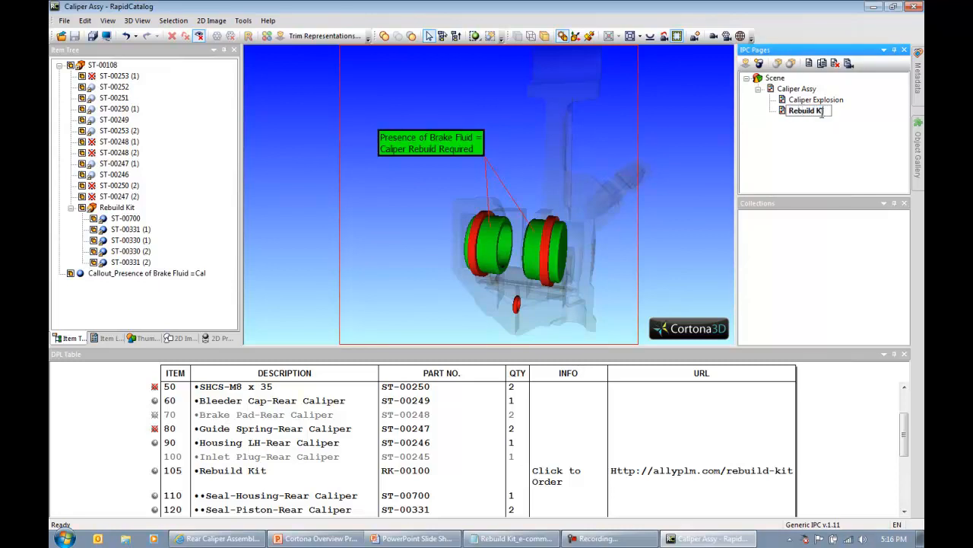
{"action": "left_click", "coordinate": [807, 110]}
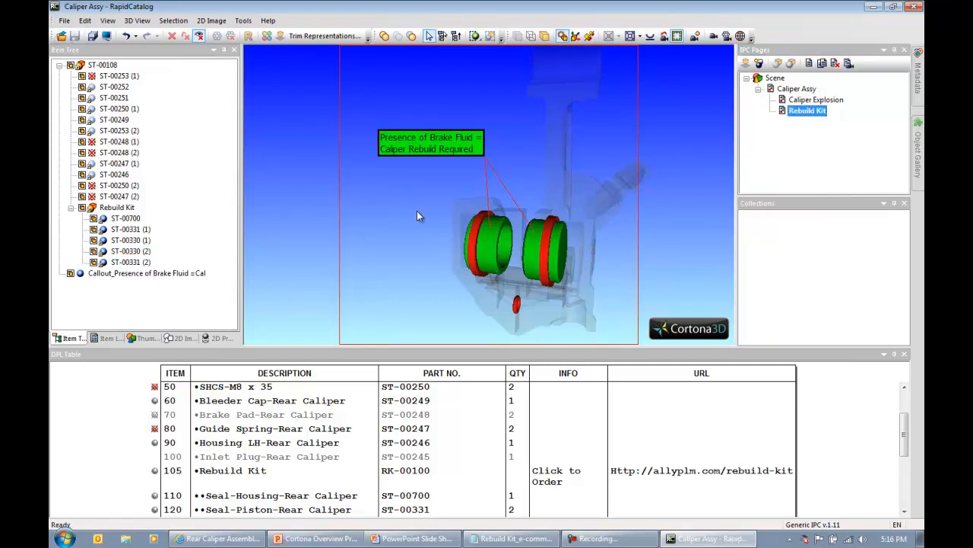
{"action": "right_click", "coordinate": [807, 110]}
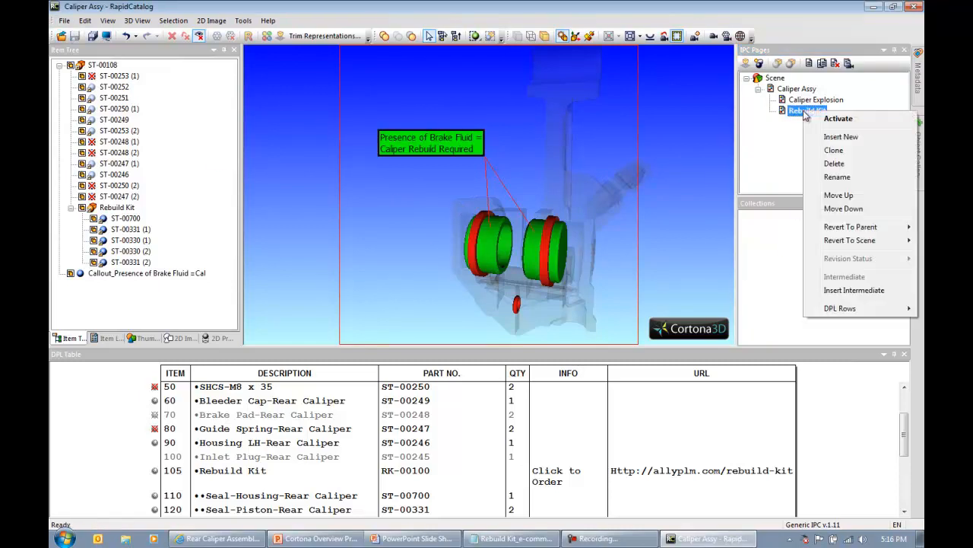
{"action": "mouse_move", "coordinate": [838, 118]}
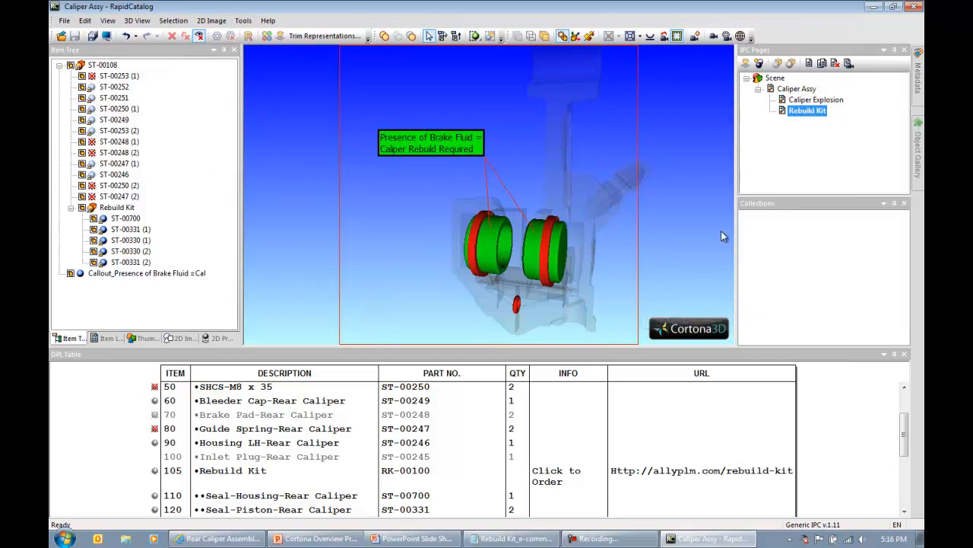
{"action": "mouse_move", "coordinate": [408, 213]}
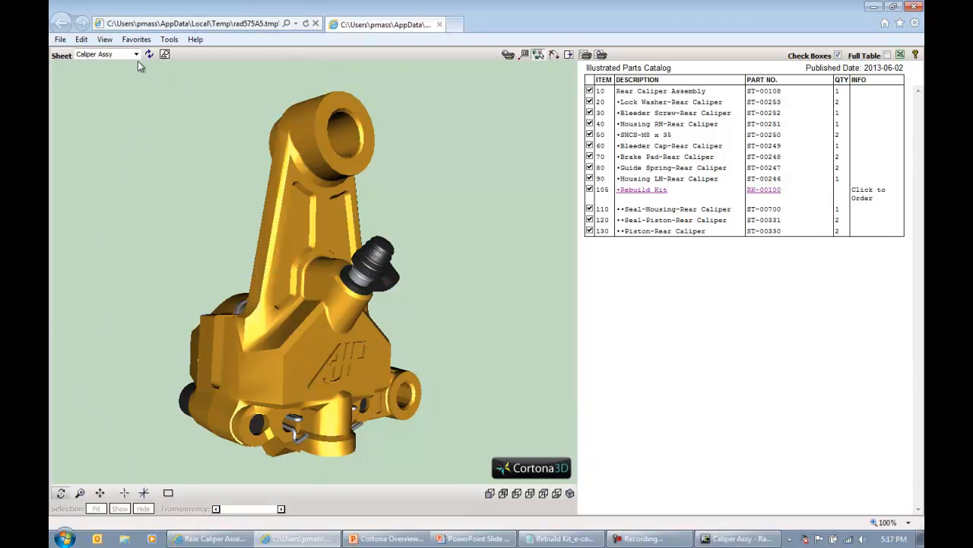
{"action": "mouse_move", "coordinate": [493, 248]}
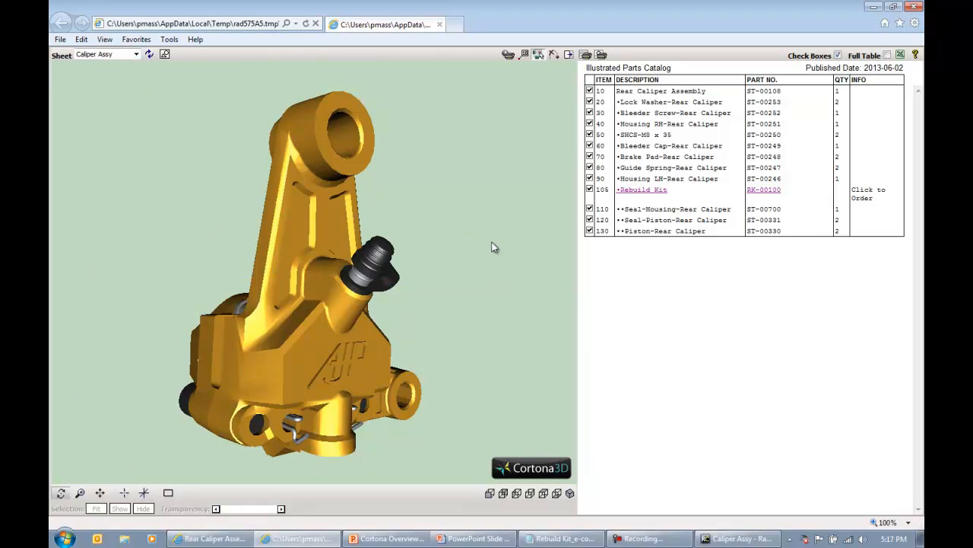
Step: Switch the browser preview to the Caliper Explosion sheet, then to the Rebuild Kit sheet
{"action": "left_click", "coordinate": [137, 55]}
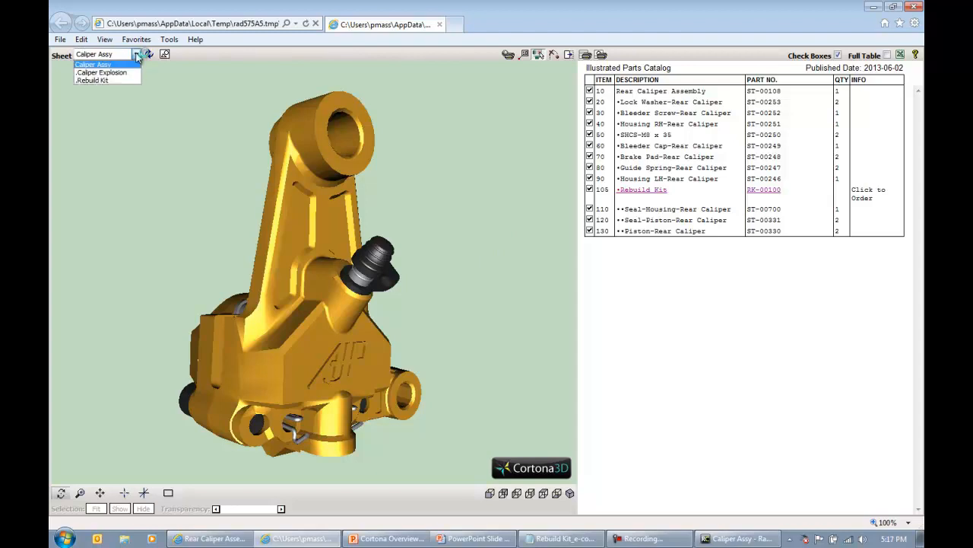
{"action": "left_click", "coordinate": [100, 73]}
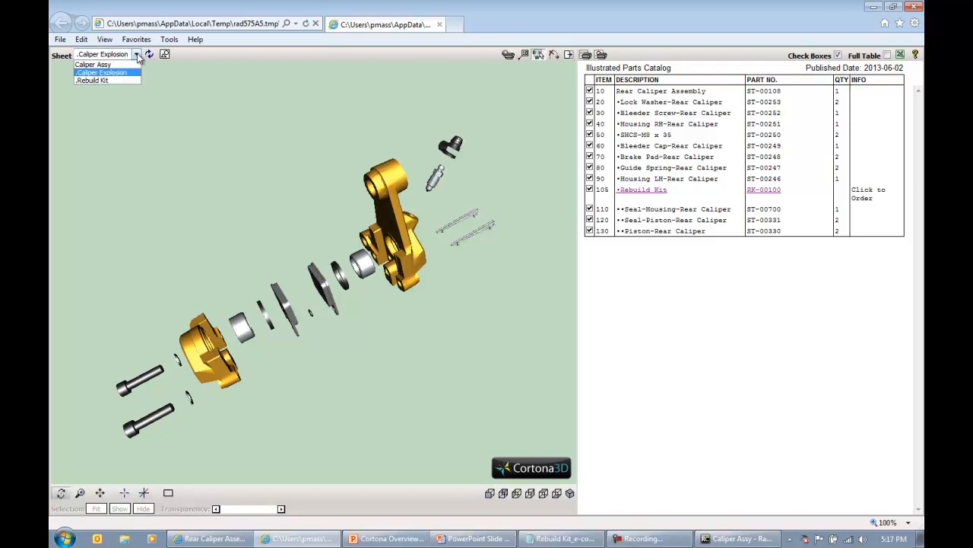
{"action": "left_click", "coordinate": [93, 79]}
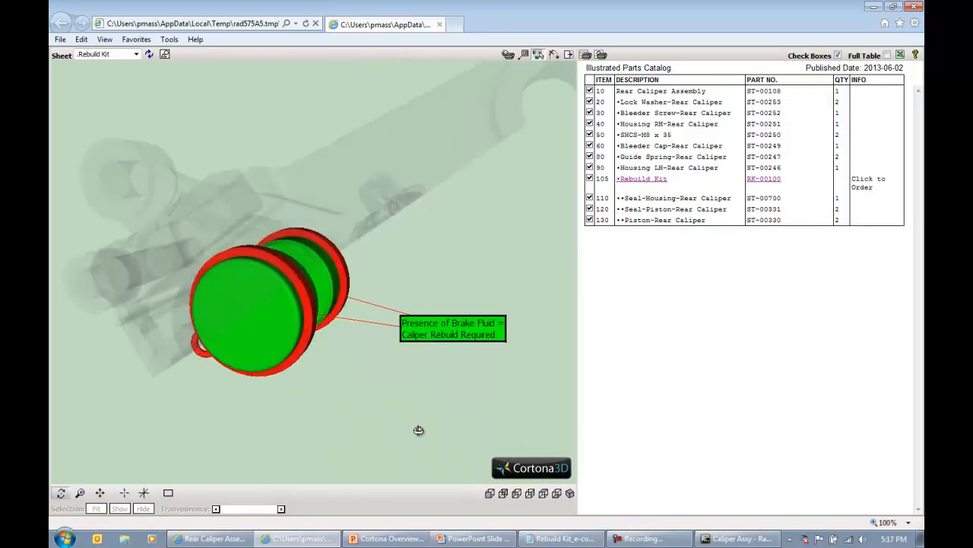
Step: Rotate the Rebuild Kit model to face the pistons and follow the green callout's web-shop link
{"action": "left_click_drag", "start_coordinate": [418, 429], "coordinate": [116, 310]}
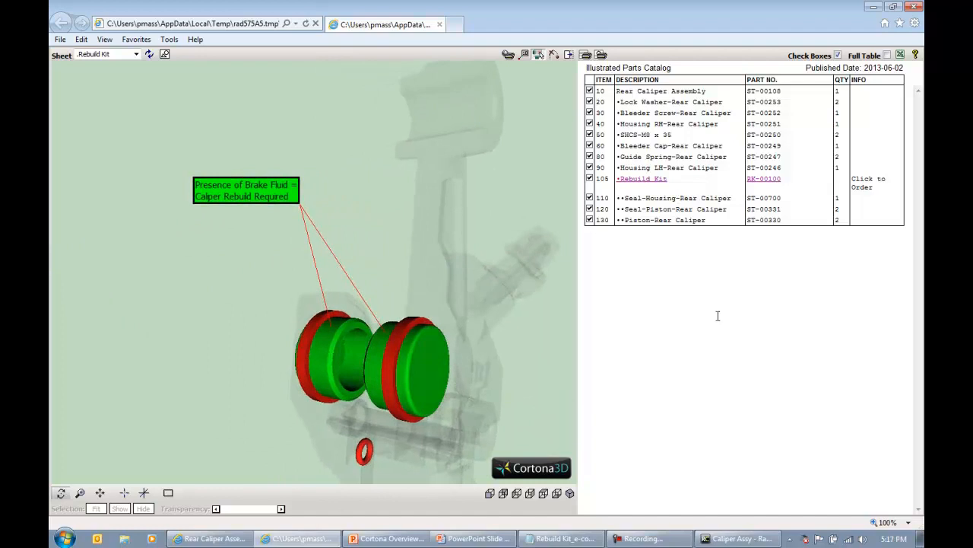
{"action": "left_click", "coordinate": [675, 197]}
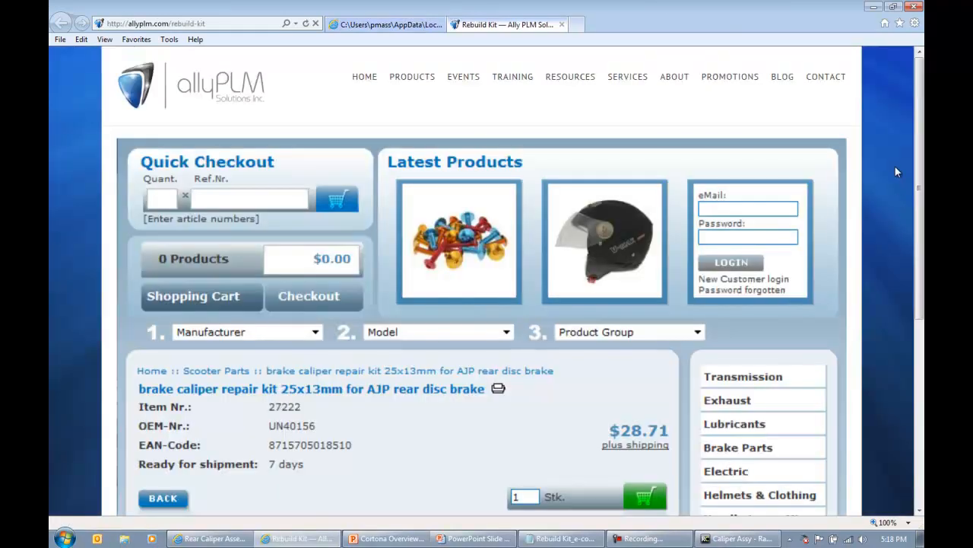
Step: Scroll through the allyPLM brake caliper repair kit product page before returning to the catalog
{"action": "scroll", "scroll_direction": "down", "scroll_amount": 3}
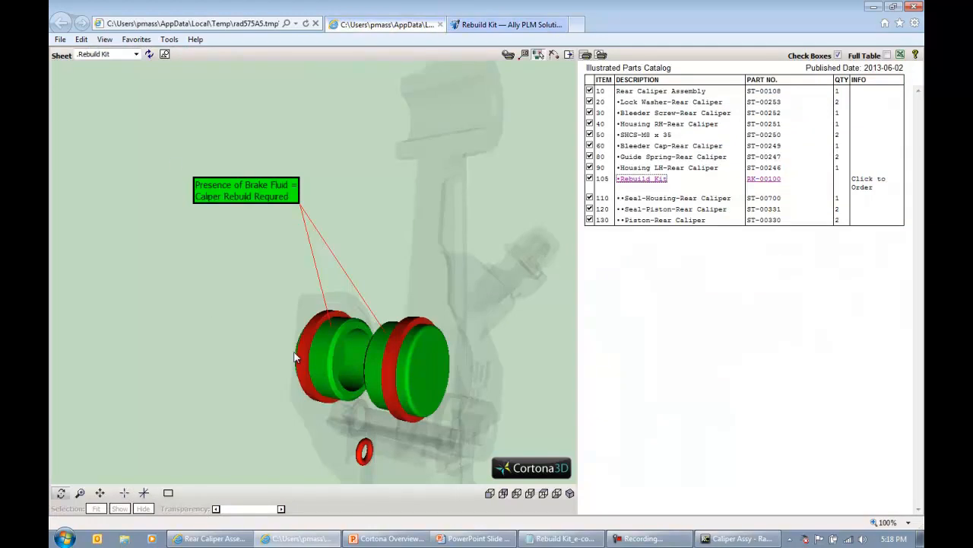
{"action": "mouse_move", "coordinate": [196, 334]}
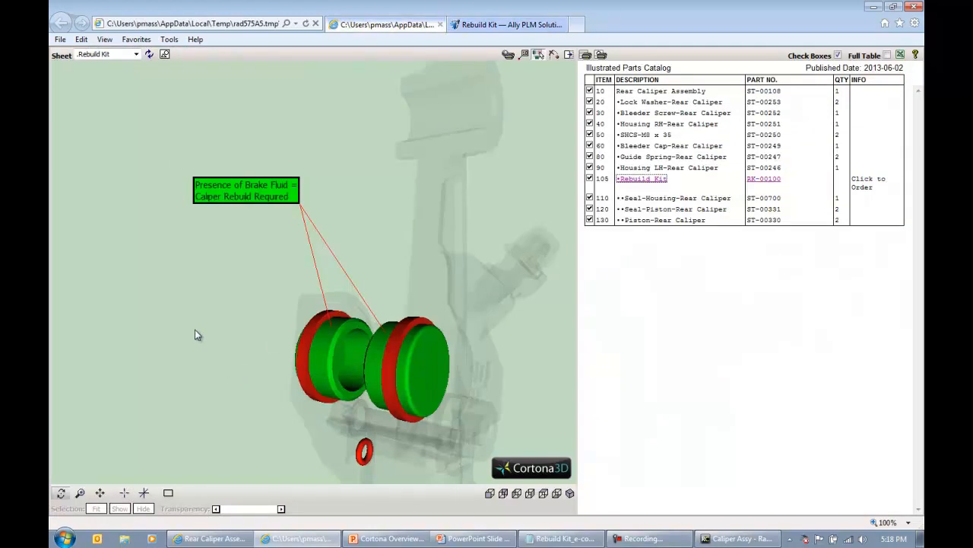
{"action": "mouse_move", "coordinate": [298, 103]}
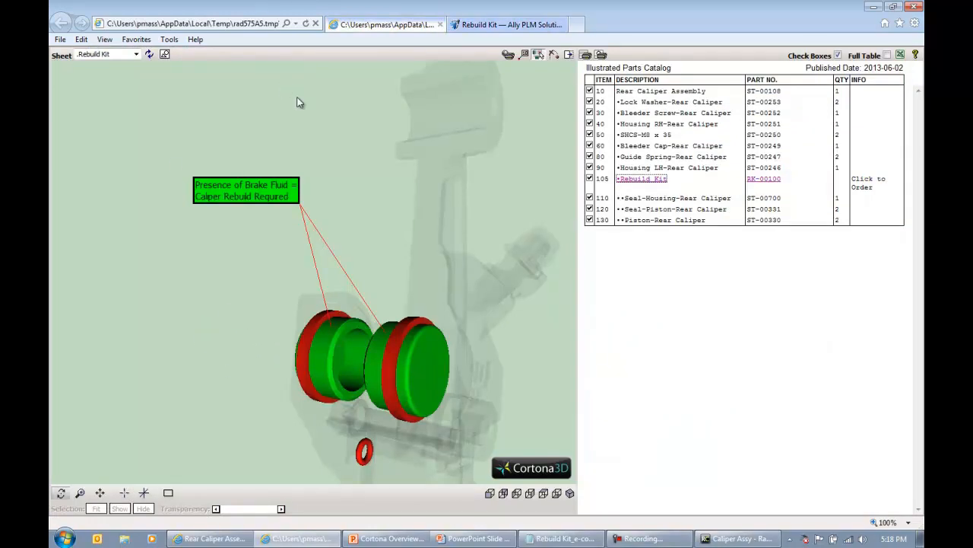